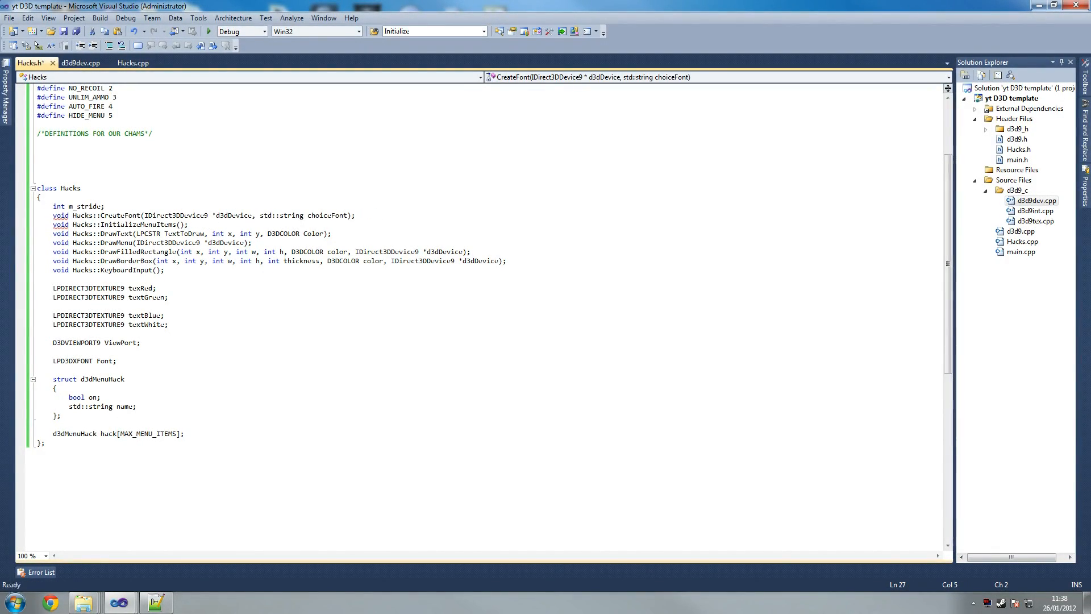
- Review d3d9dev.cpp and Hacks.cpp, then return to the Hacks header
click(79, 62)
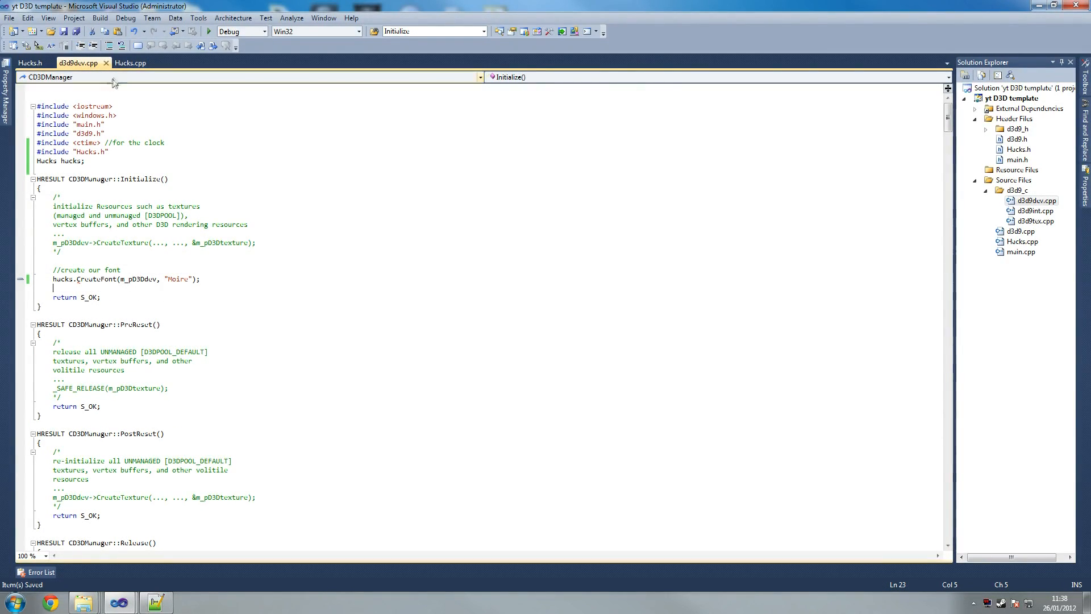
click(129, 63)
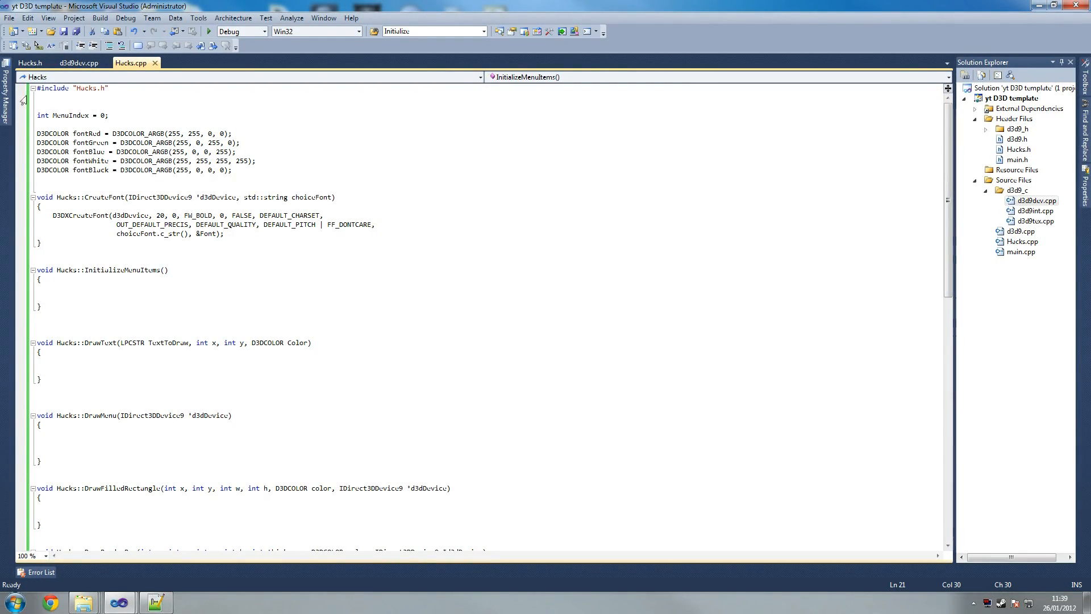
click(78, 63)
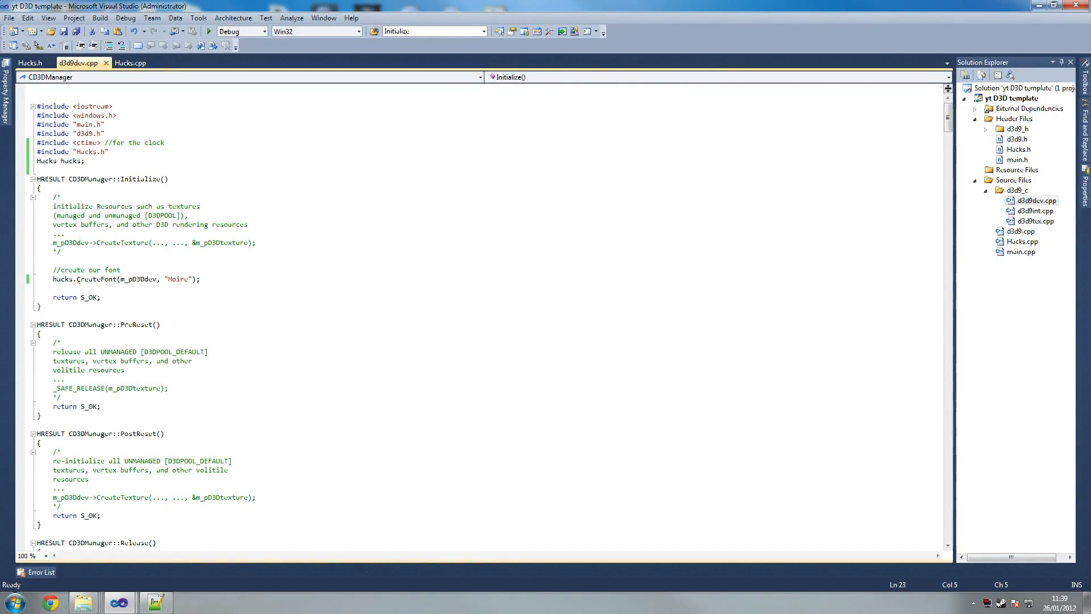
click(30, 63)
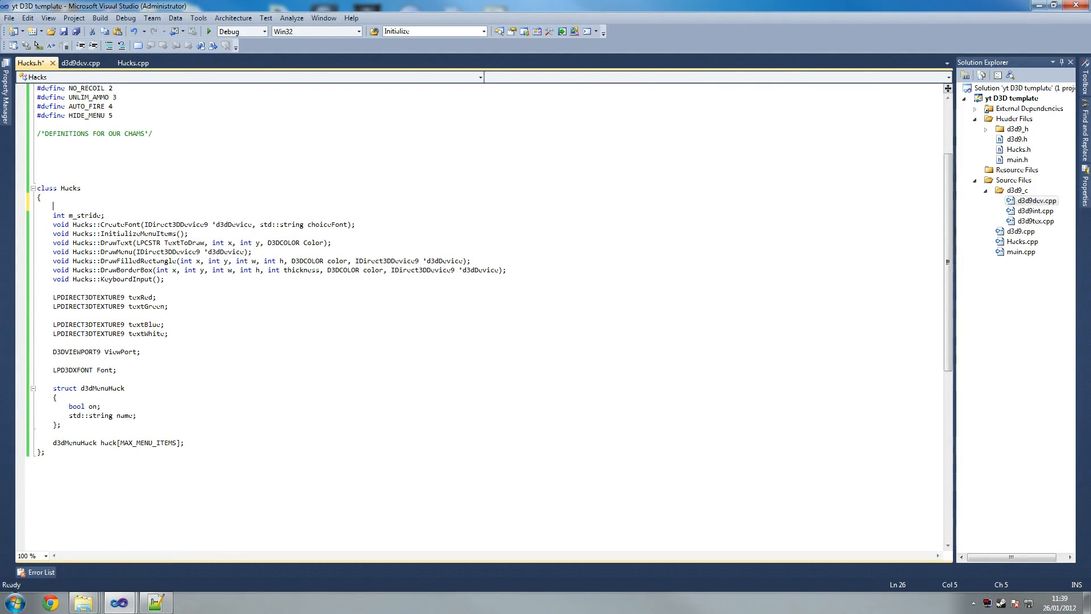
- Declare the Hacks class members public:, build the solution, and go back to Hacks.cpp
text(pub)
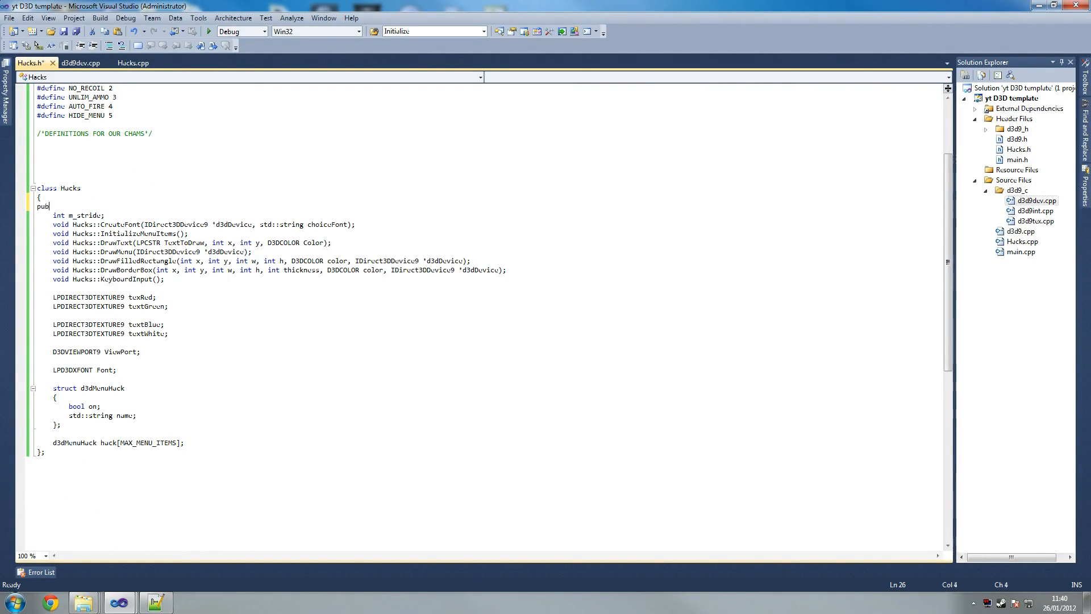
text(lic:)
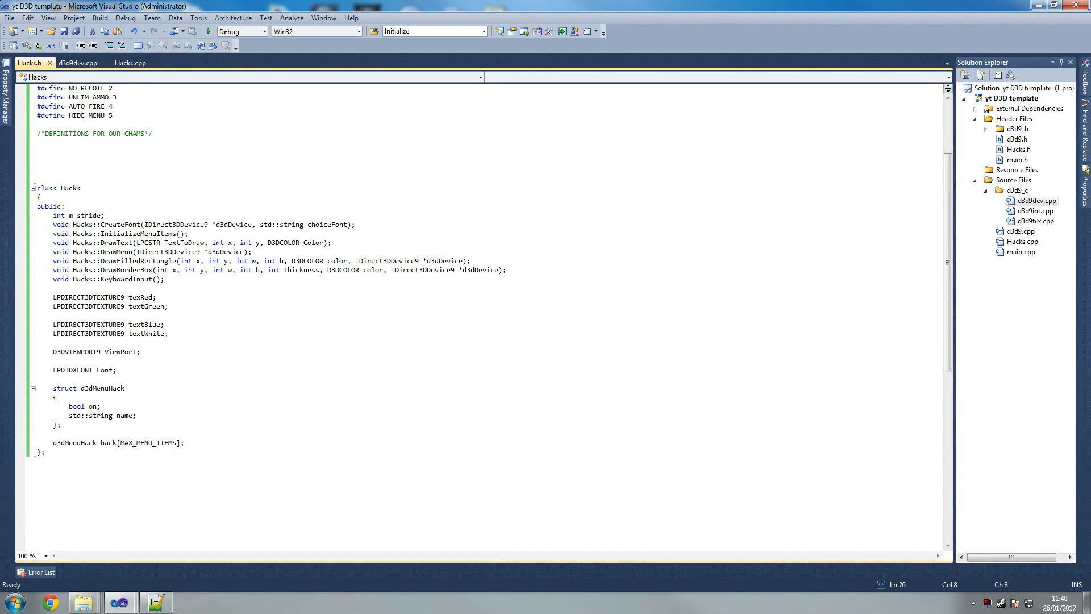
click(36, 572)
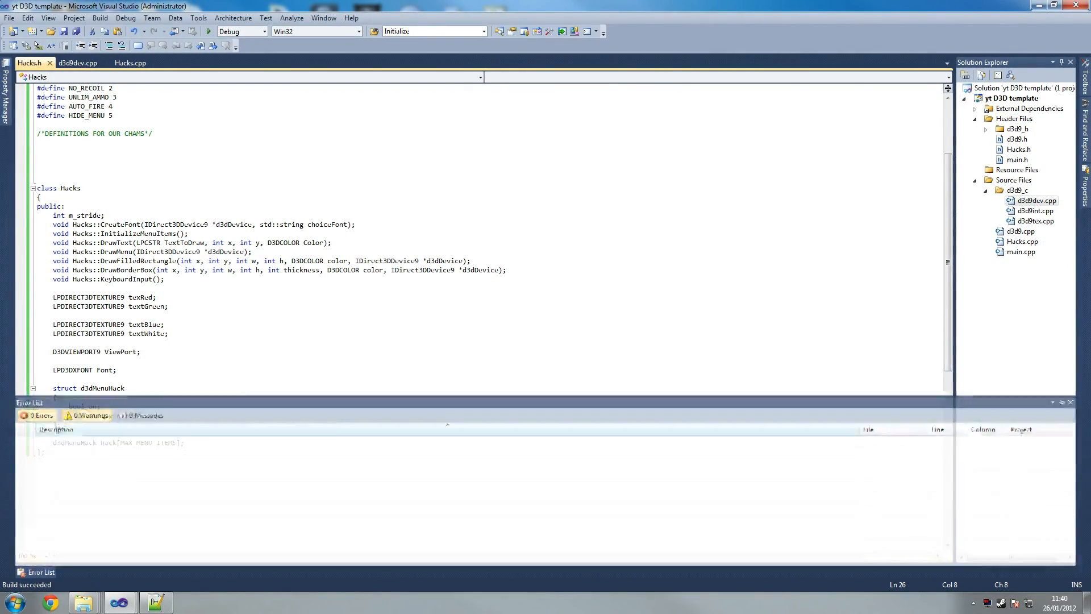
click(131, 63)
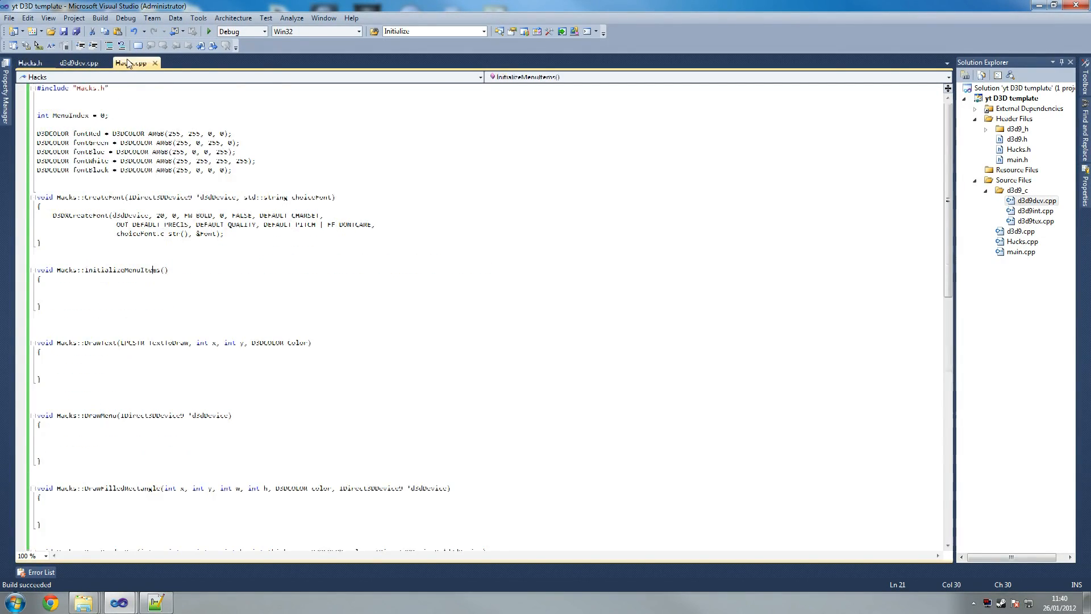
- Write hack[WALLHACK].name = "Wallhack and chams" inside InitializeMenuItems
click(52, 296)
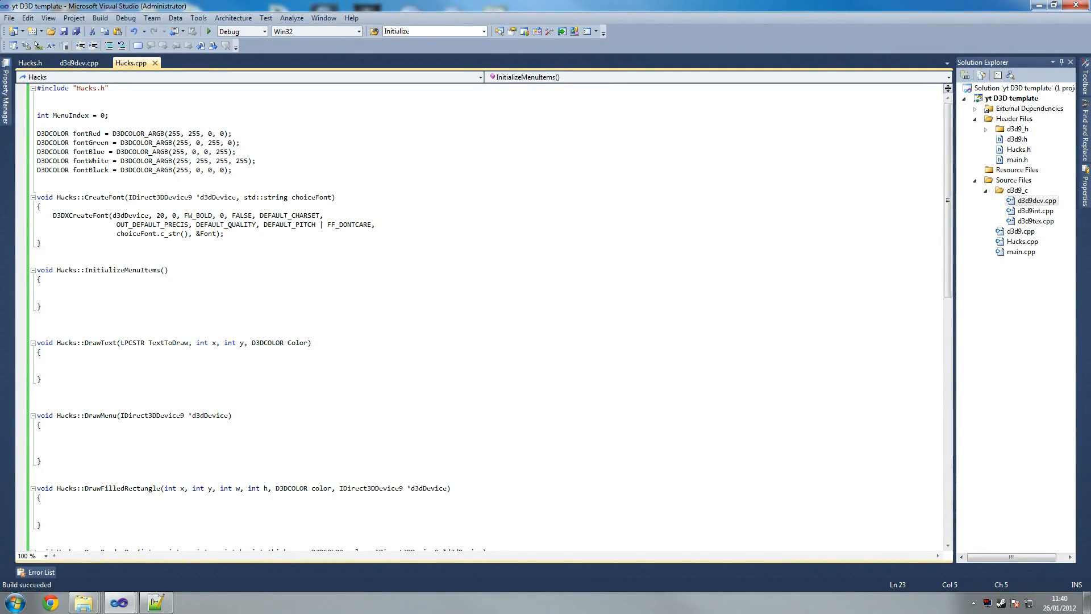
text(huck)
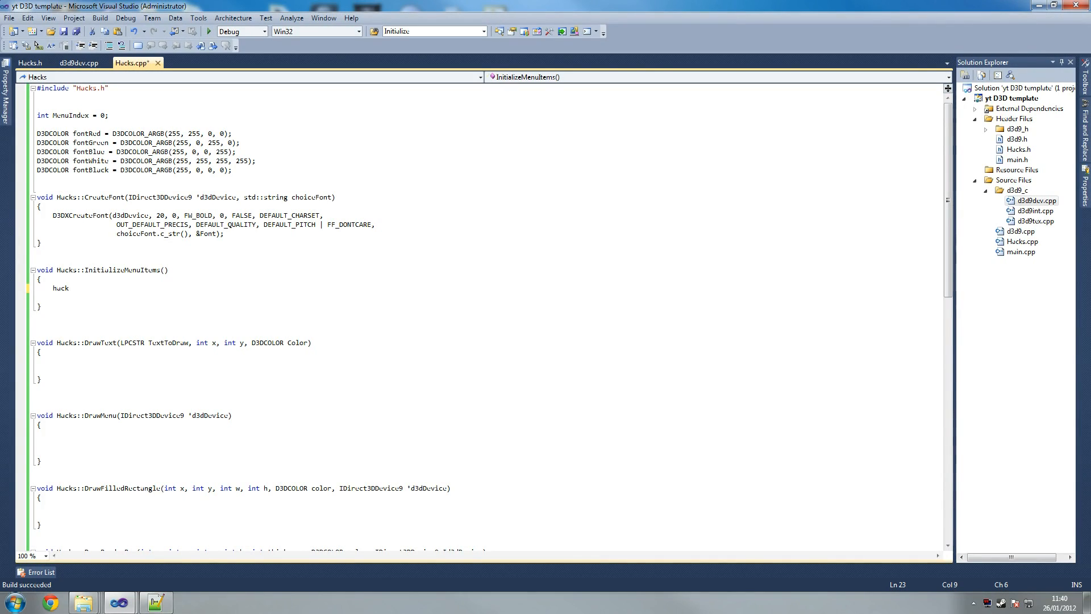
text([WA)
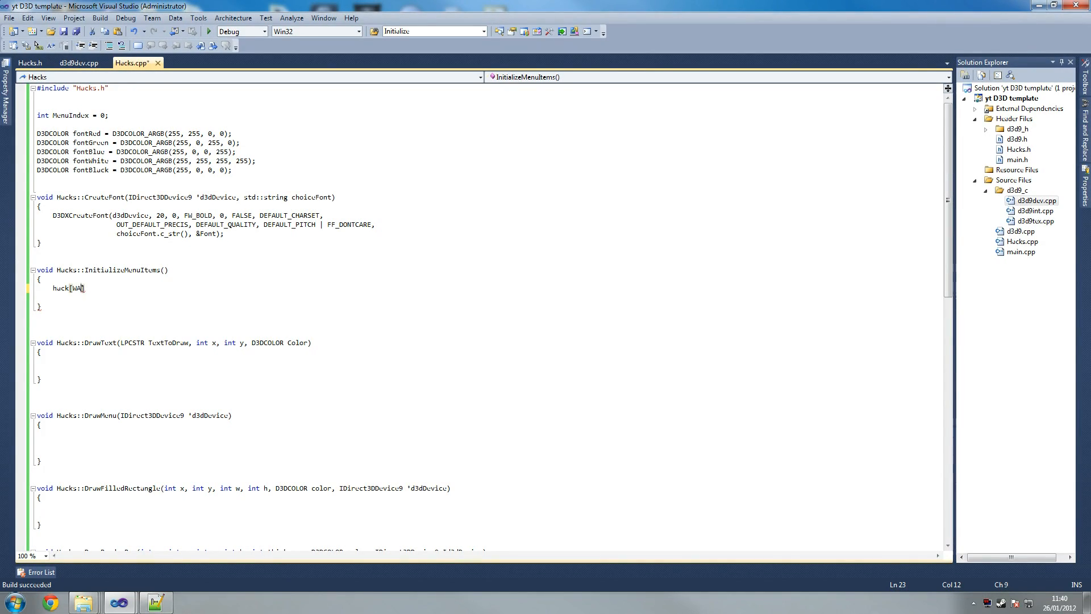
text(LLHACK)
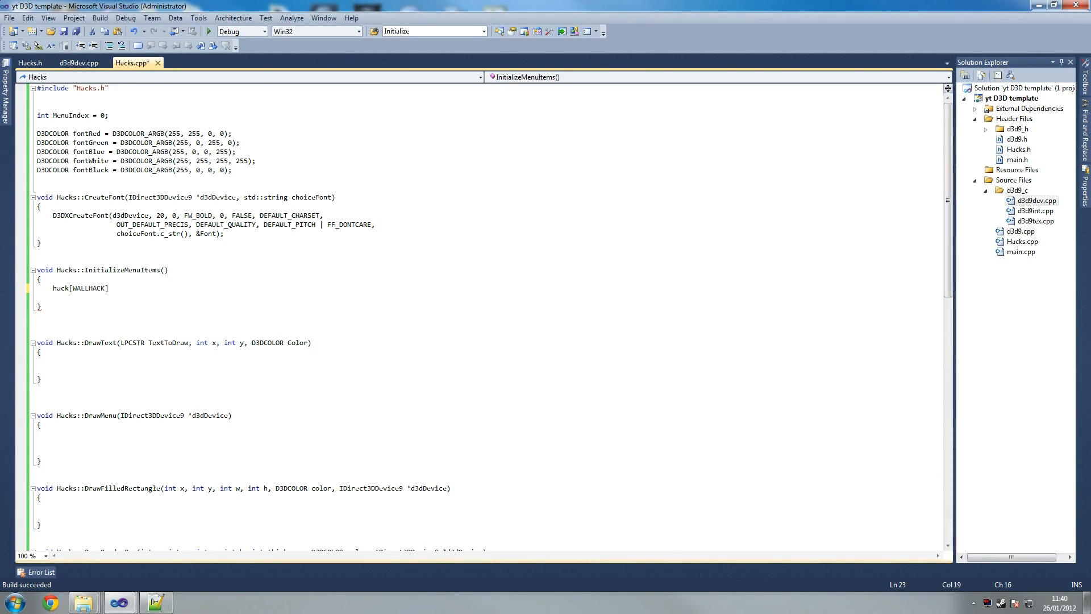
text(.num)
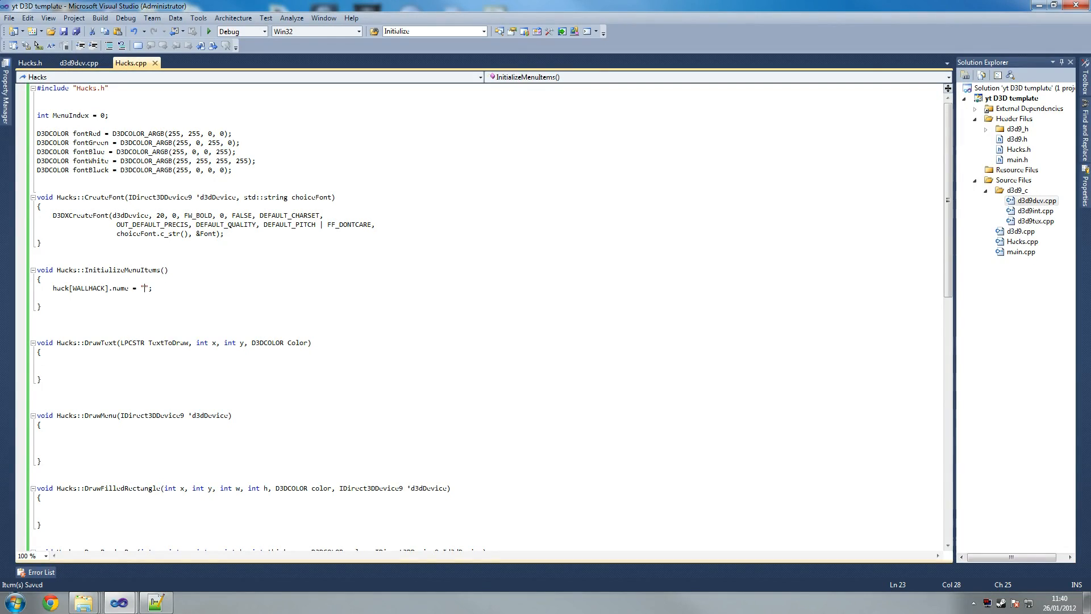
text(WA)
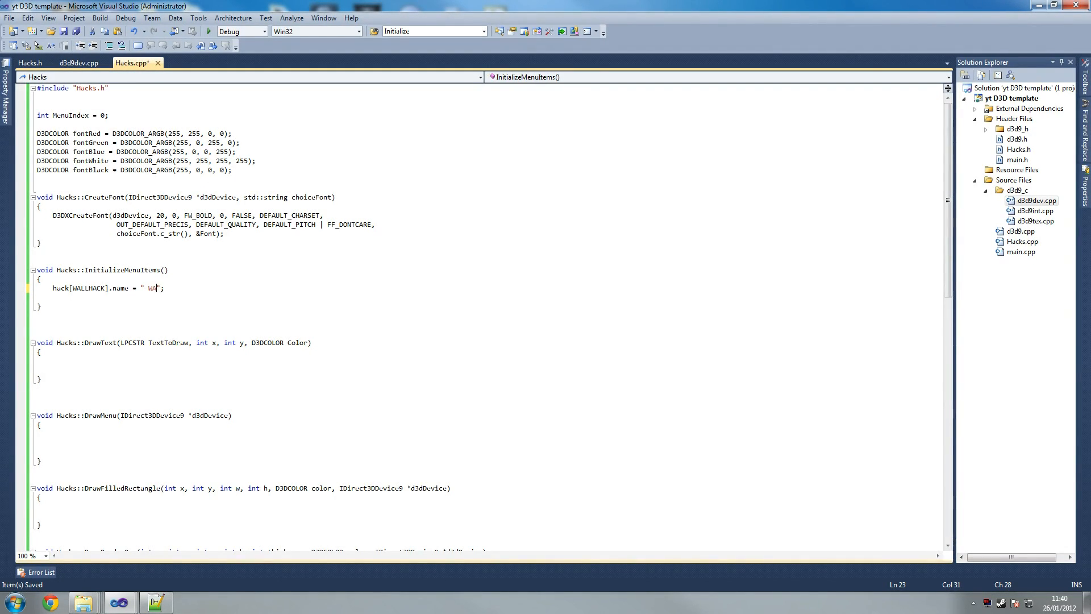
text(LLHACK)
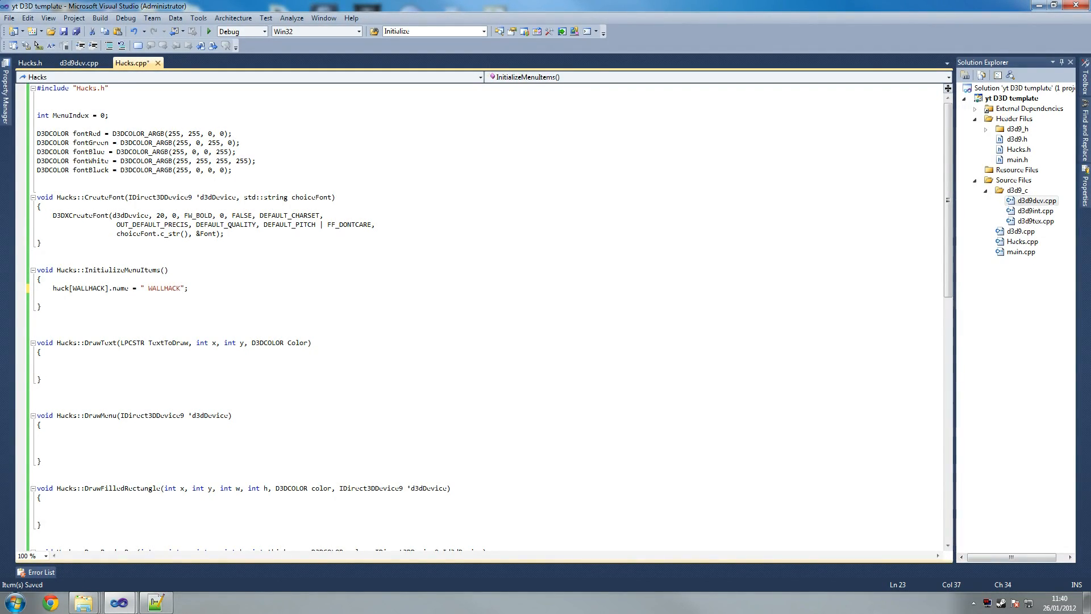
key(BackSpace)
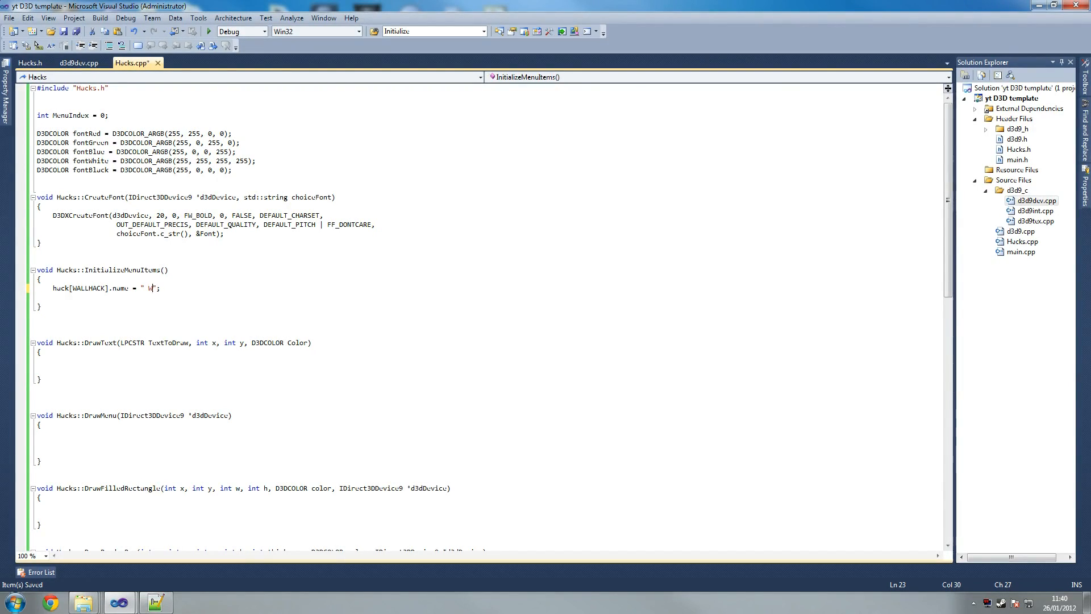
text(Wallhack unb)
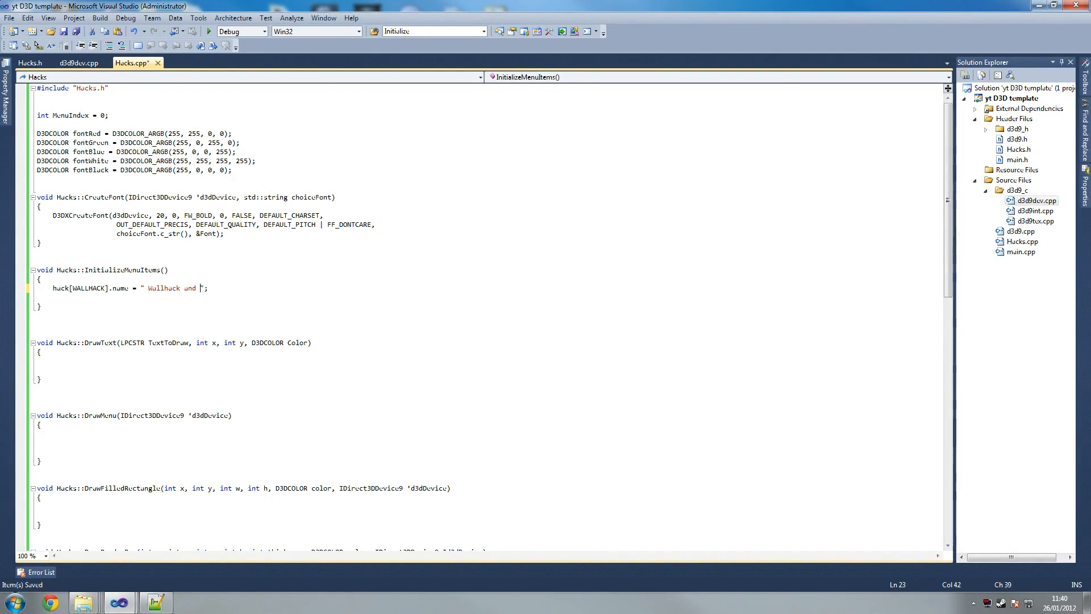
text(cu)
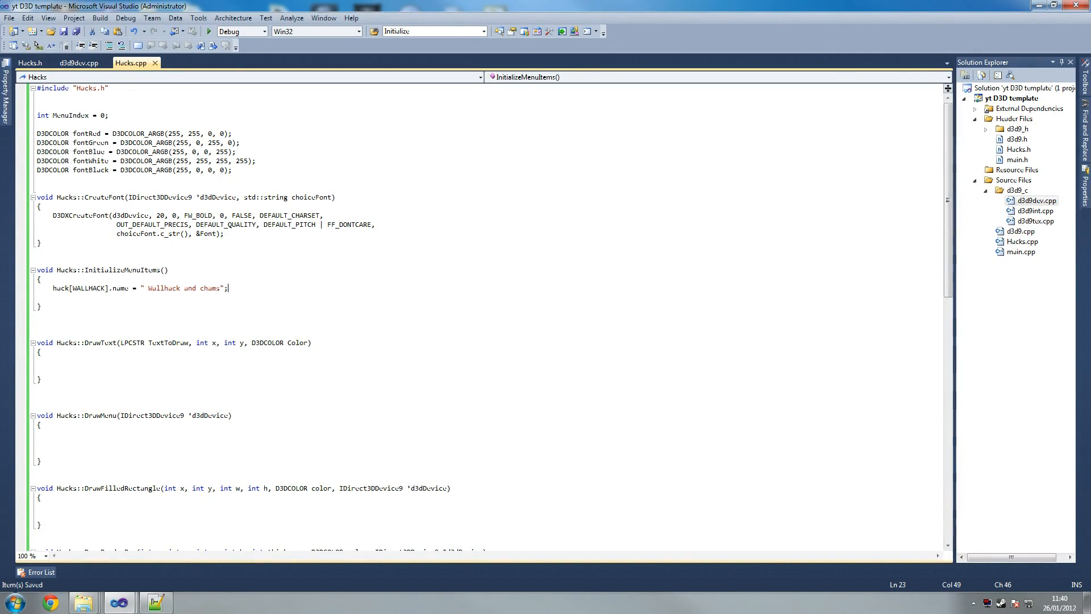
- Duplicate the name assignment line onto the following lines for editing
key(enter)
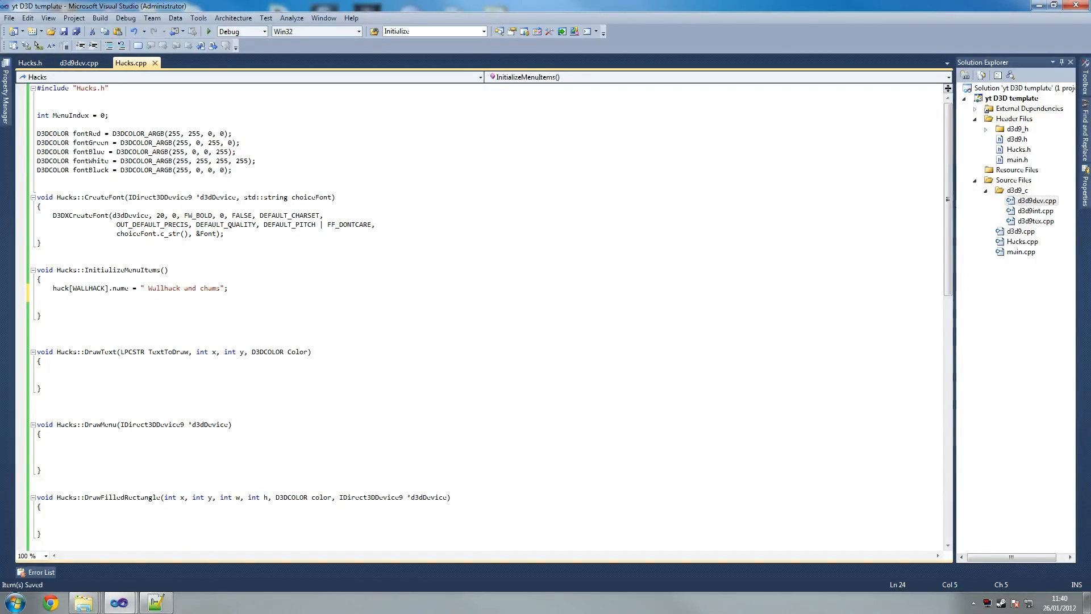
key(enter)
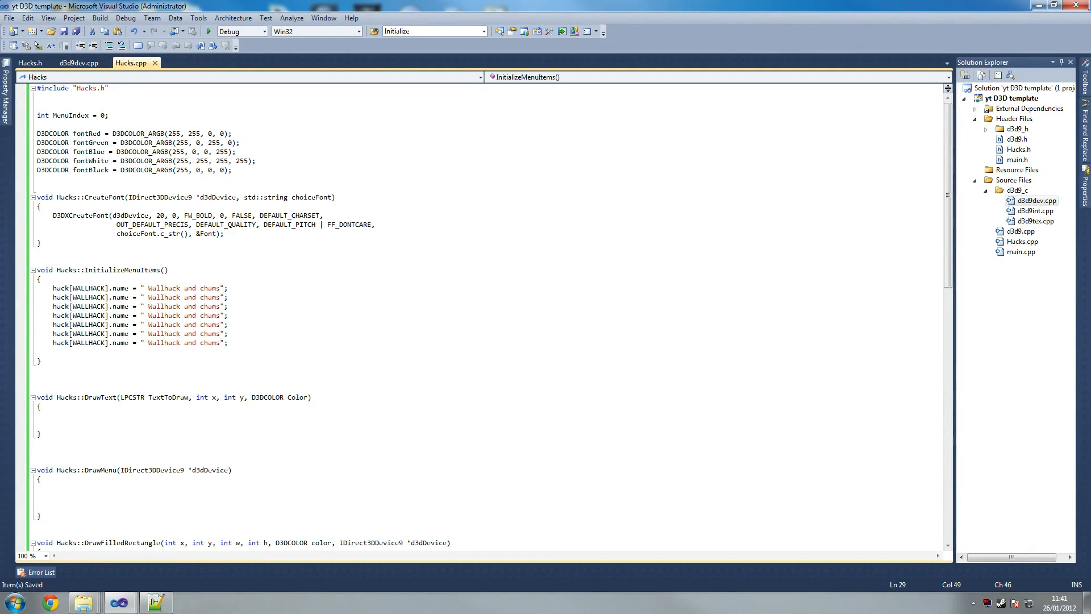
- Re-index the copied lines as CUSTOM_CROSSHAIR, NO_RECOIL and AUTO_FIRE
text(CUSTOM_CR)
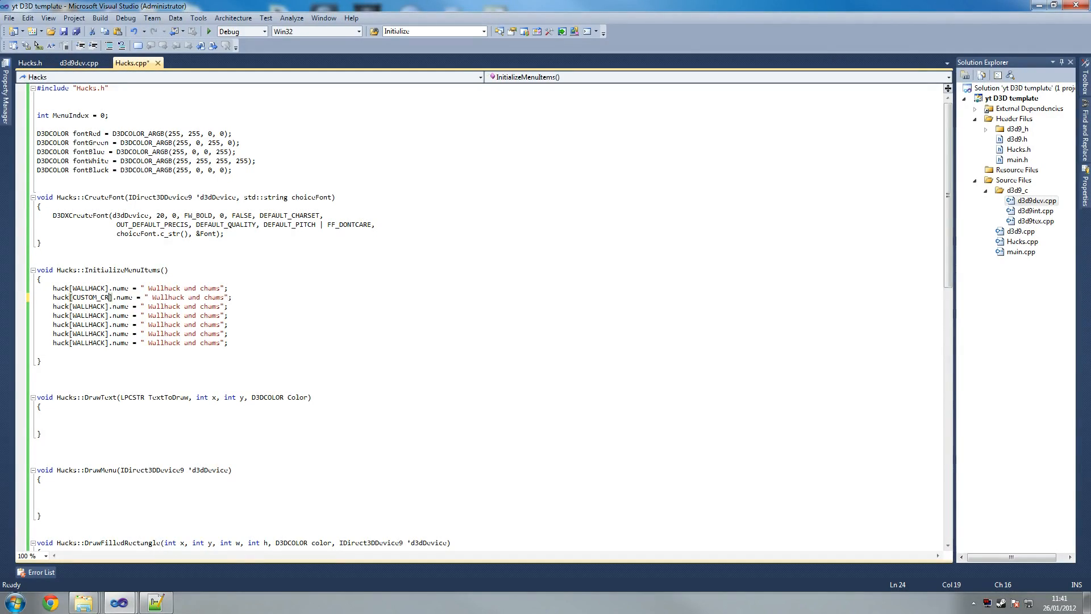
text(OSSHAI)
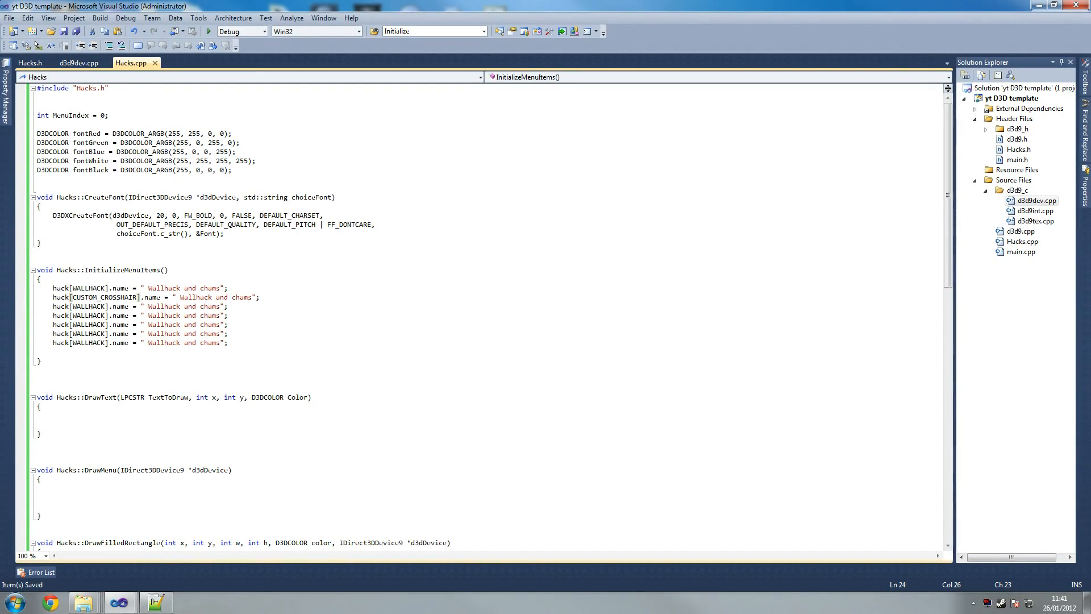
double_click(83, 306)
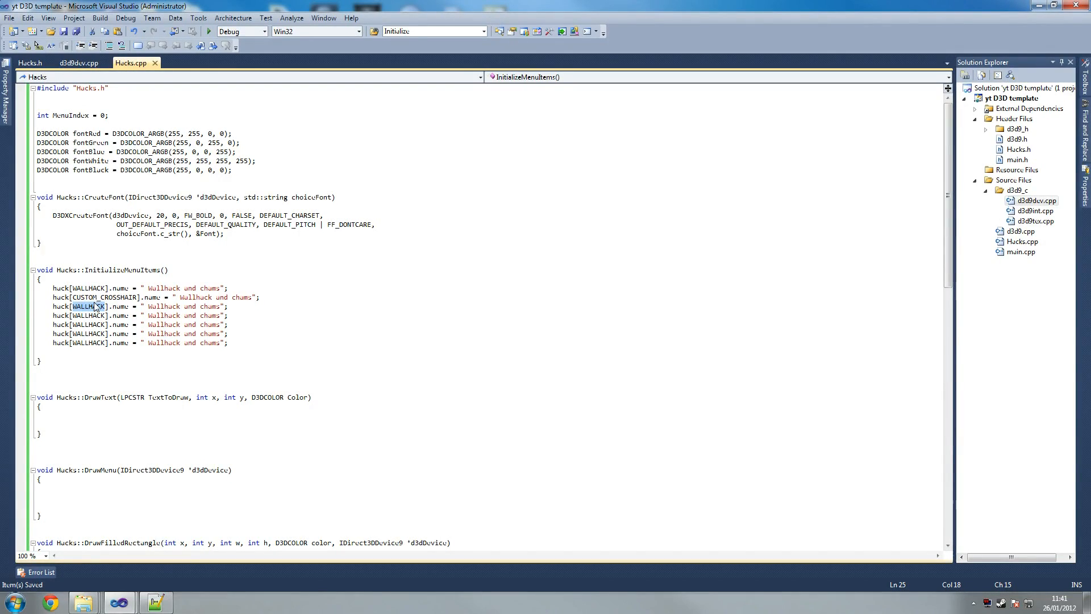
text(NO_RECOIL)
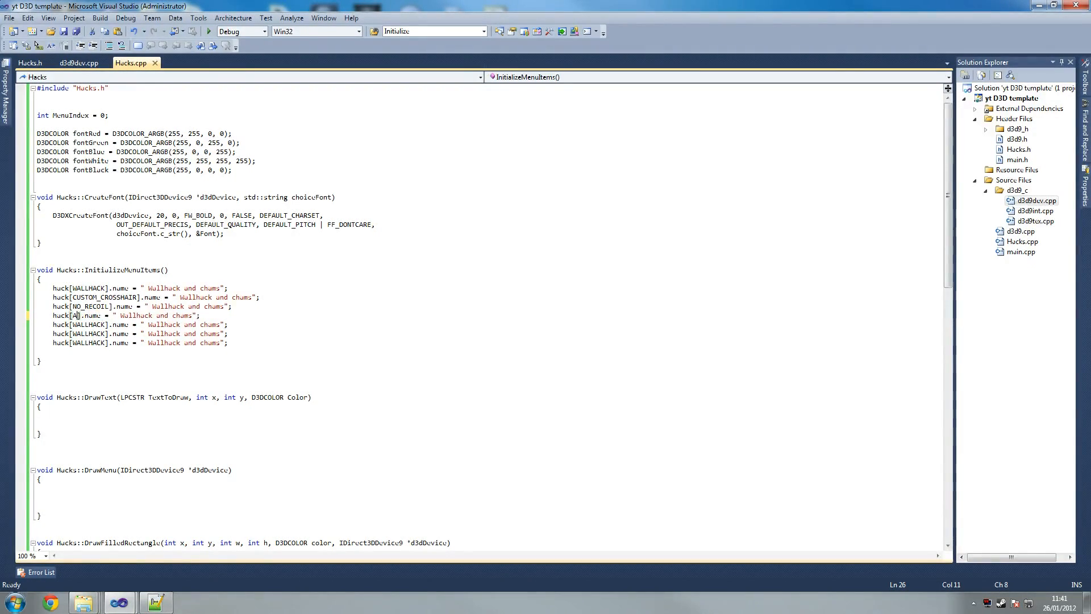
text(UTO_FIRE)
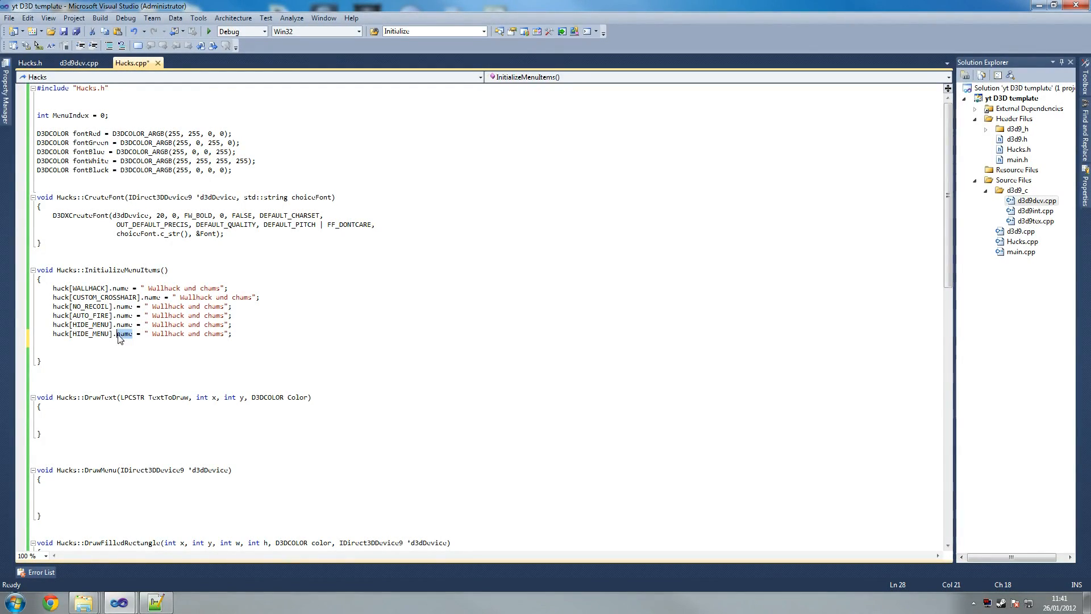
- Turn the last line into hack[HIDE_MENU].on = false;
text(On)
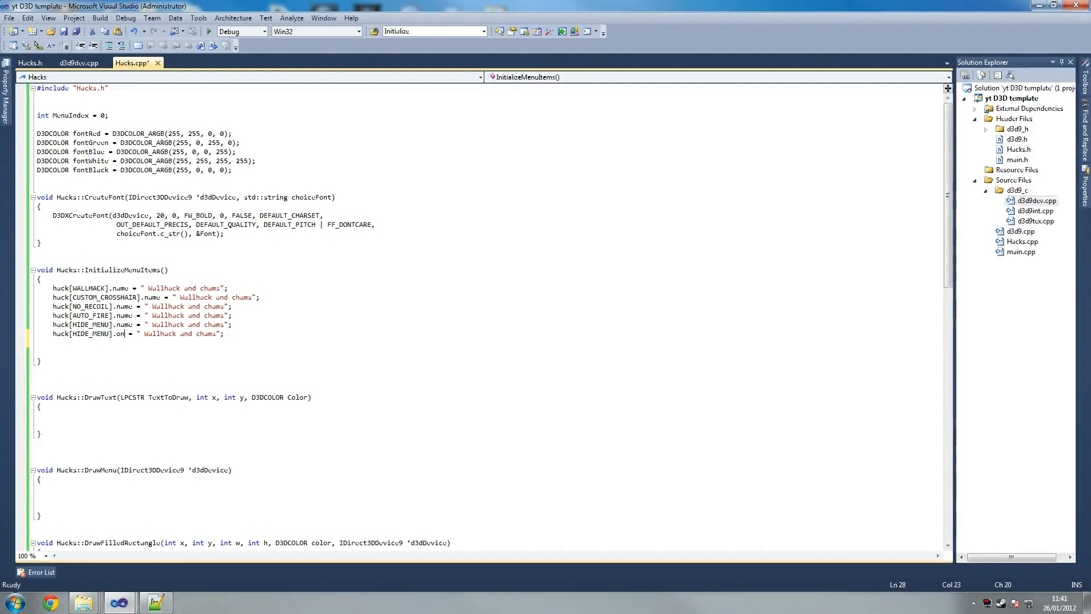
drag(135, 333, 216, 333)
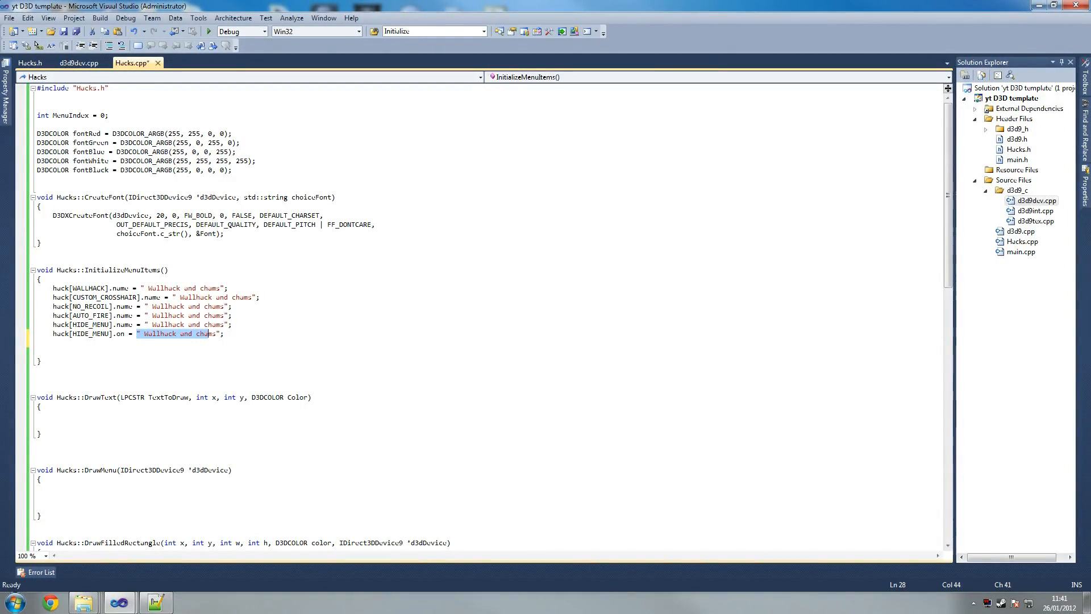
key(Delete)
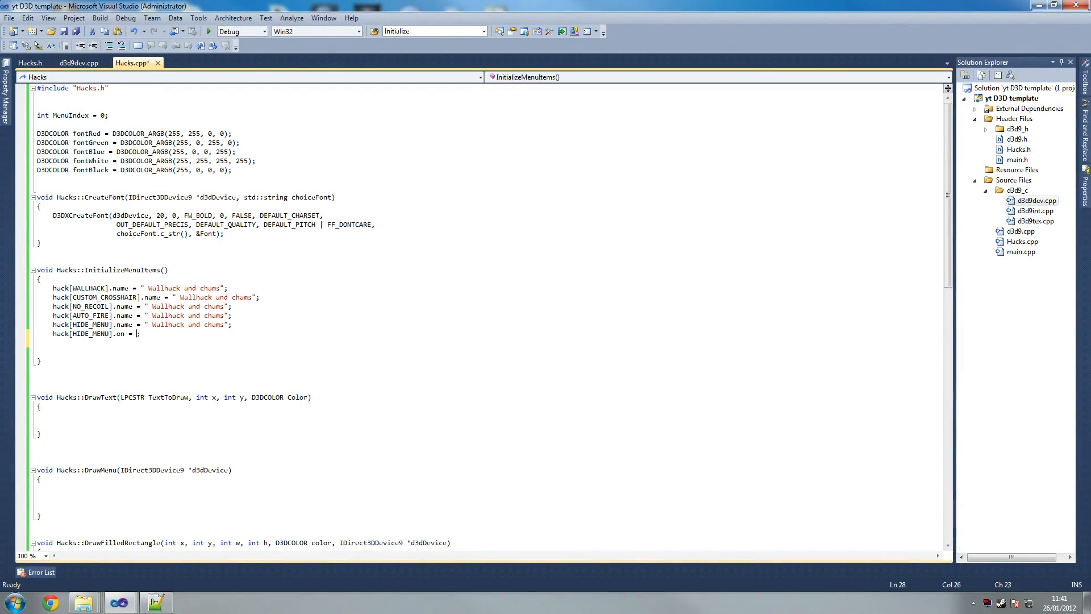
text(false;)
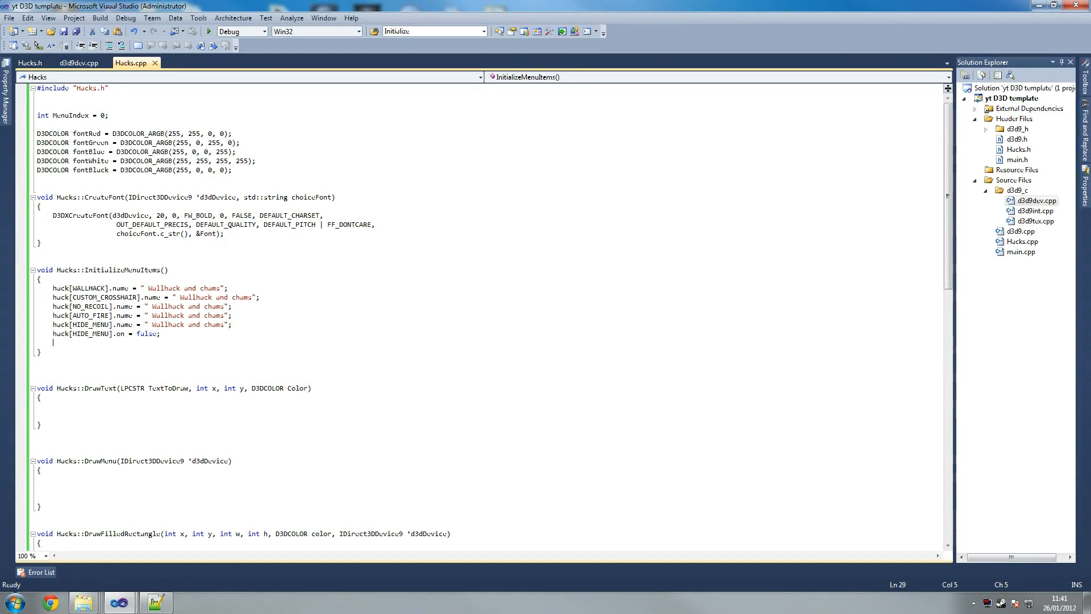
- Rename the crosshair and No recoil menu labels and save the file
double_click(202, 297)
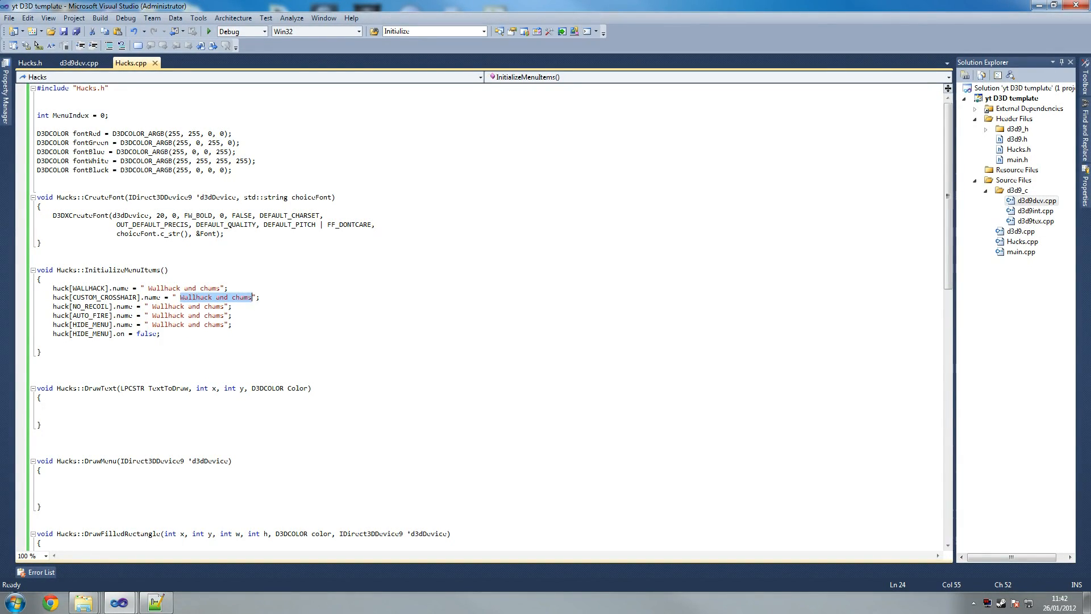
text(Show)
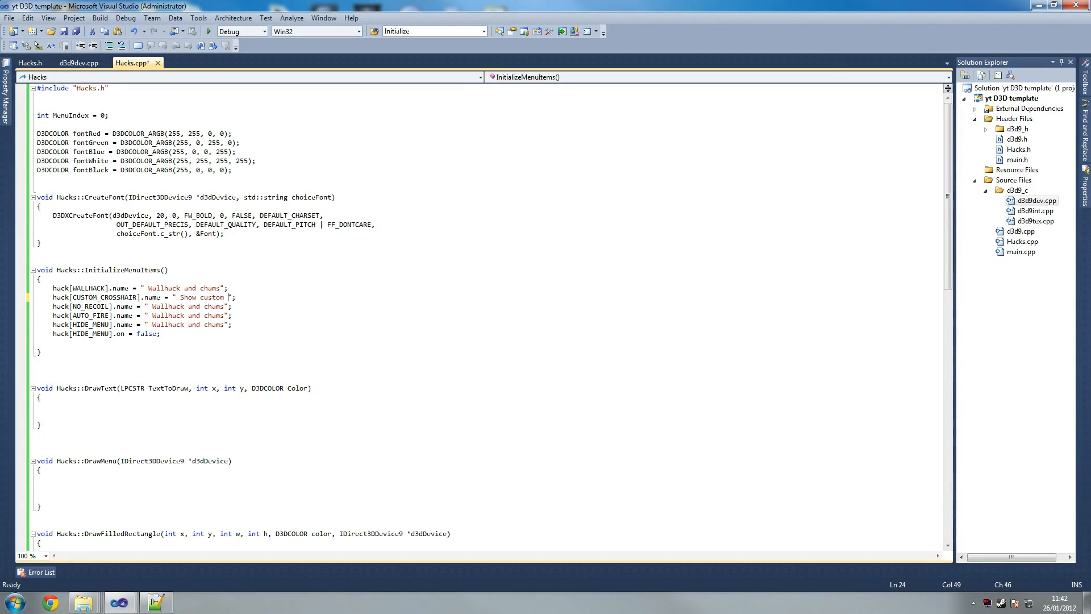
text(crosshair)
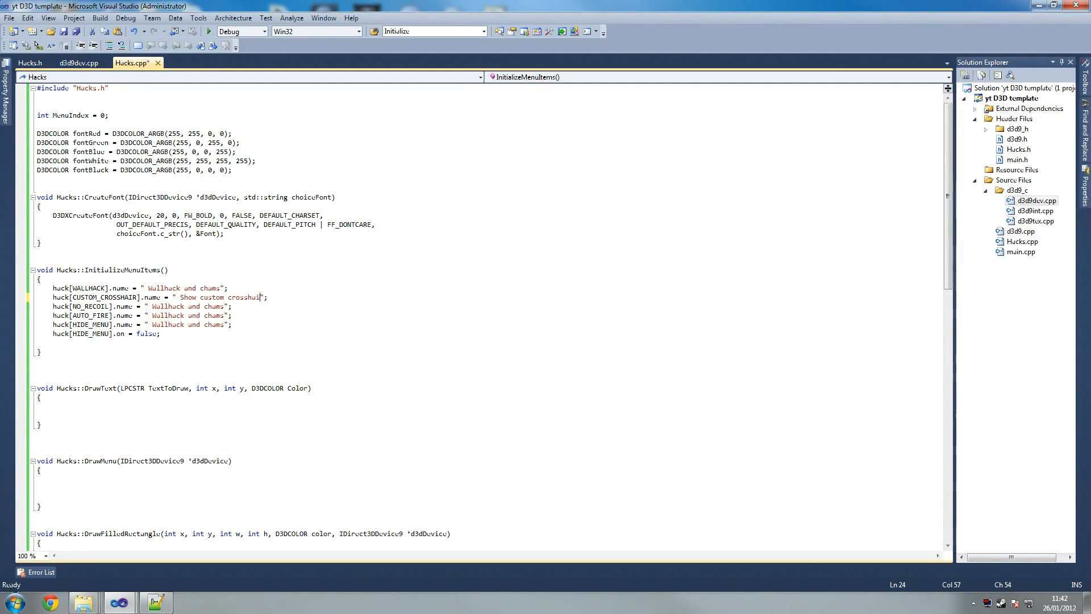
key(ctrl+s)
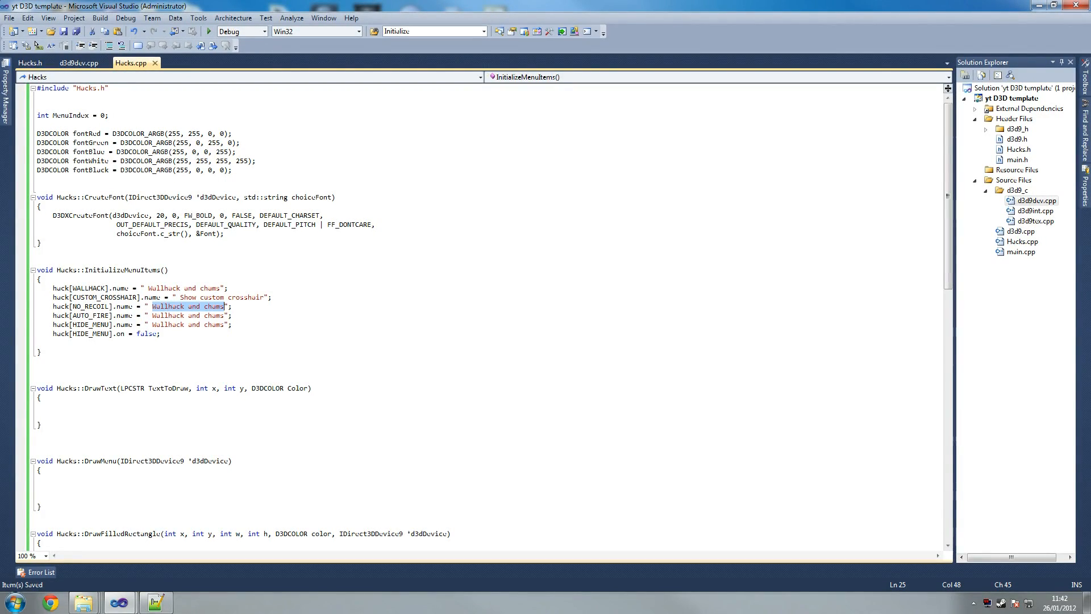
text(No recoi)
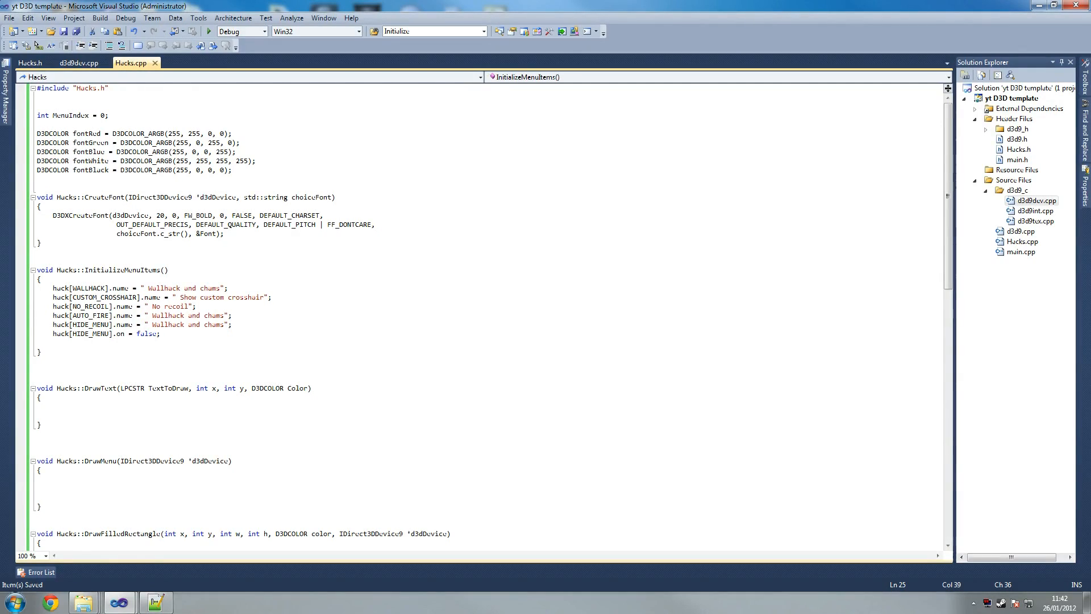
- Label an item "Unlimited equipment" and add a hack[UNLIM_AMMO].name line
double_click(187, 315)
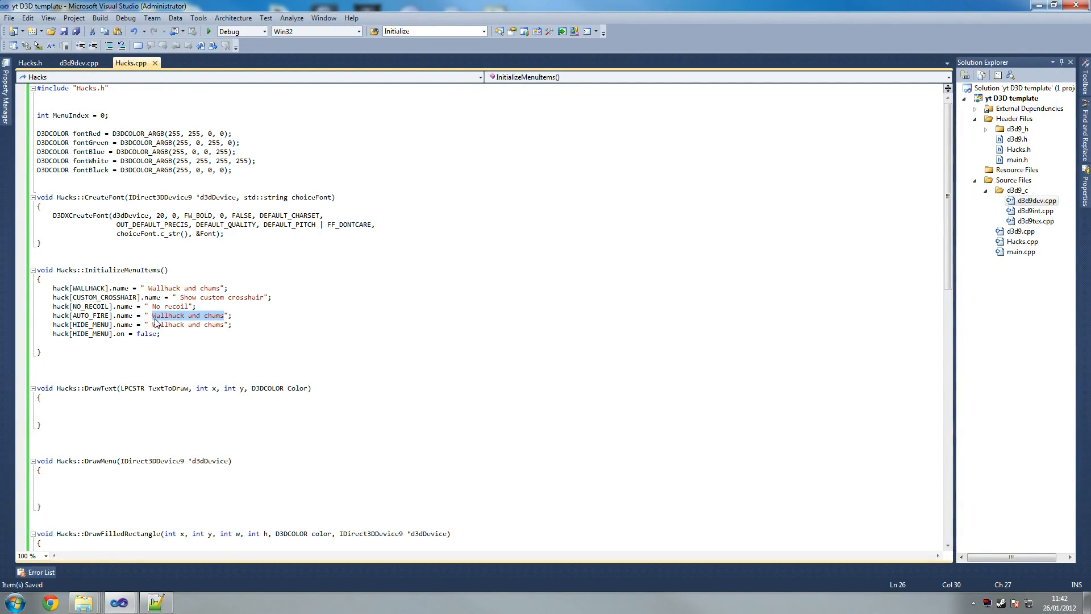
text(Unlimited)
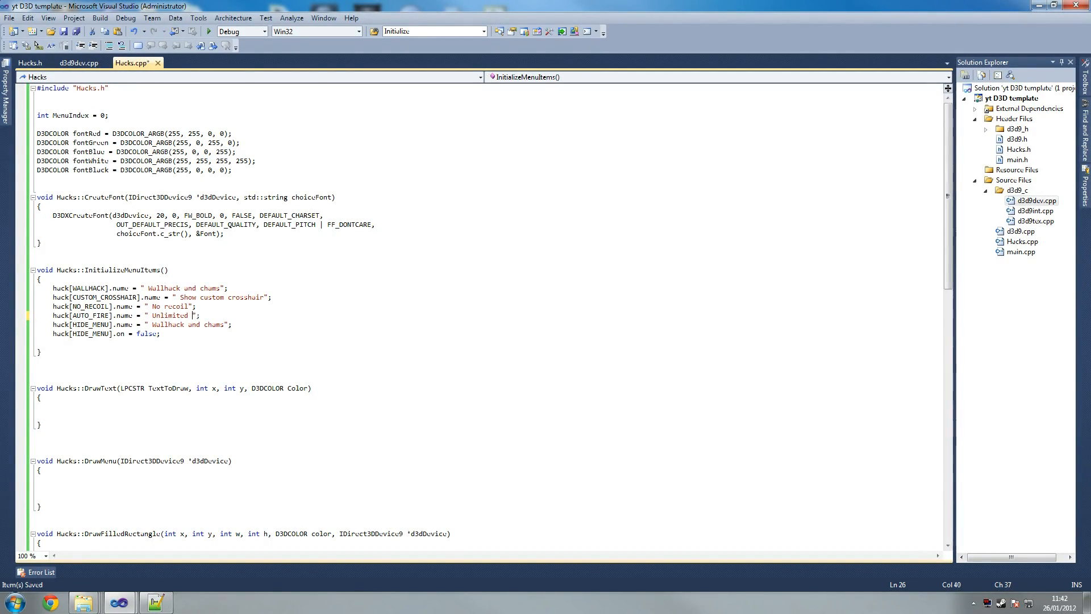
text(equipment)
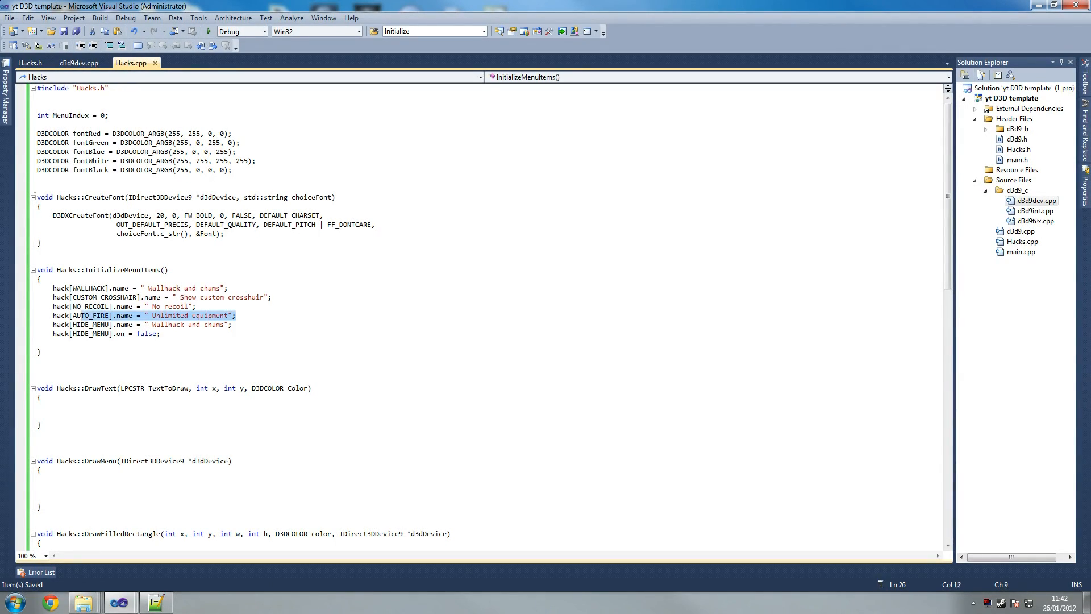
click(238, 315)
text(NLIM)
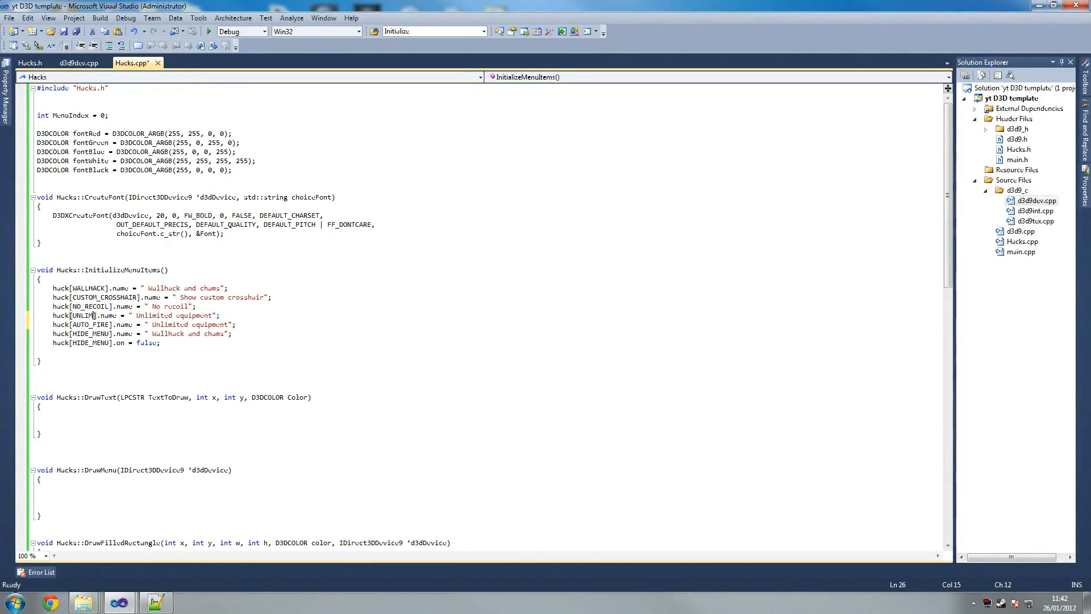
text(_AMMO)
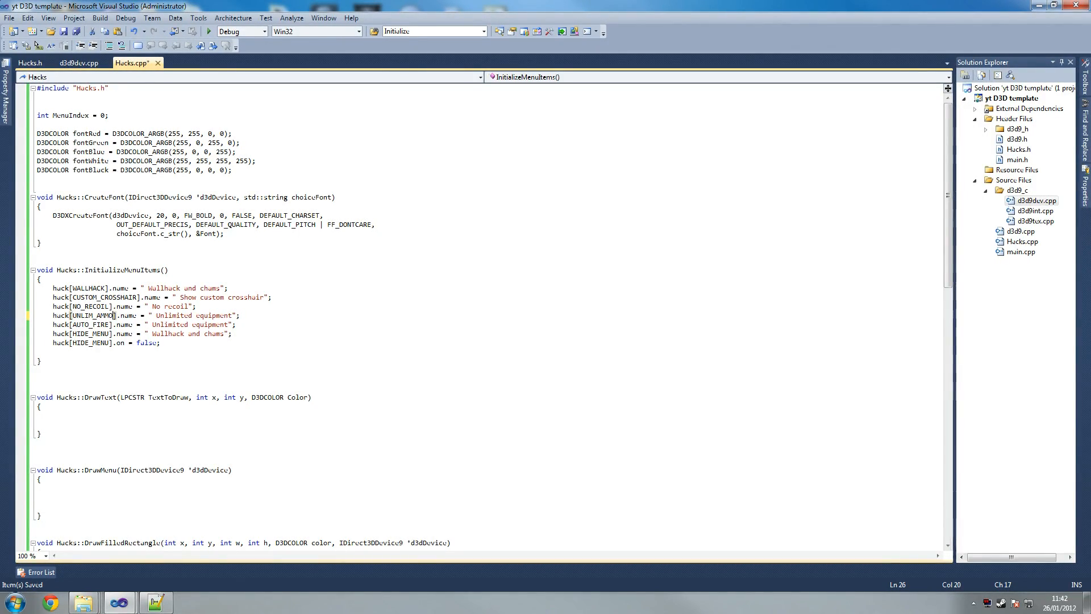
- Name AUTO_FIRE "All guns automatic" and give HIDE_MENU its "Hide hacks[INSERT]" label
double_click(169, 324)
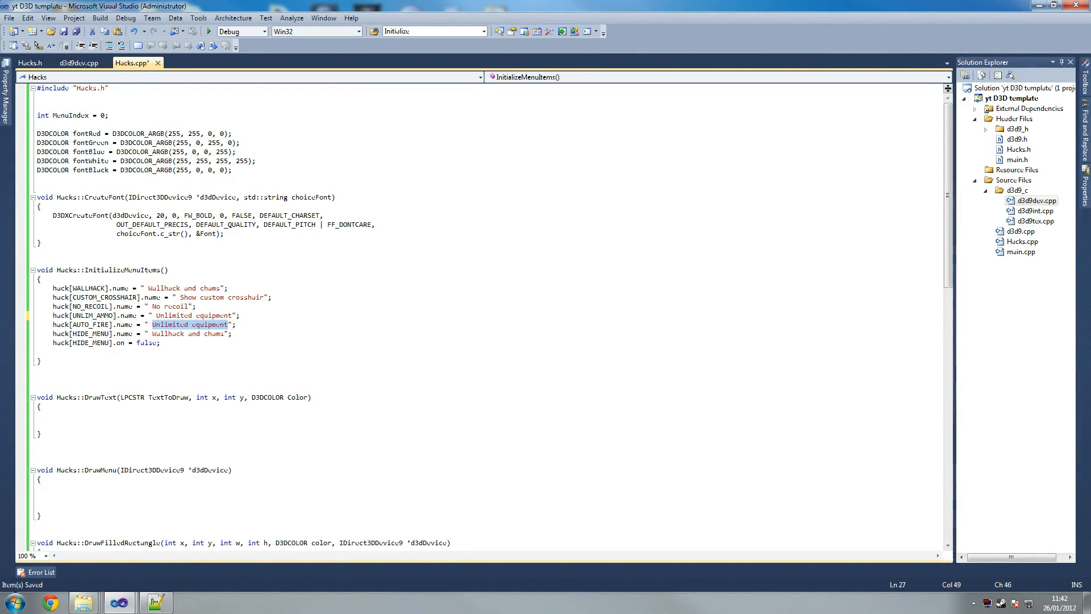
text(All)
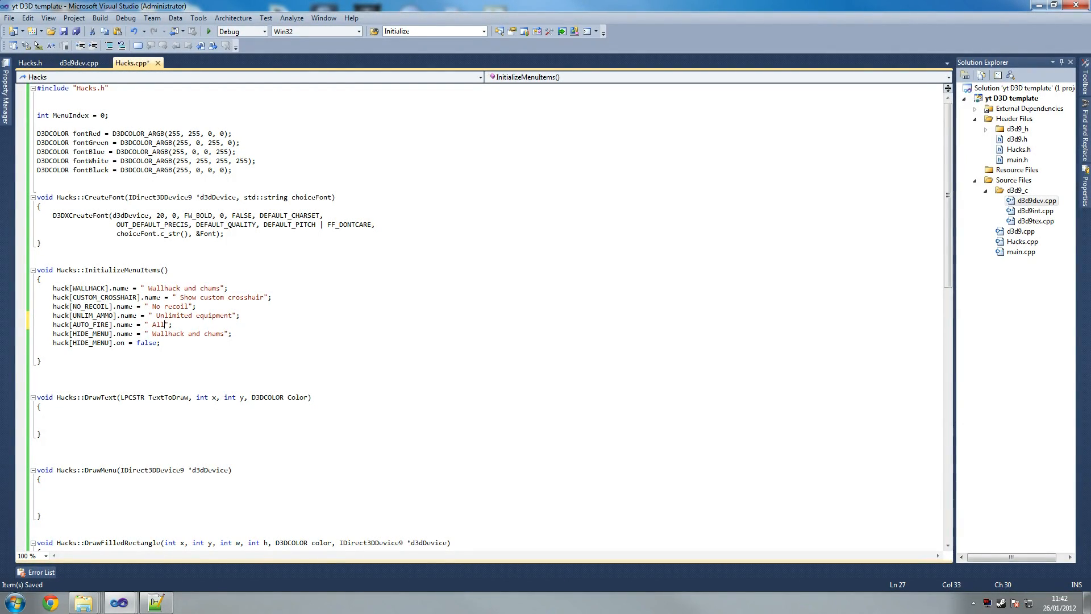
text(gun)
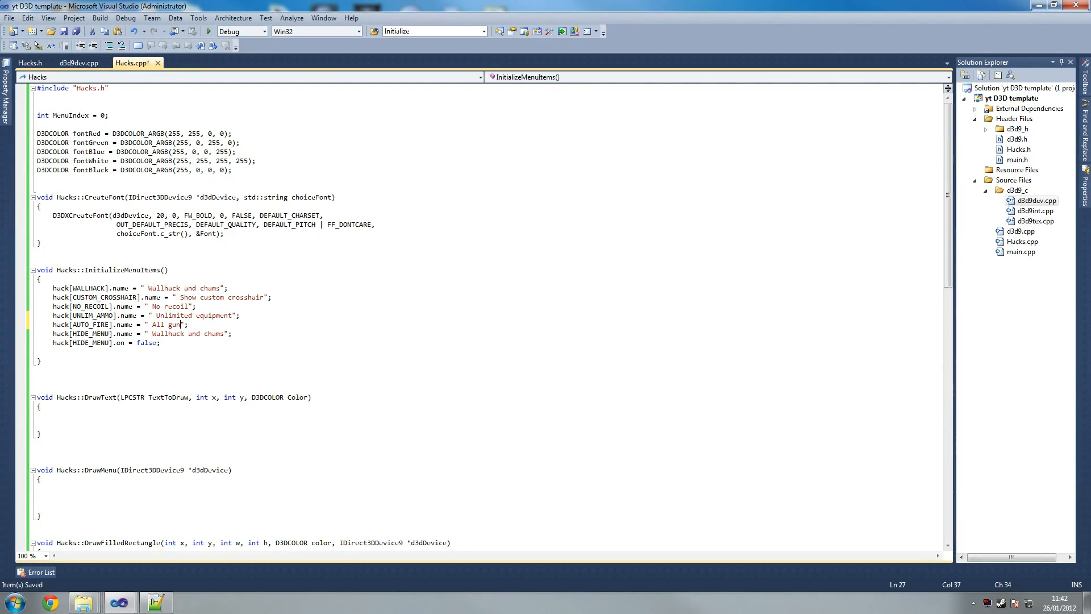
text(s)
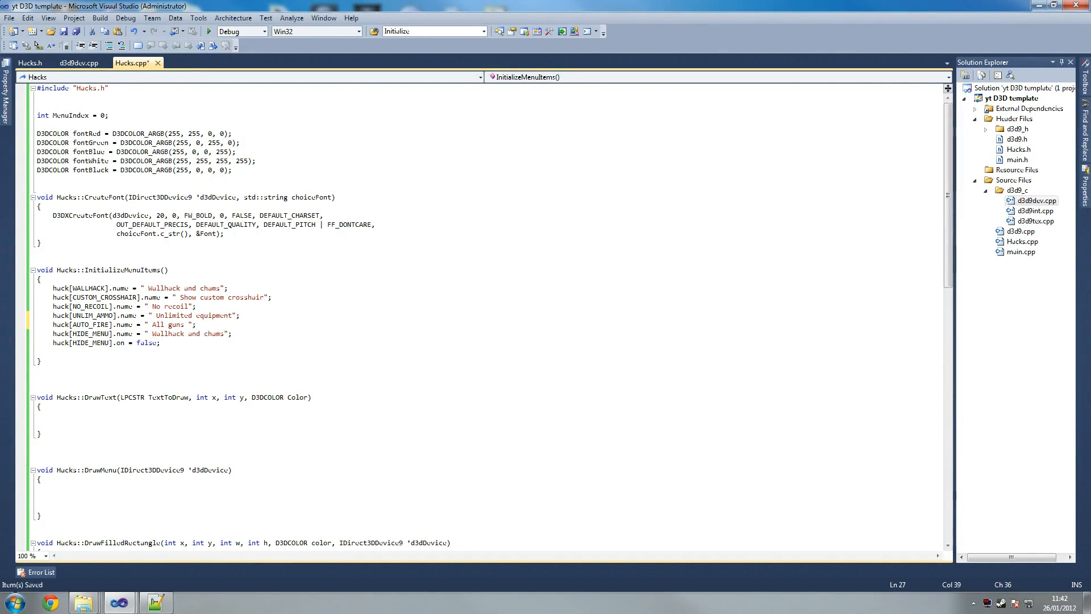
text(automatic)
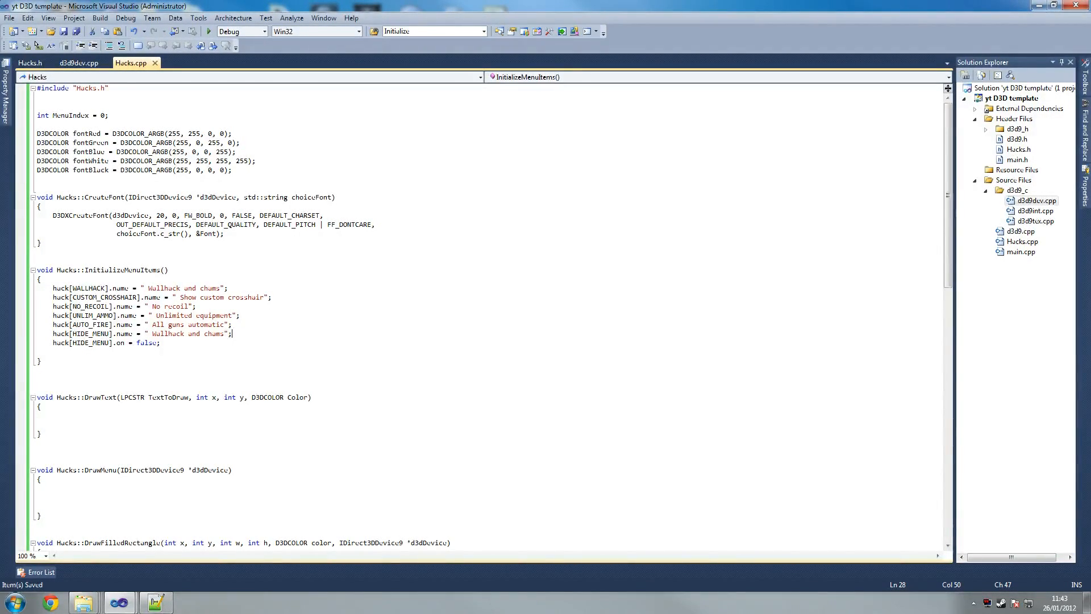
double_click(186, 333)
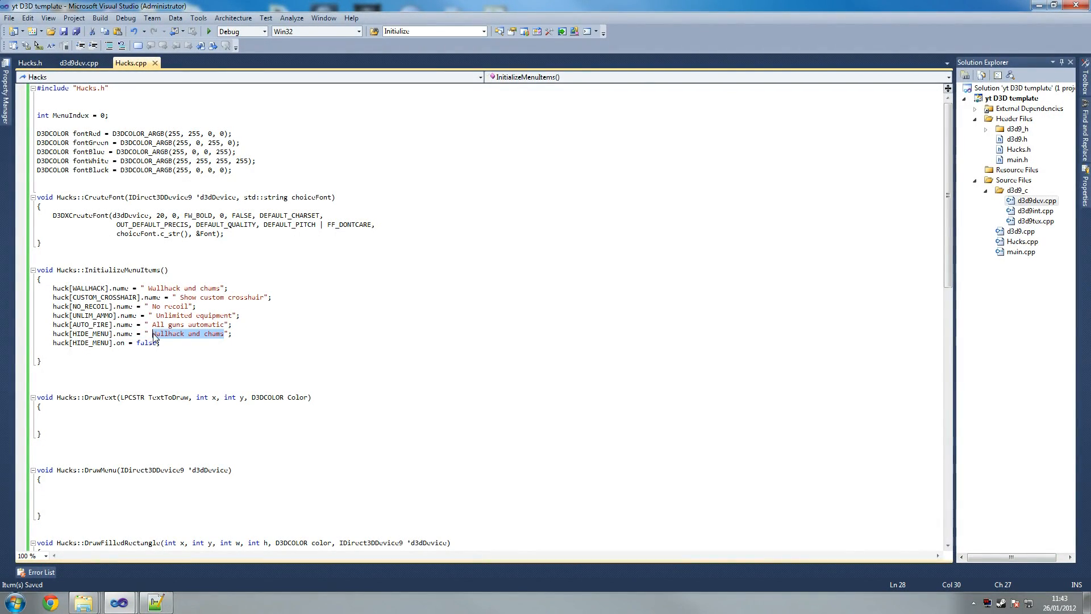
text(Hide)
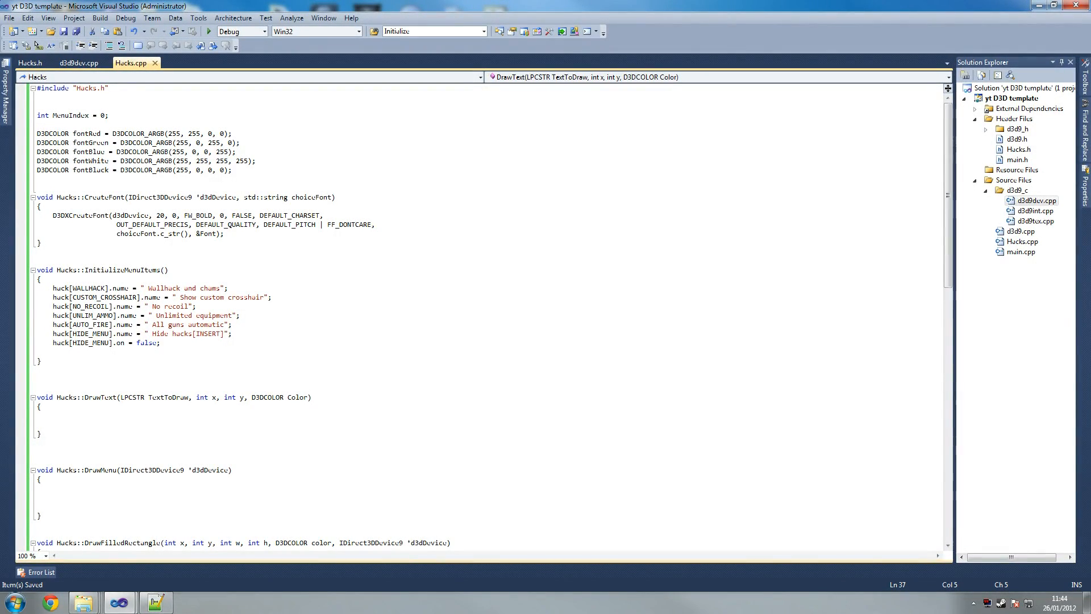
- Declare RECT rct = {x - 120, x + 120, y + 15} at the start of DrawText
text(d)
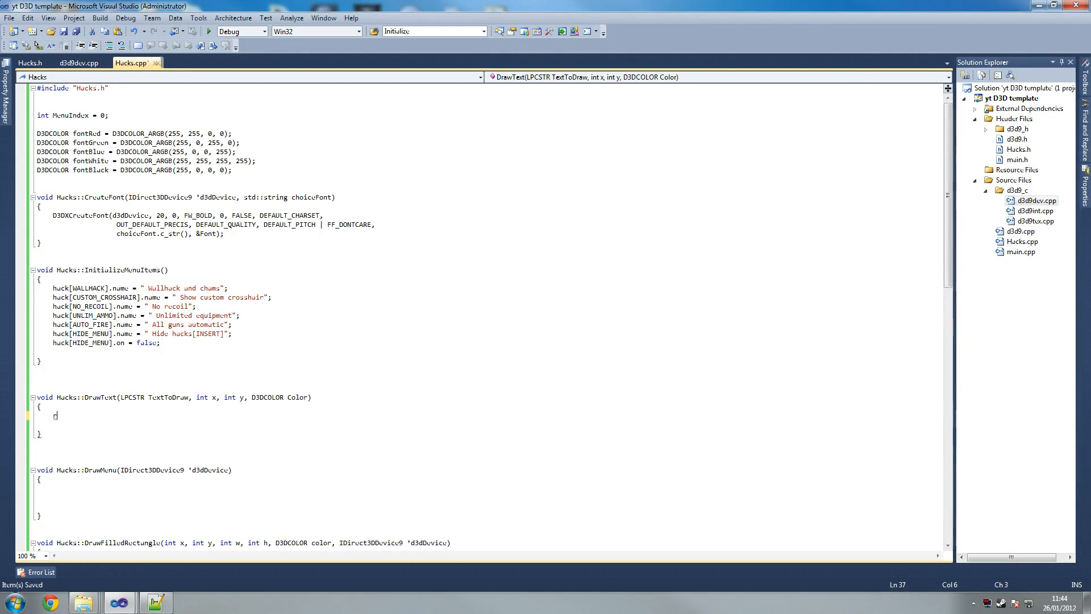
text(R)
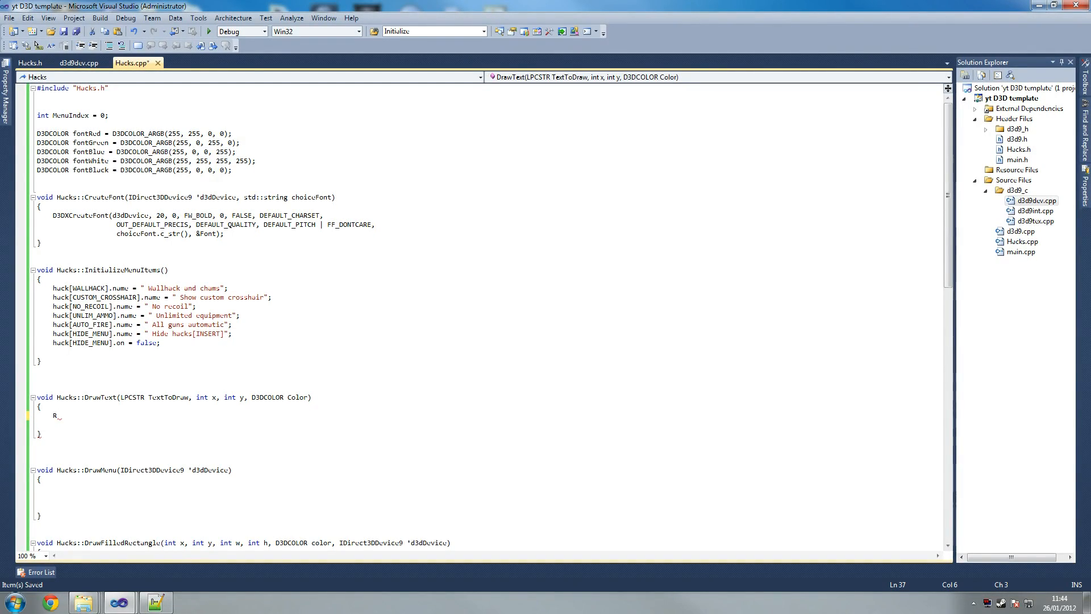
text(ect)
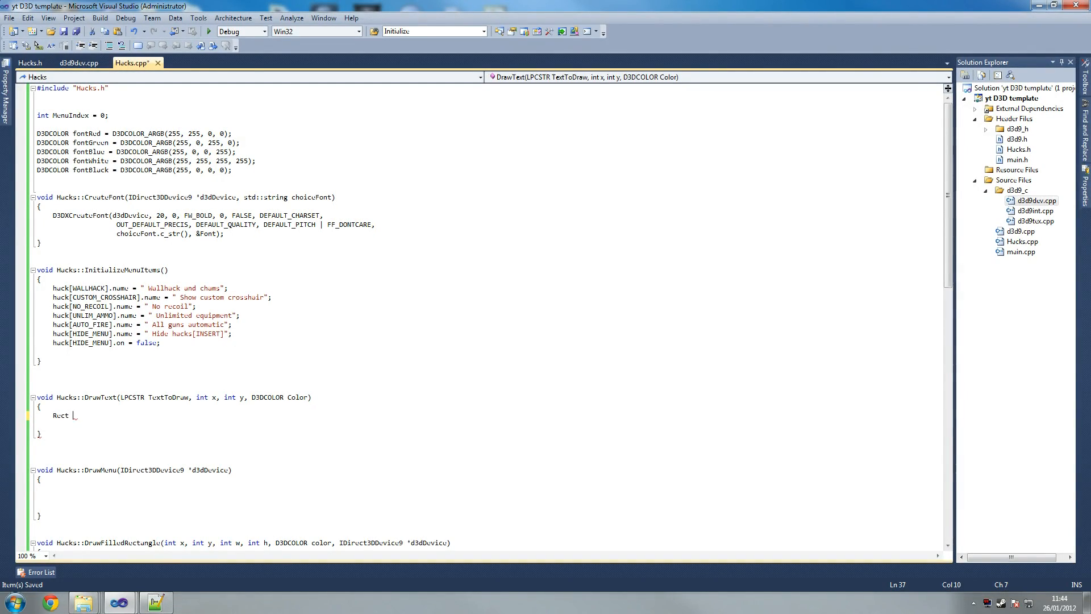
text(rct)
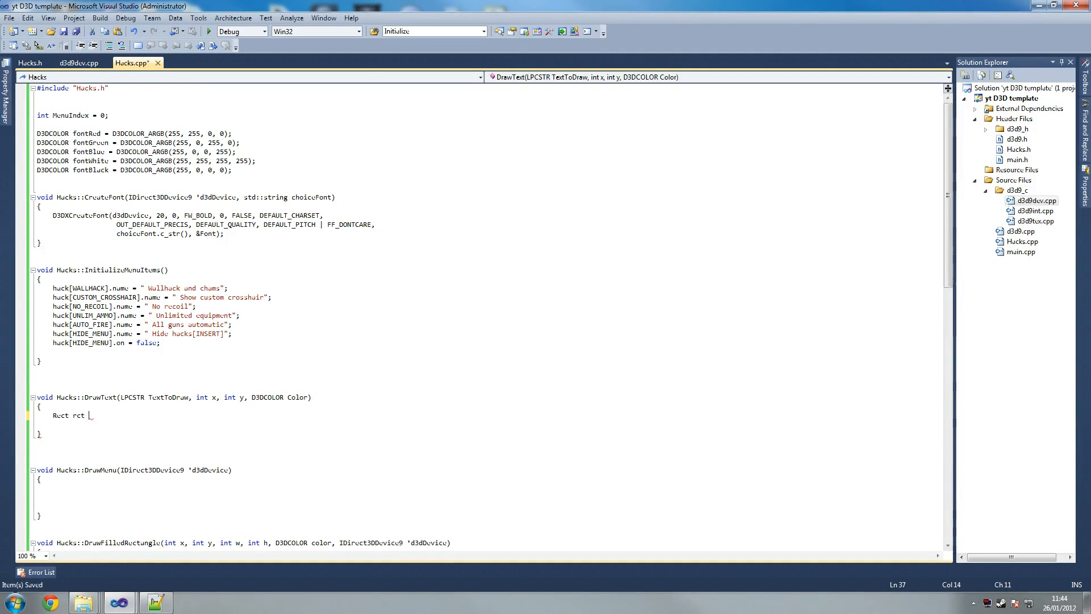
text(= {};)
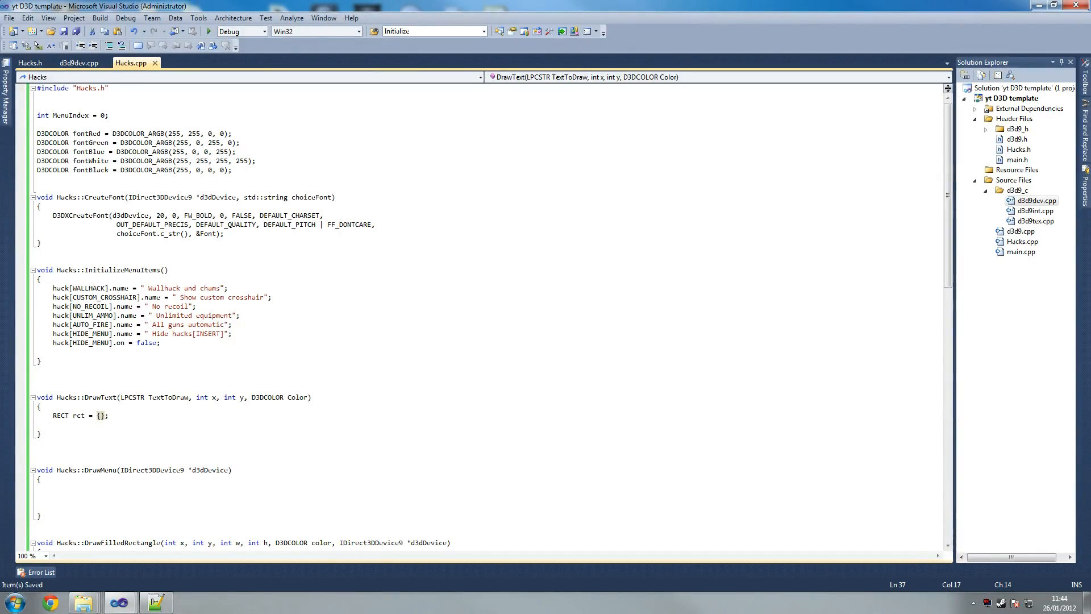
text(x - 120)
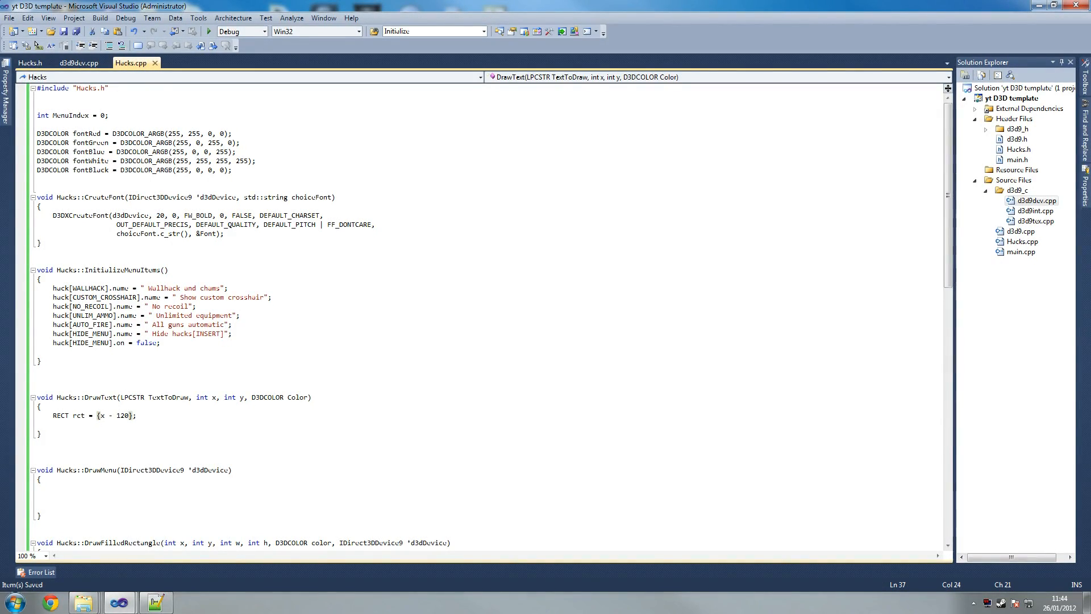
text(,)
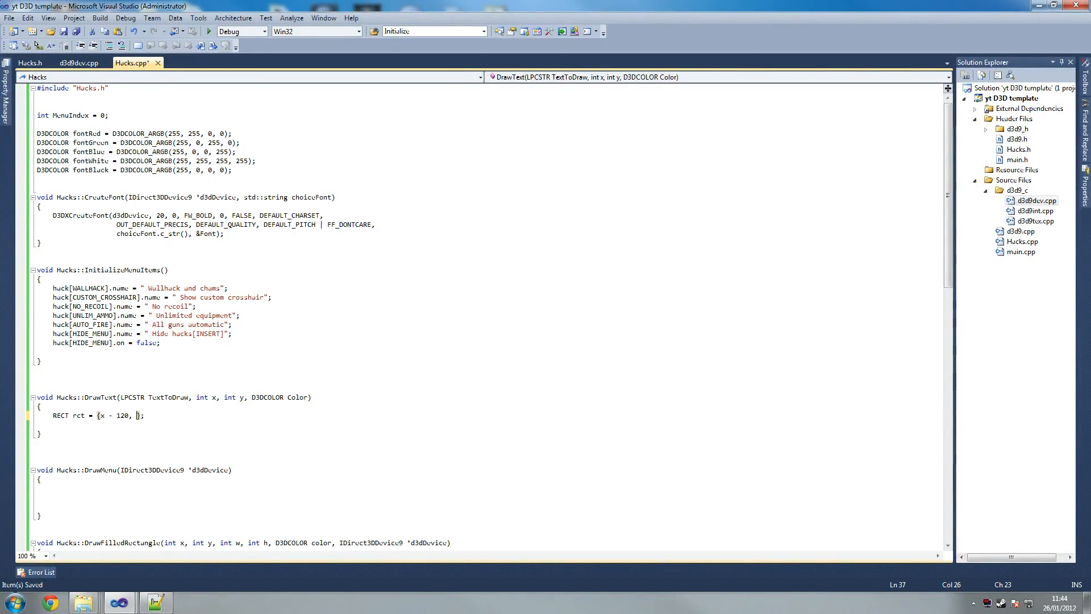
text(y + 12)
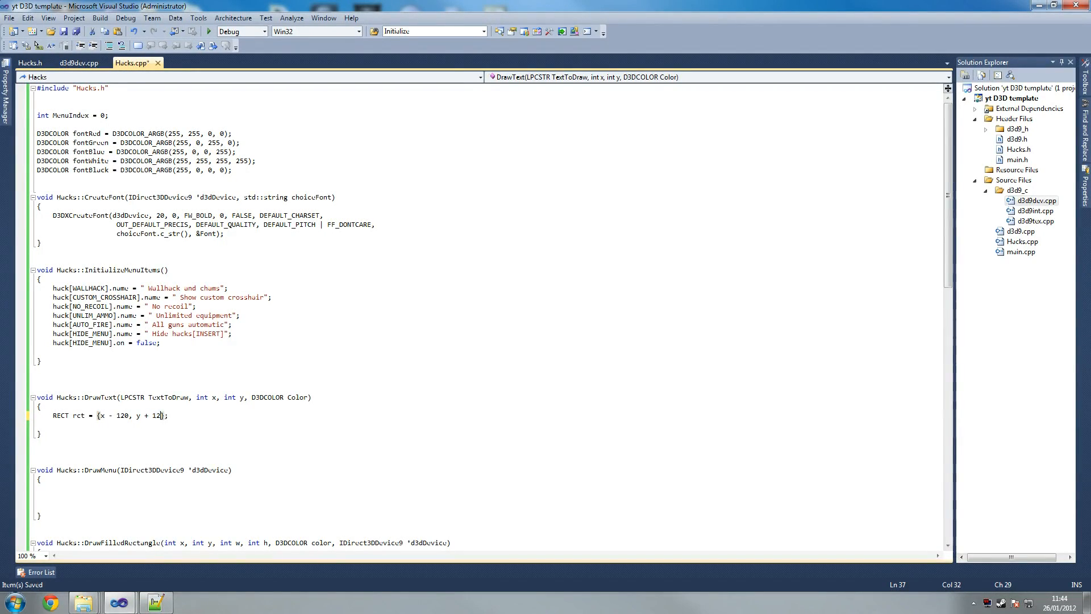
text(0)
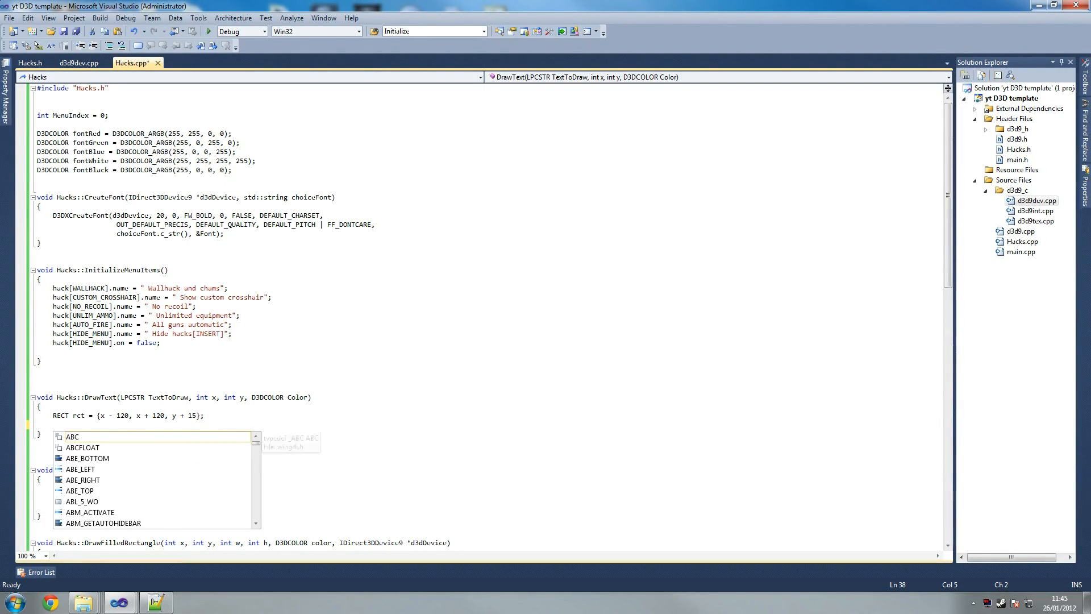
- Begin Font->DrawTextA(NULL, textToDraw, with the text argument
text(font)
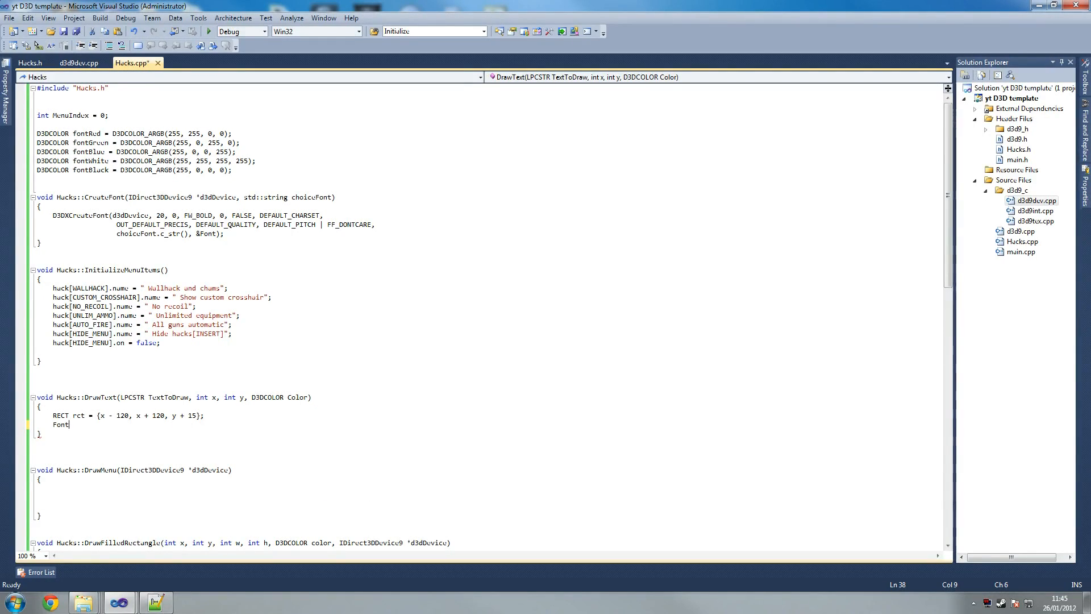
text(->)
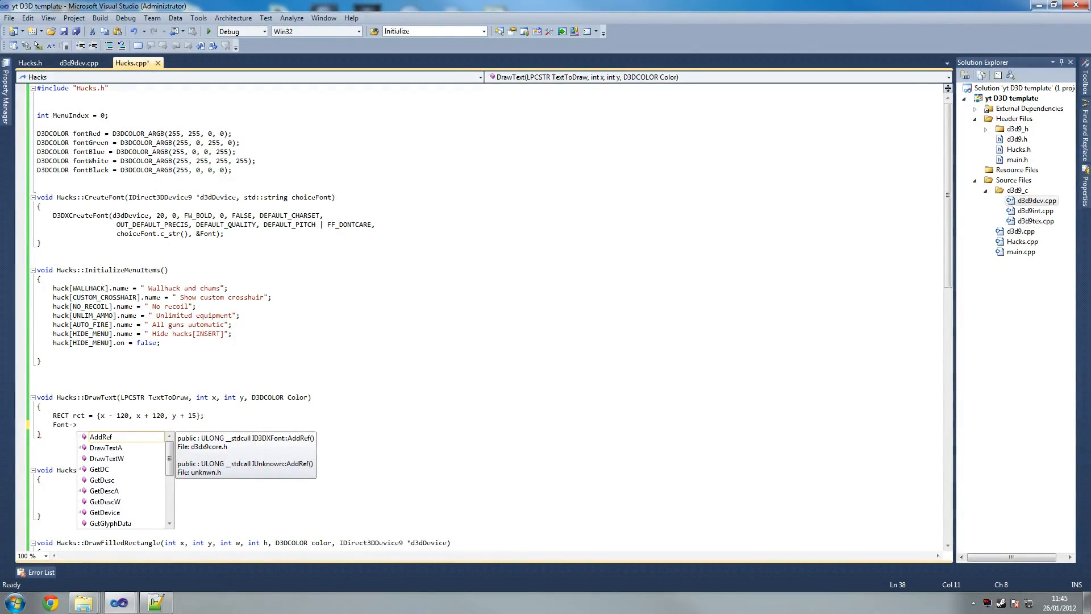
text(draw)
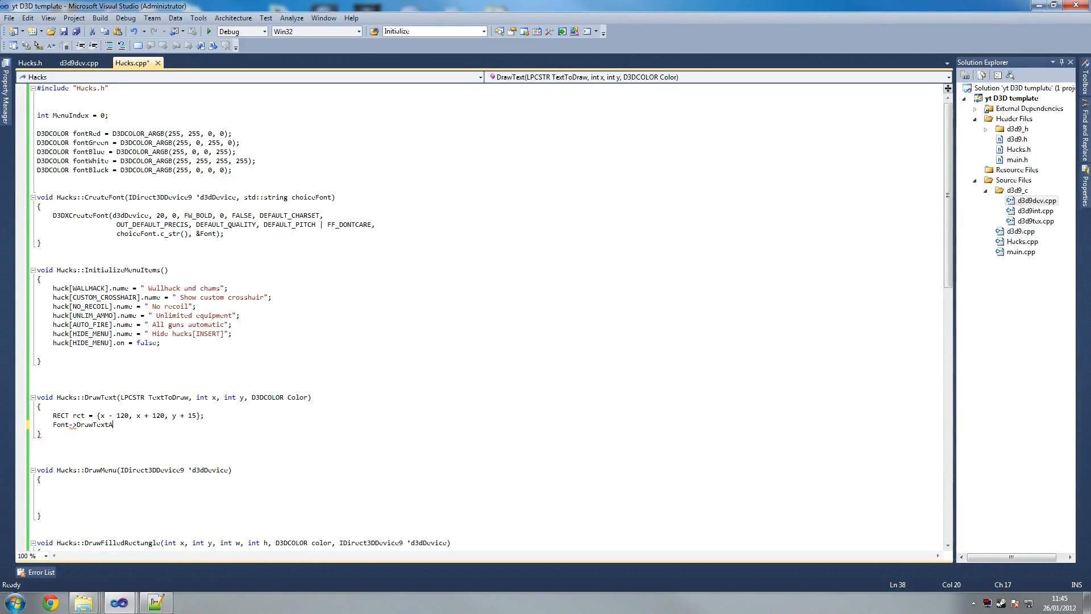
text(()
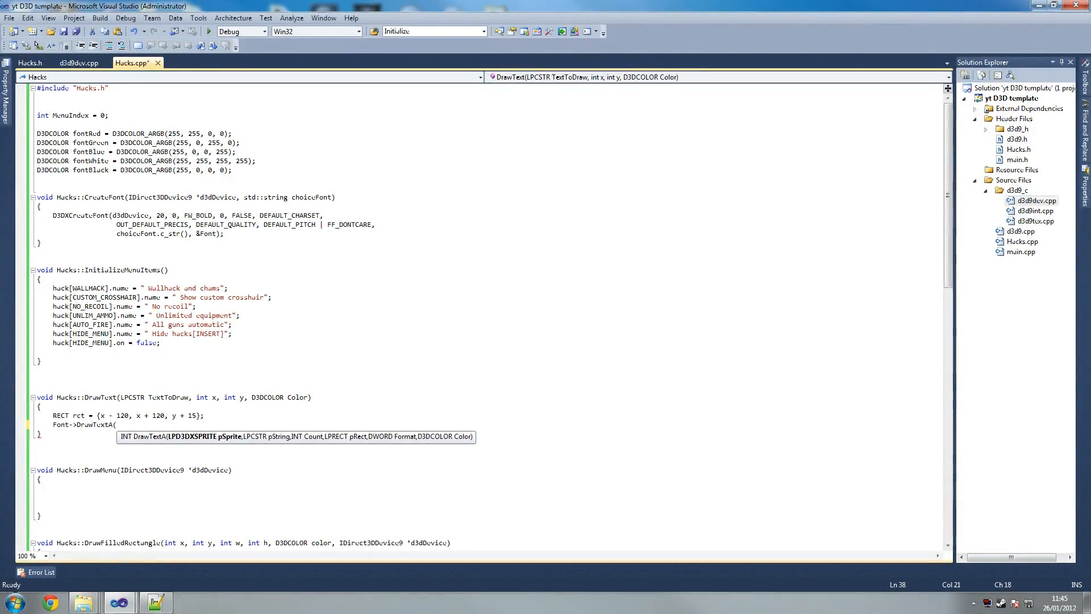
text(NULL, TEX)
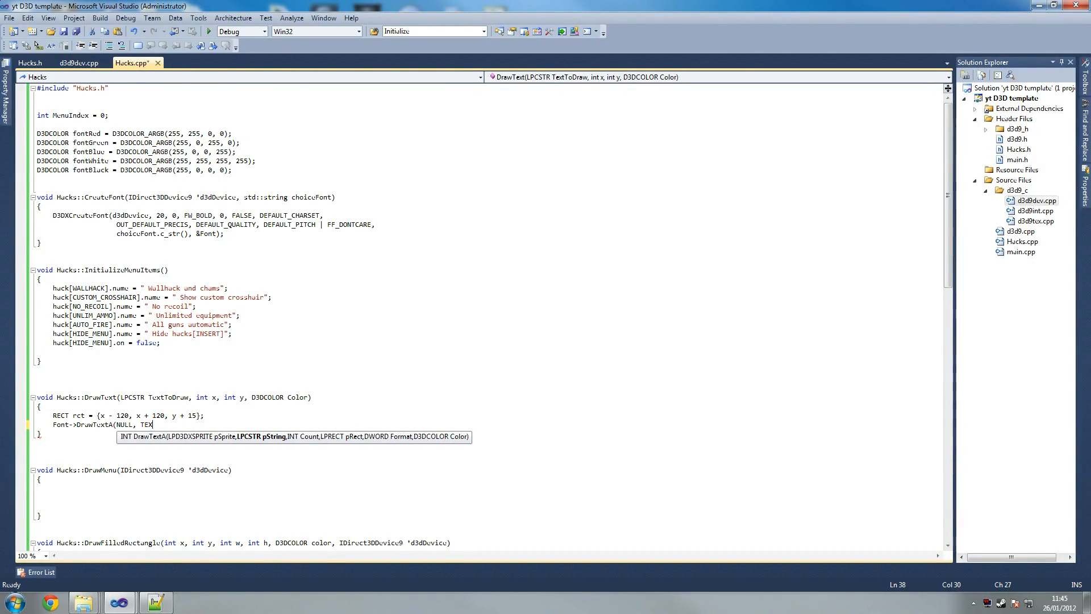
text(text)
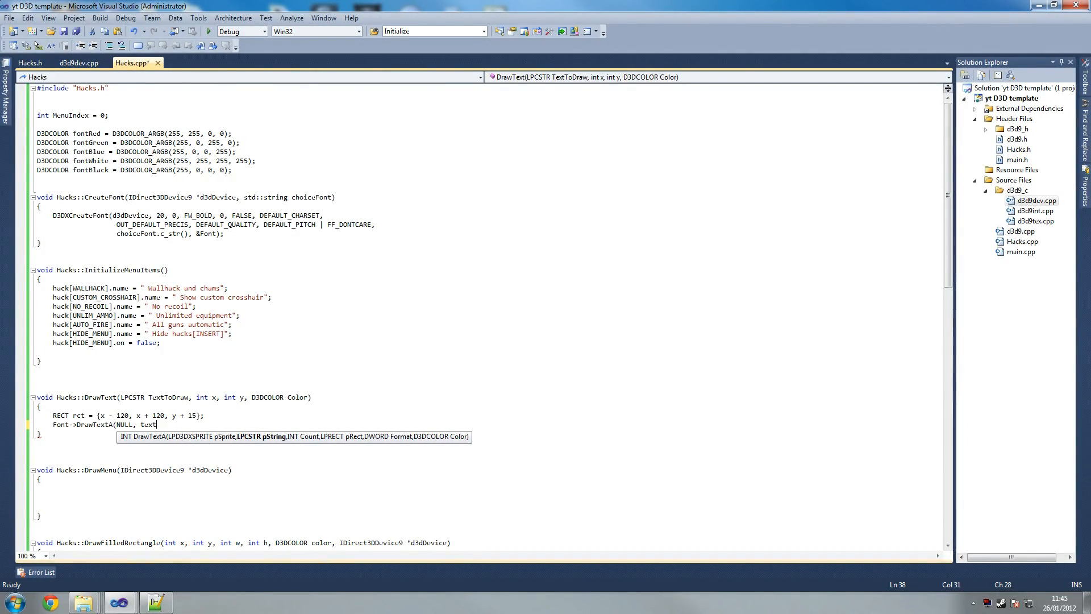
text(ToDraw)
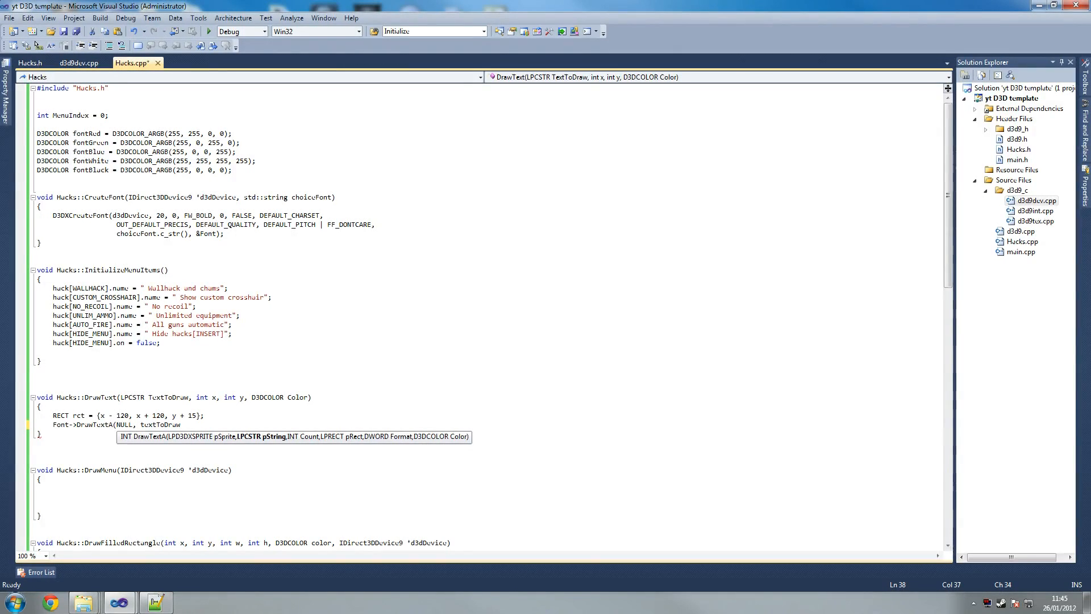
text(, -1)
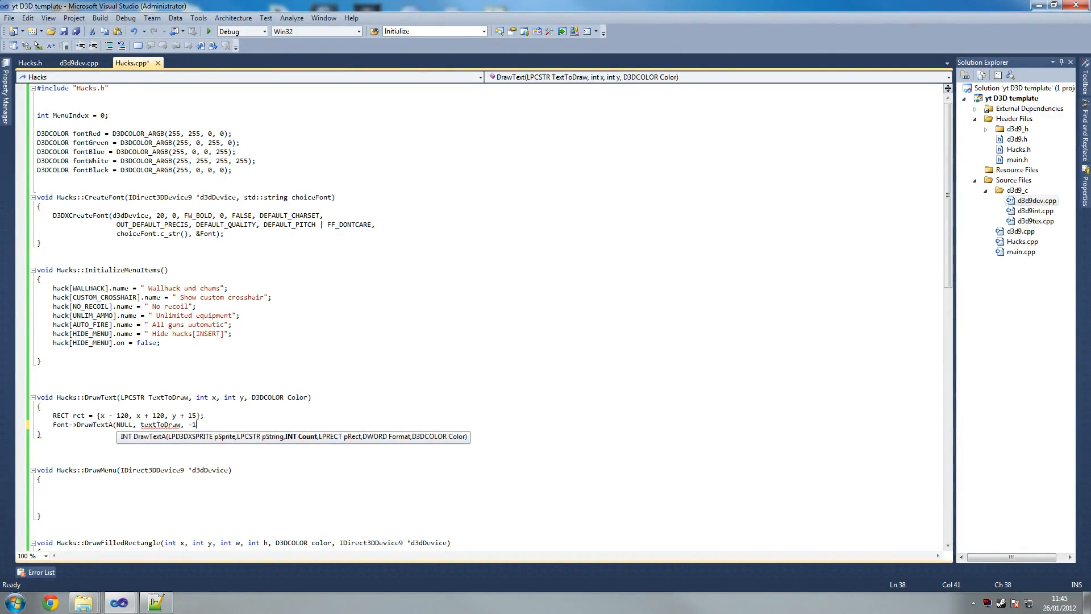
- Complete the call with &rct, DT_NOCLIP and Color
text(,)
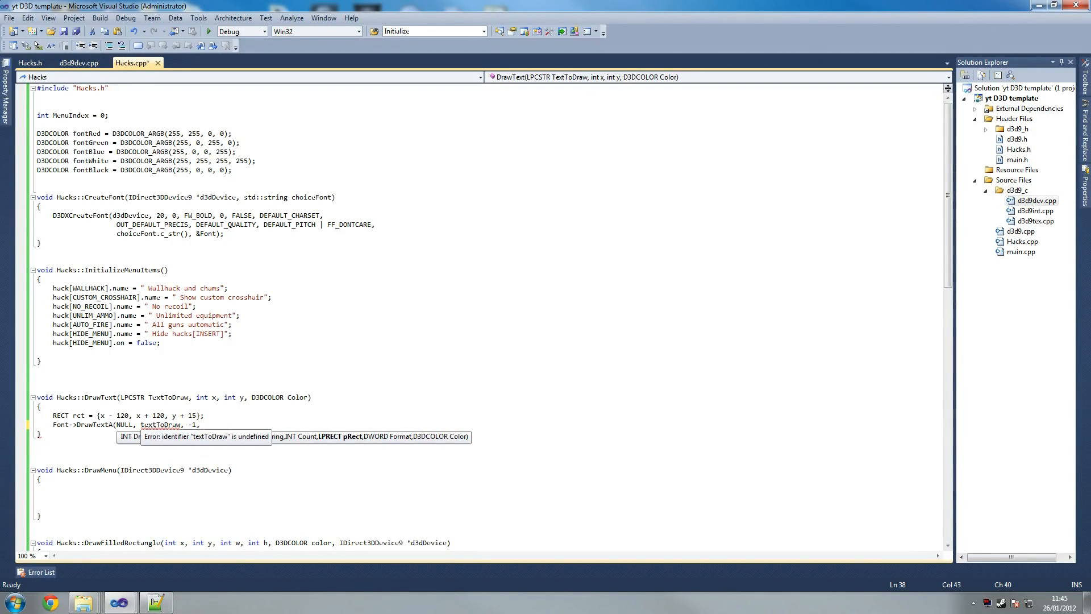
text(&rc)
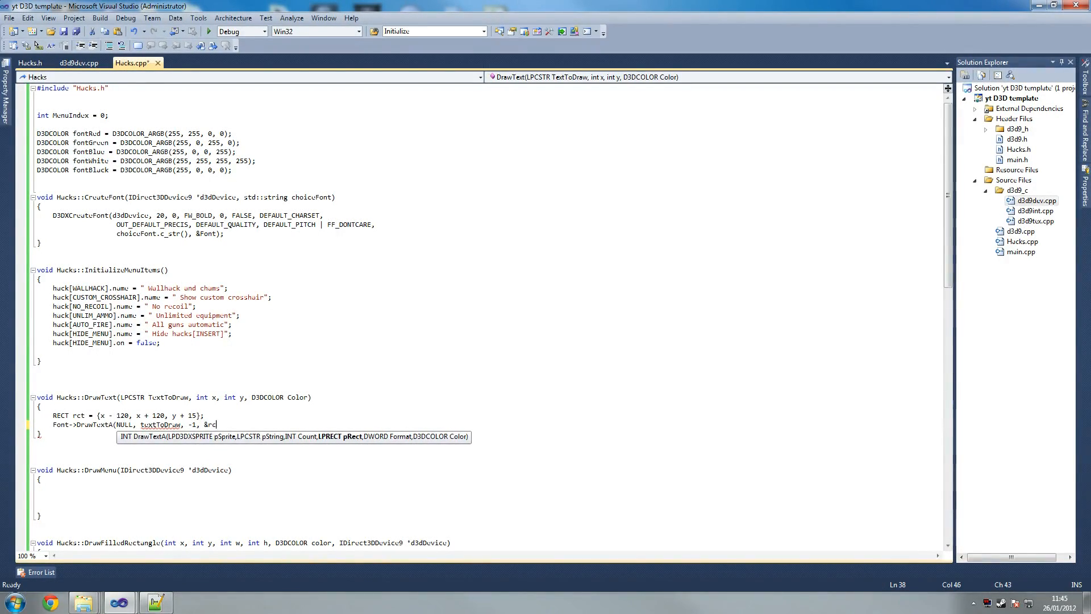
text(t, DT_NOCLIP)
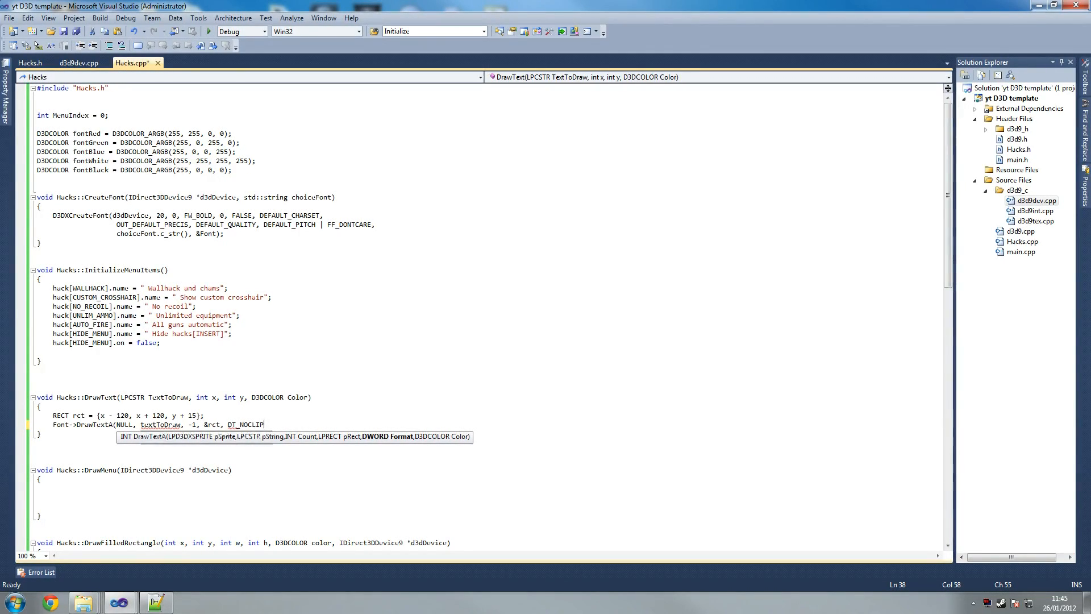
text(,)
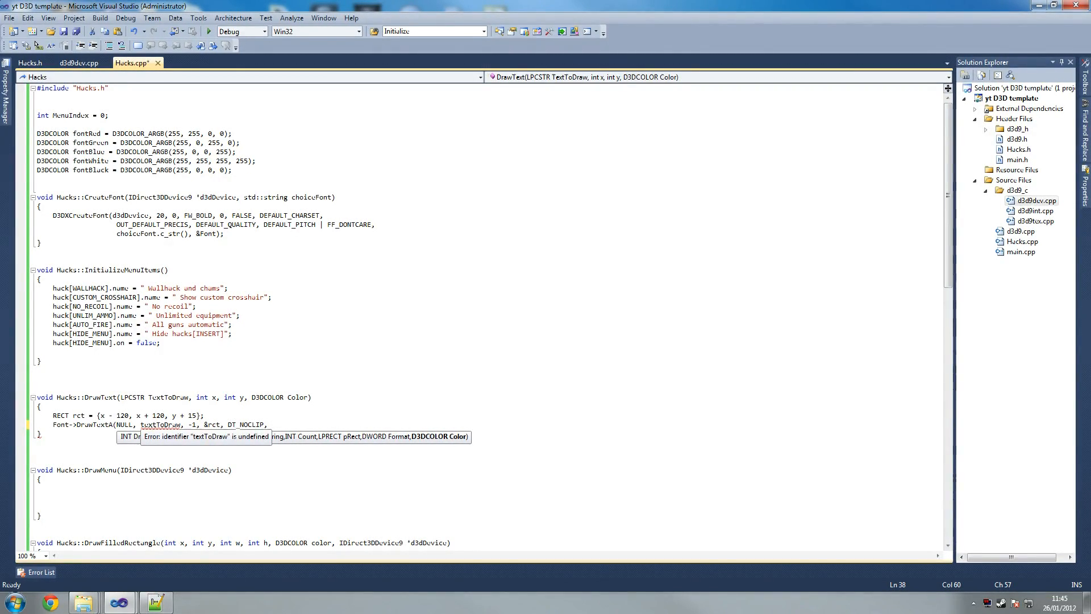
text(Color)
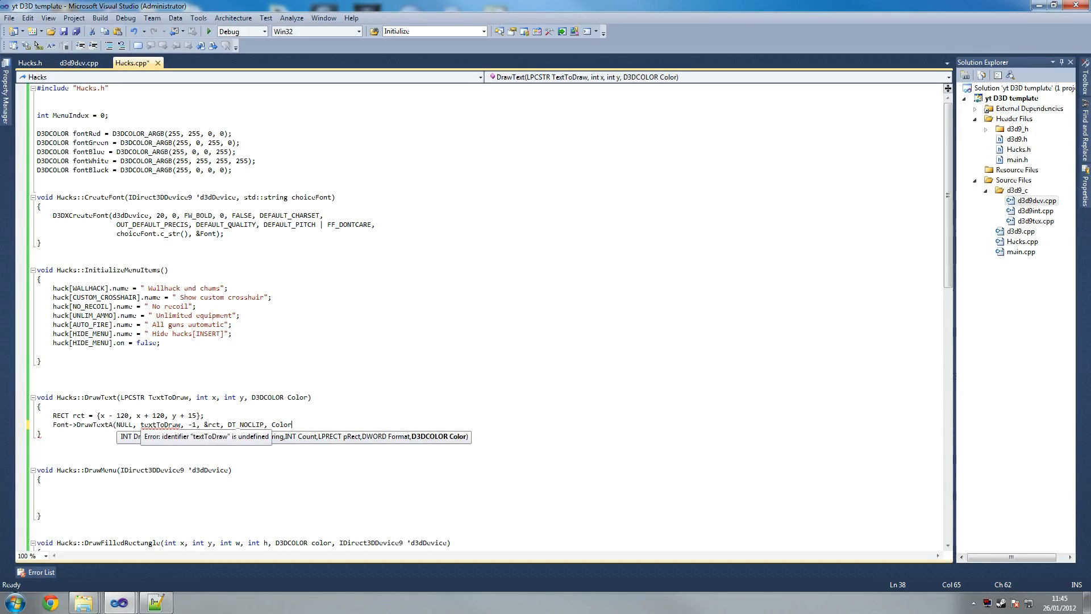
text(;)
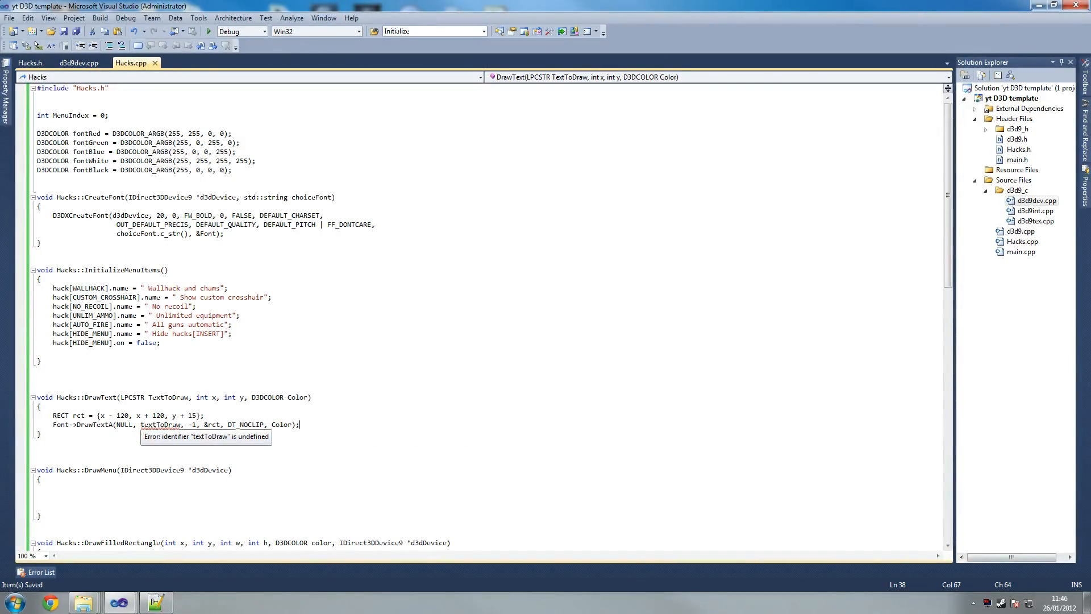
- Replace the misspelled argument with the TextToDraw parameter name and save
double_click(168, 397)
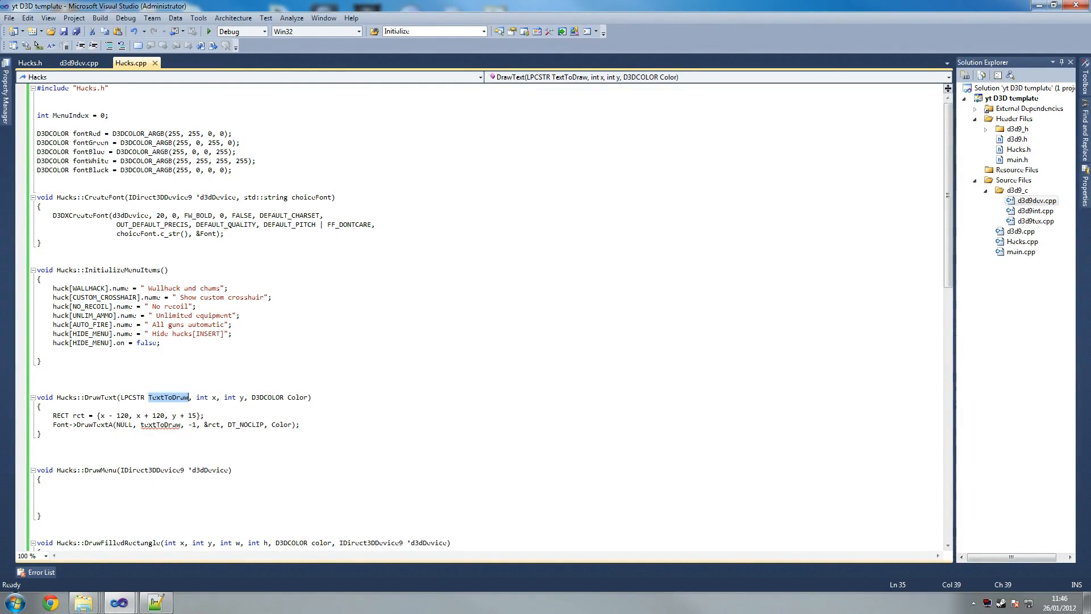
right_click(160, 424)
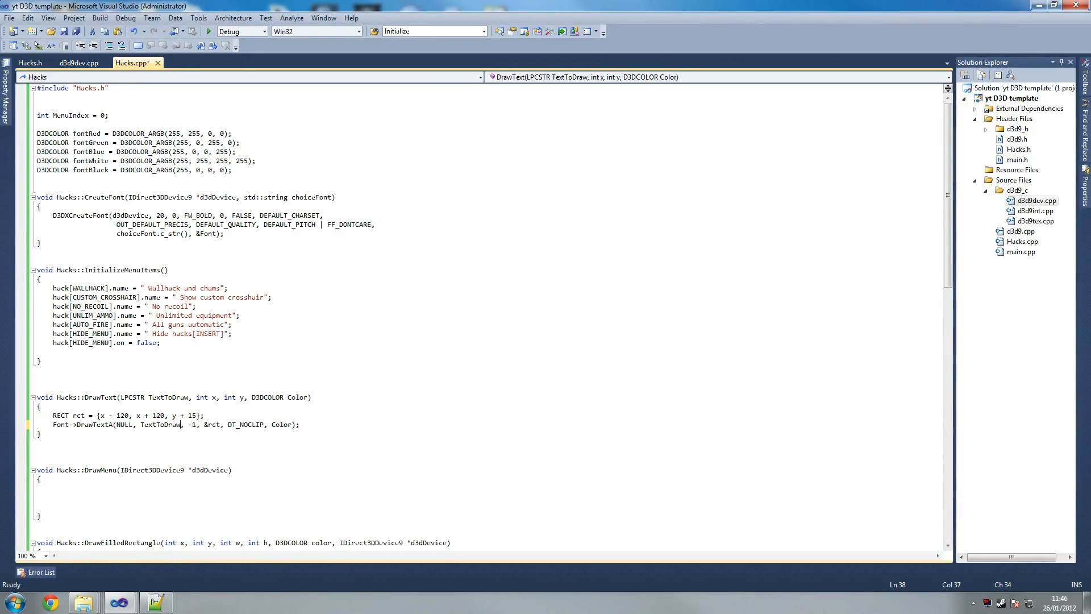
key(ctrl+s)
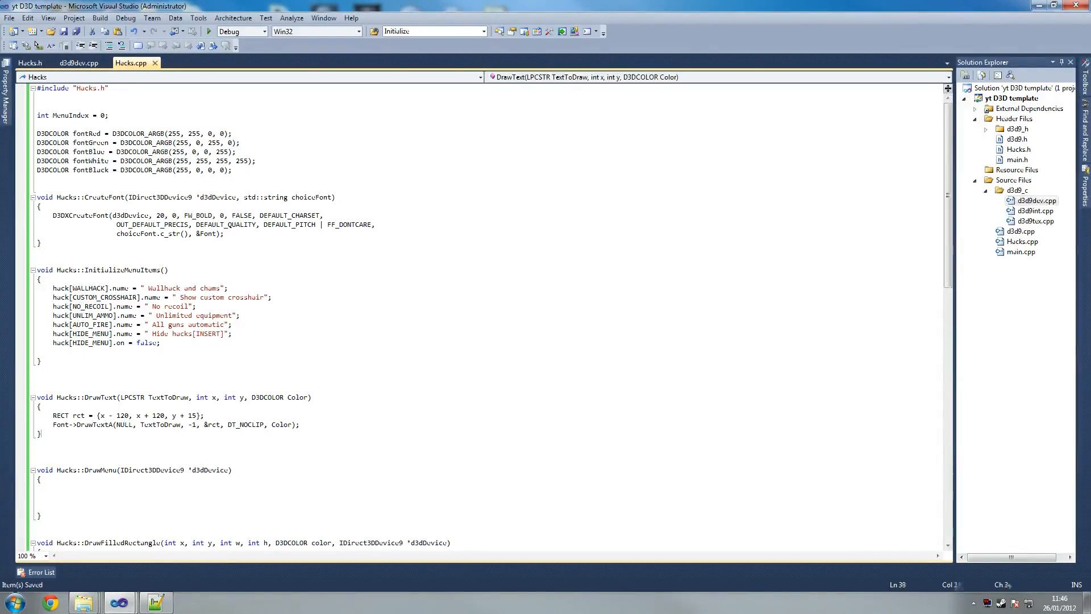
- Review the DrawText body and position inside the DrawMenu function body
scroll(down, 3)
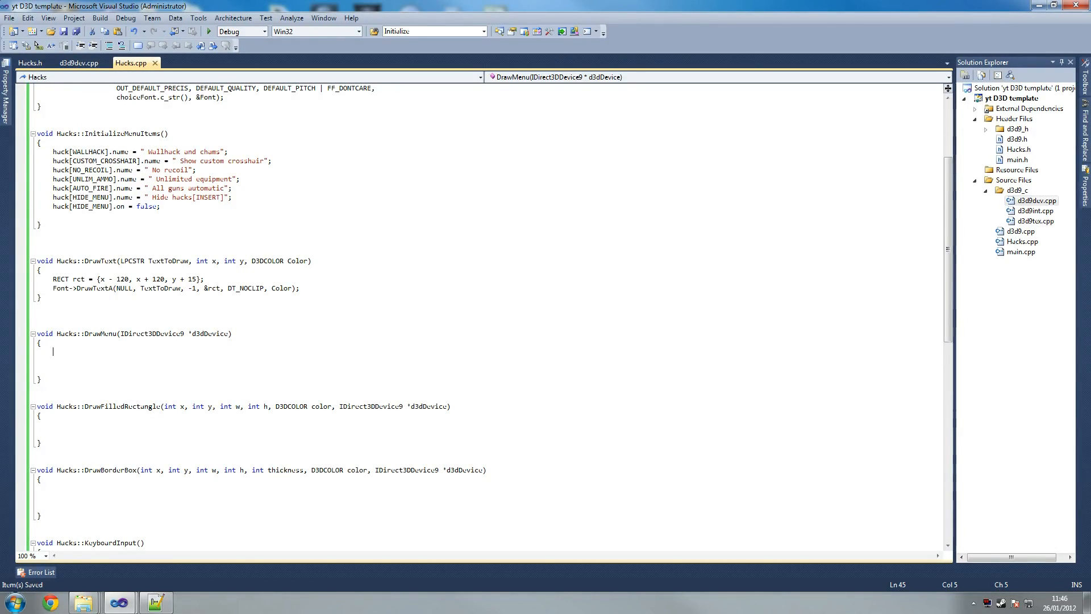
triple_click(176, 287)
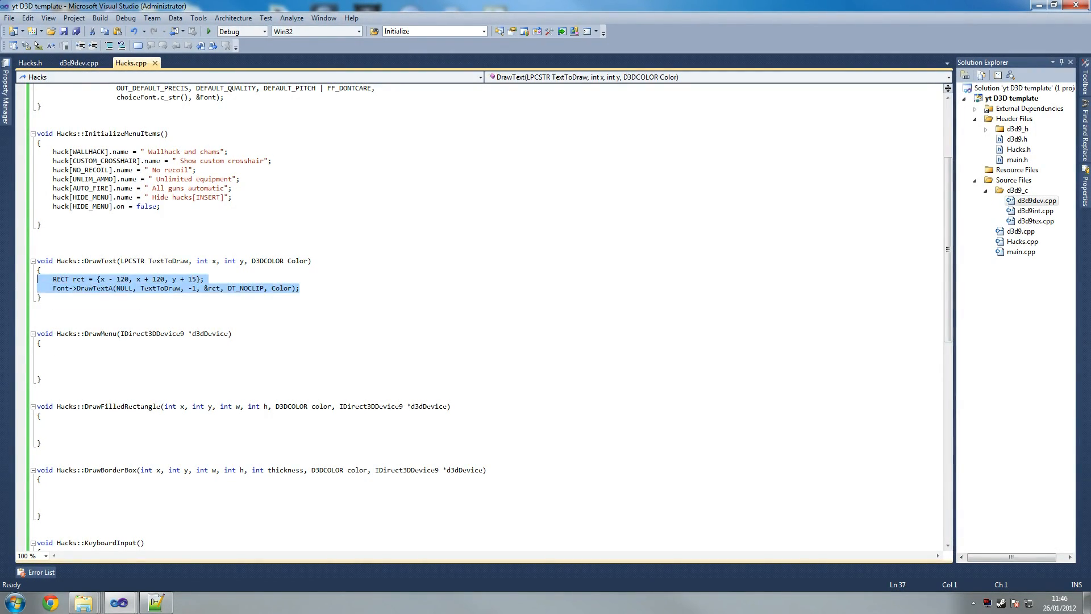
click(122, 280)
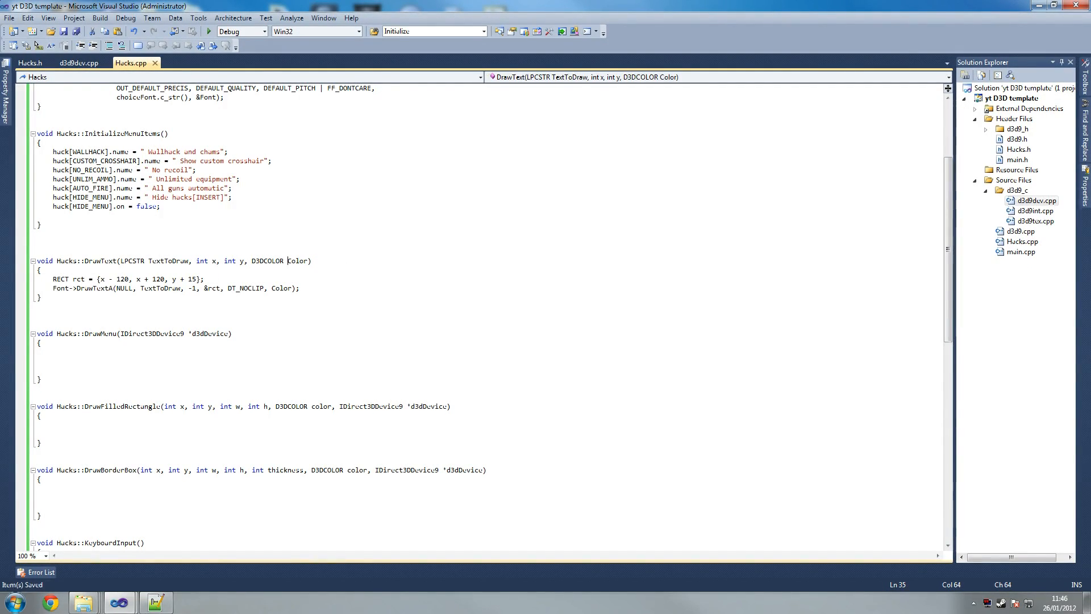
click(54, 351)
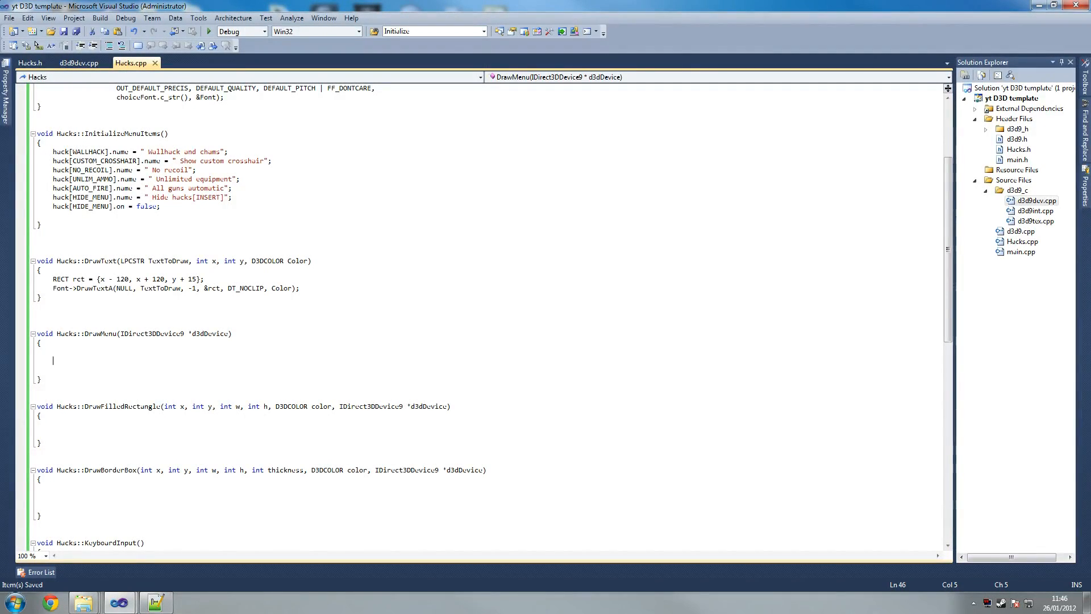
- Write the if(!hack[HIDE_MENU].on) check with an empty brace block
text(if)
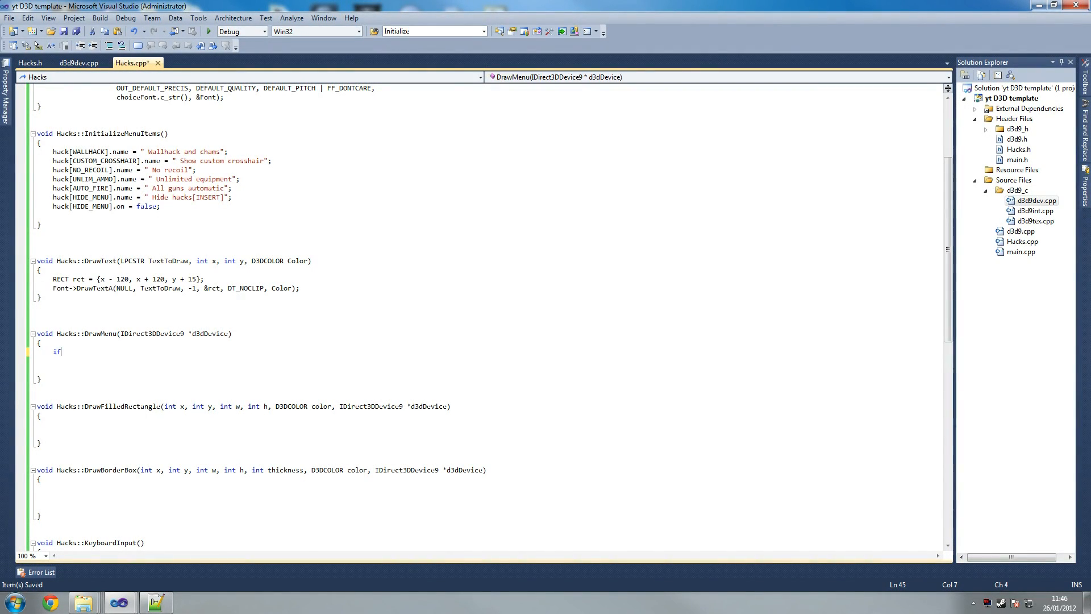
text((!hu)
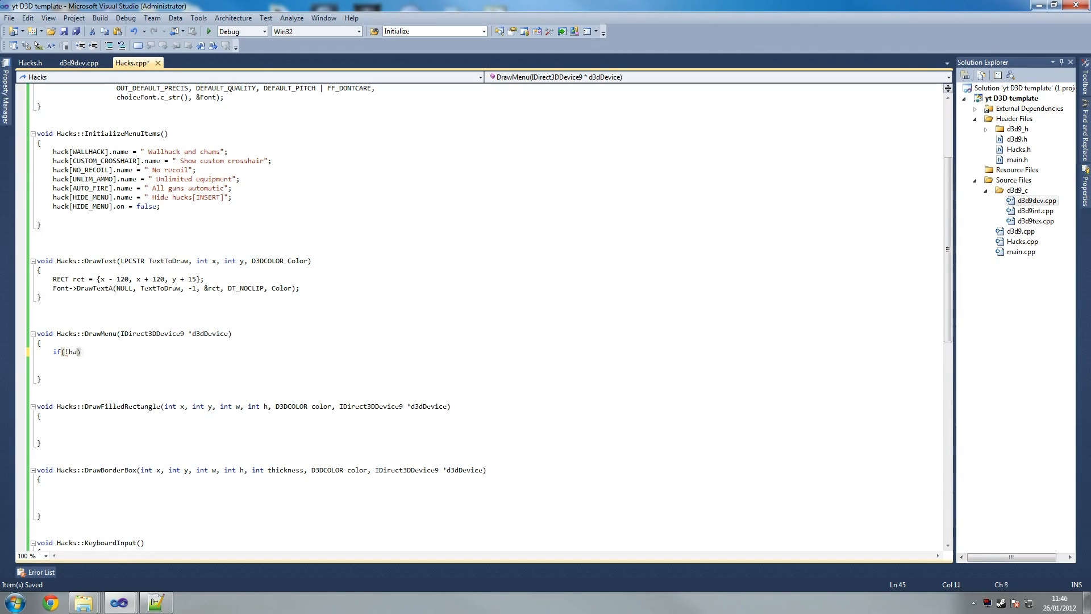
text(ck))
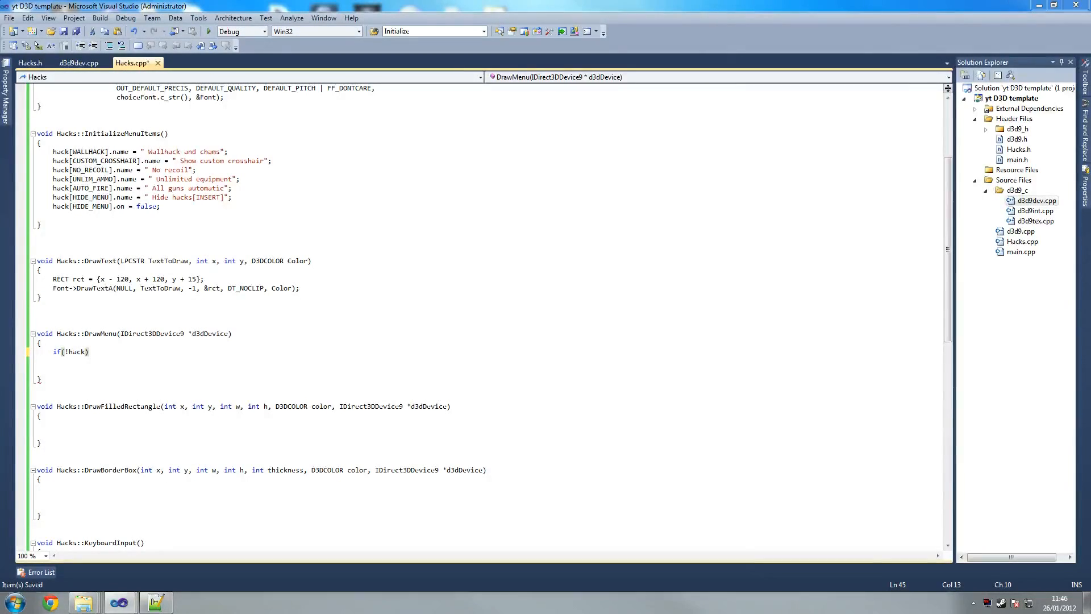
text())
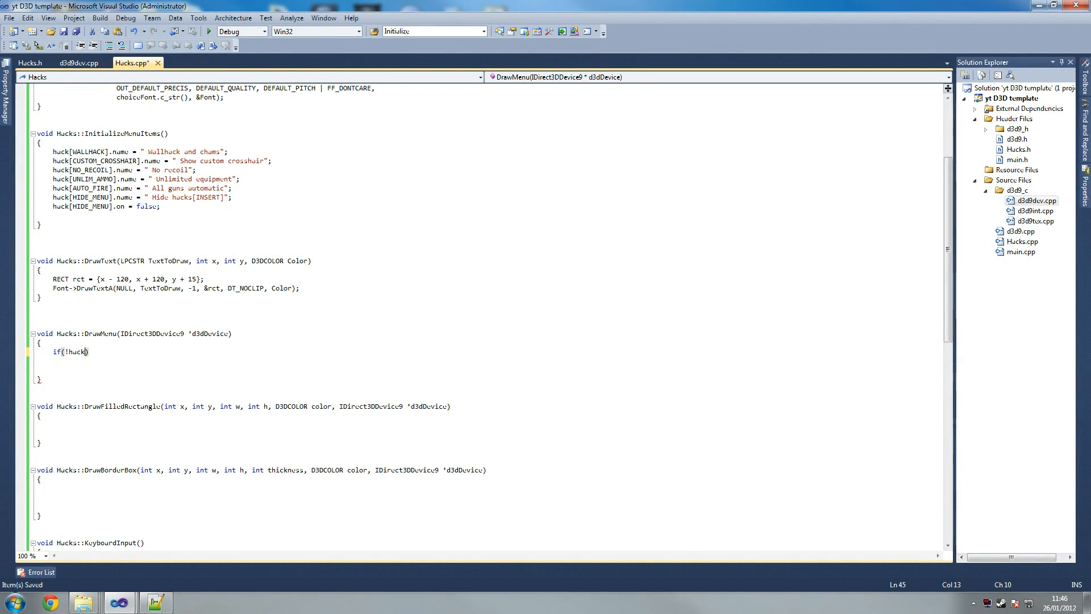
text([)
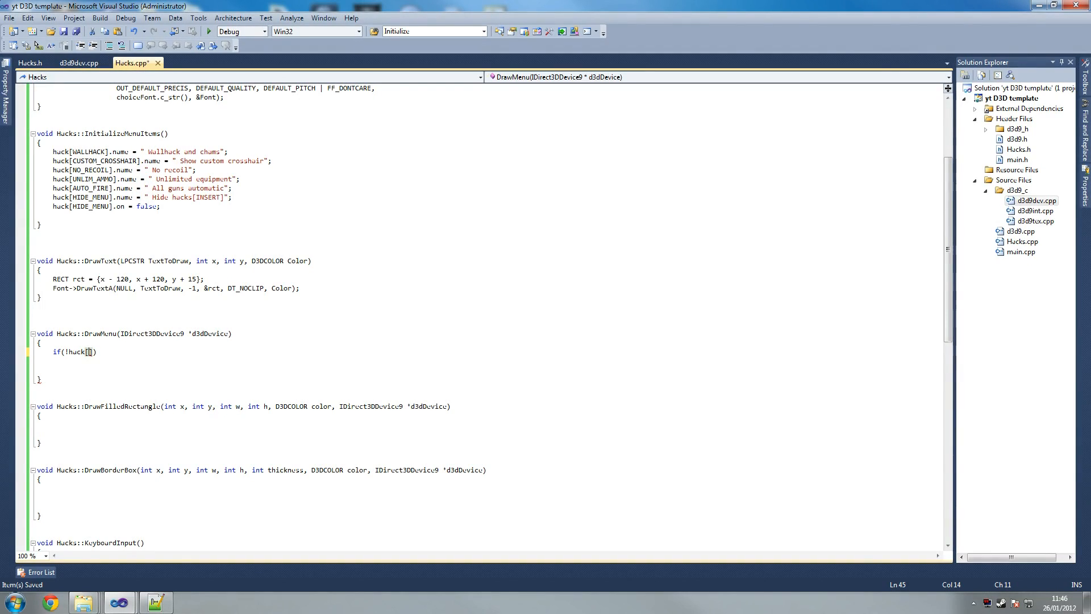
text(HIDE_MEN)
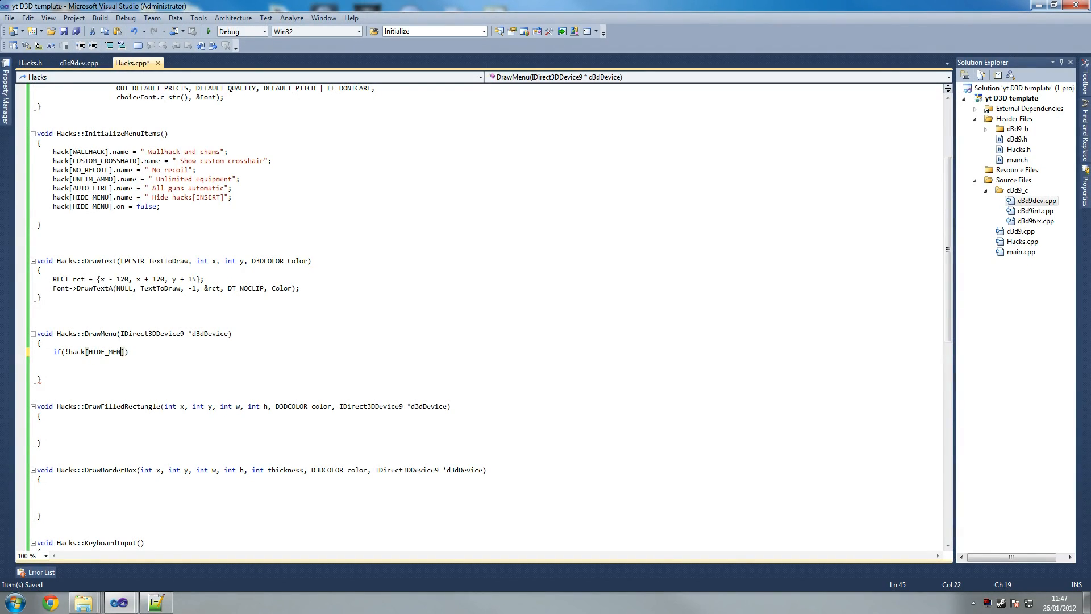
text(.on)
text({)
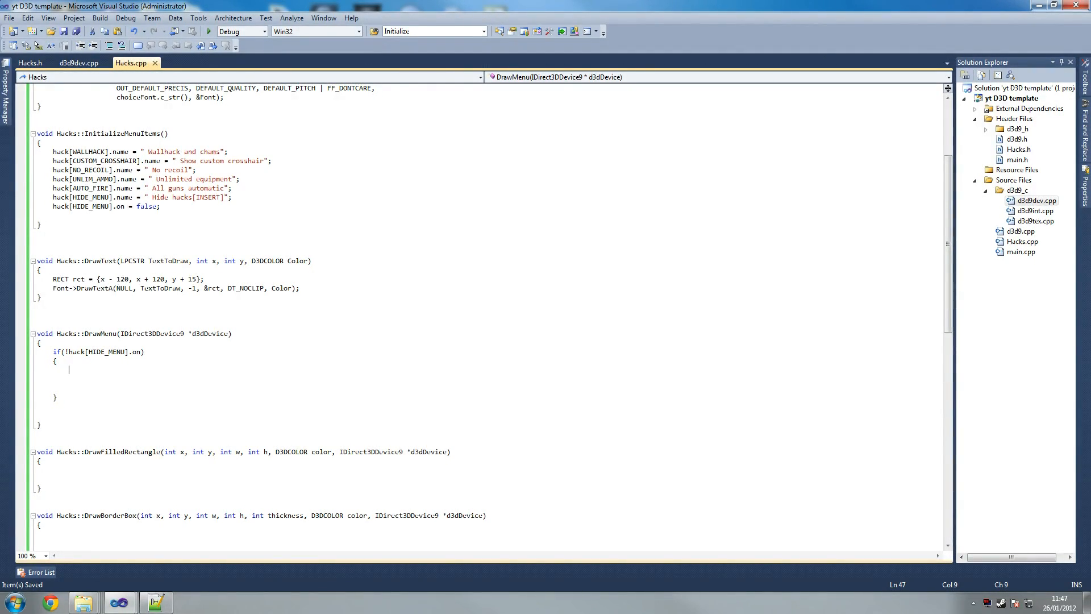
- Call DrawFilledRectangle(55, 20, 200, 50, fontBlue, d3dDevice) inside the if block
text(DrawFilledRectangle)
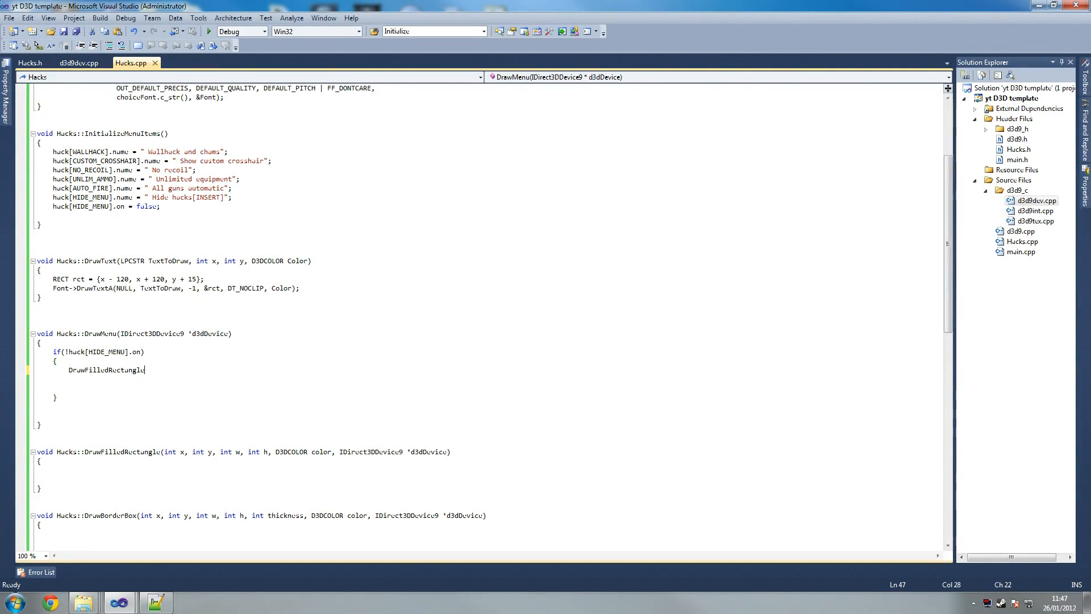
text(()
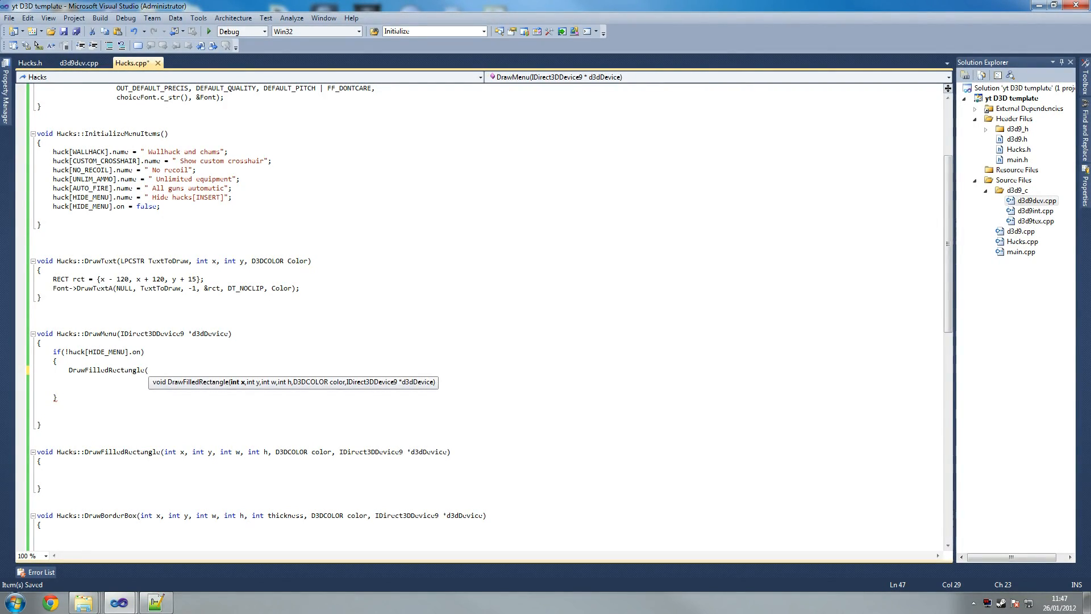
text(55,)
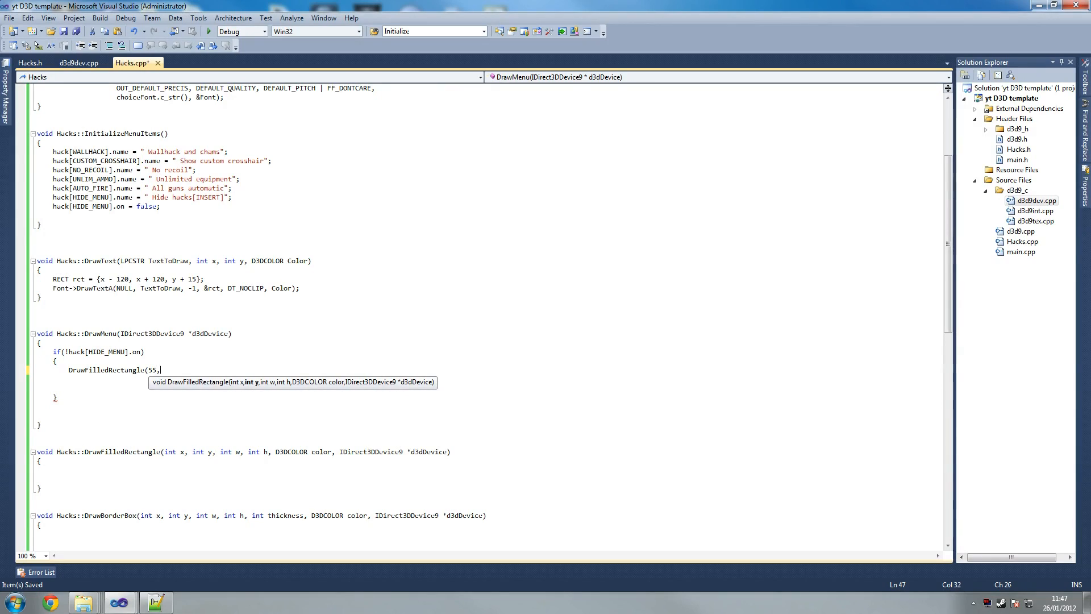
text(20, 20)
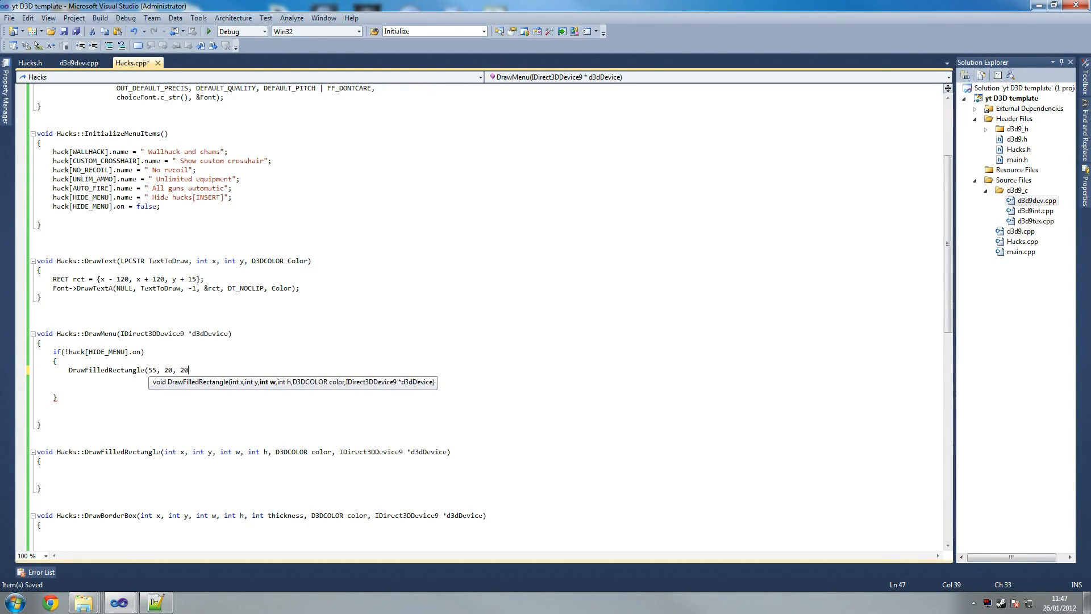
text(0,)
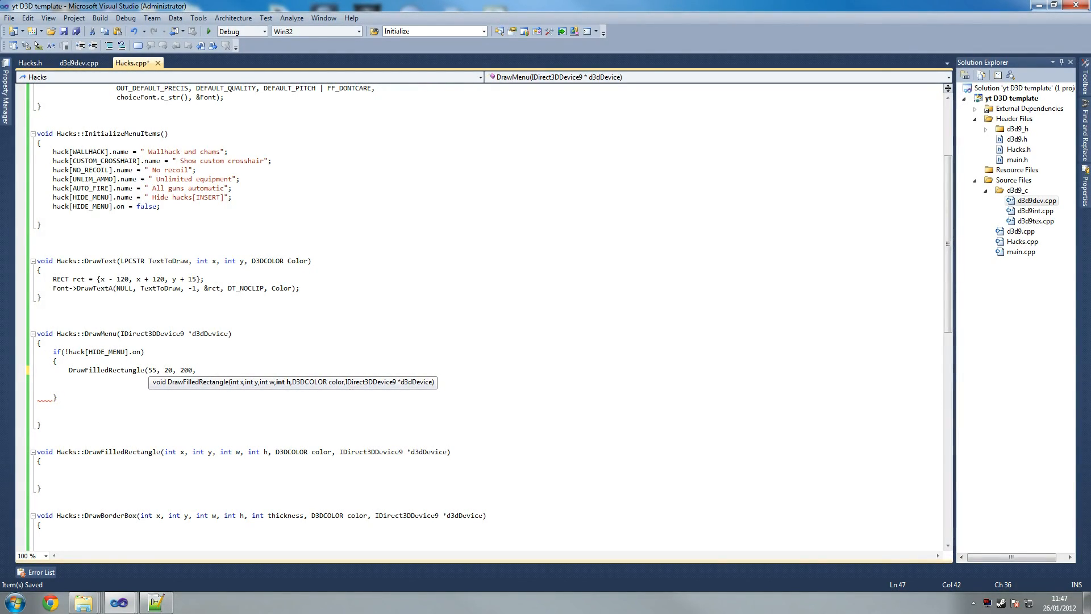
text(50,)
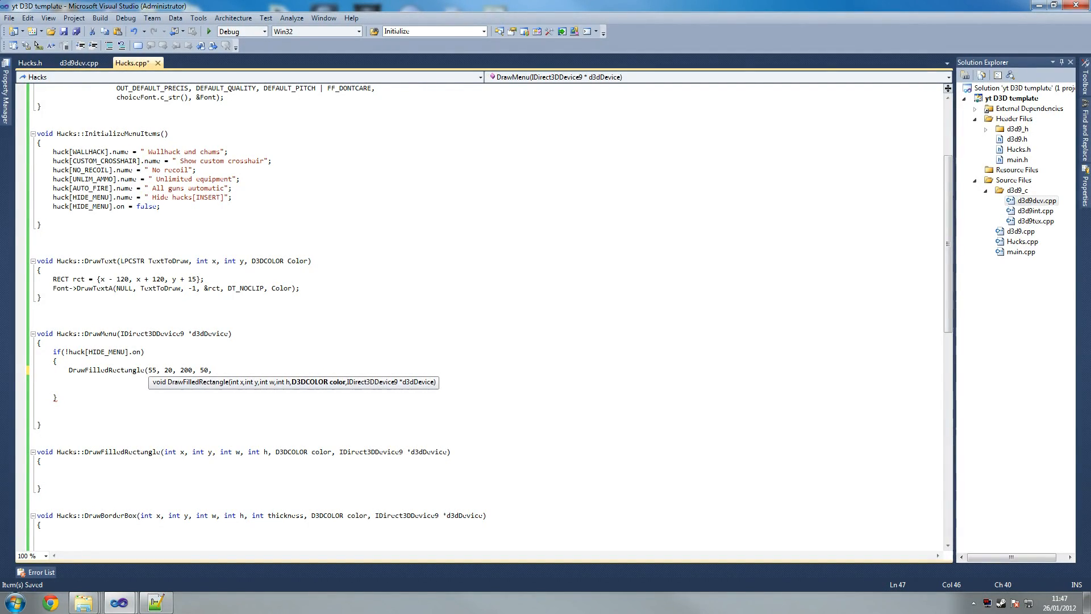
text(font)
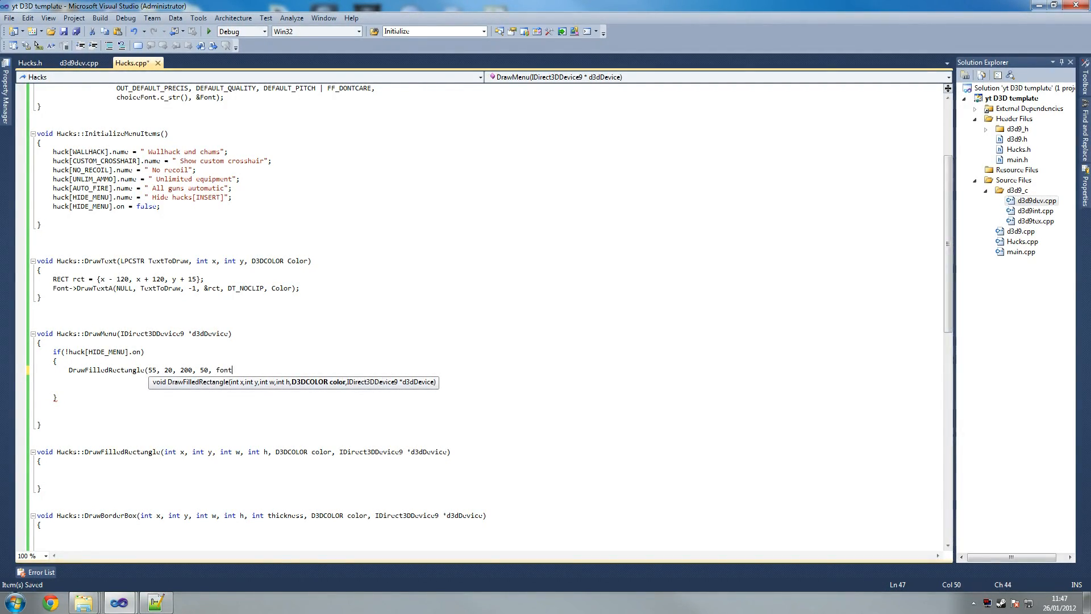
text(Blue,)
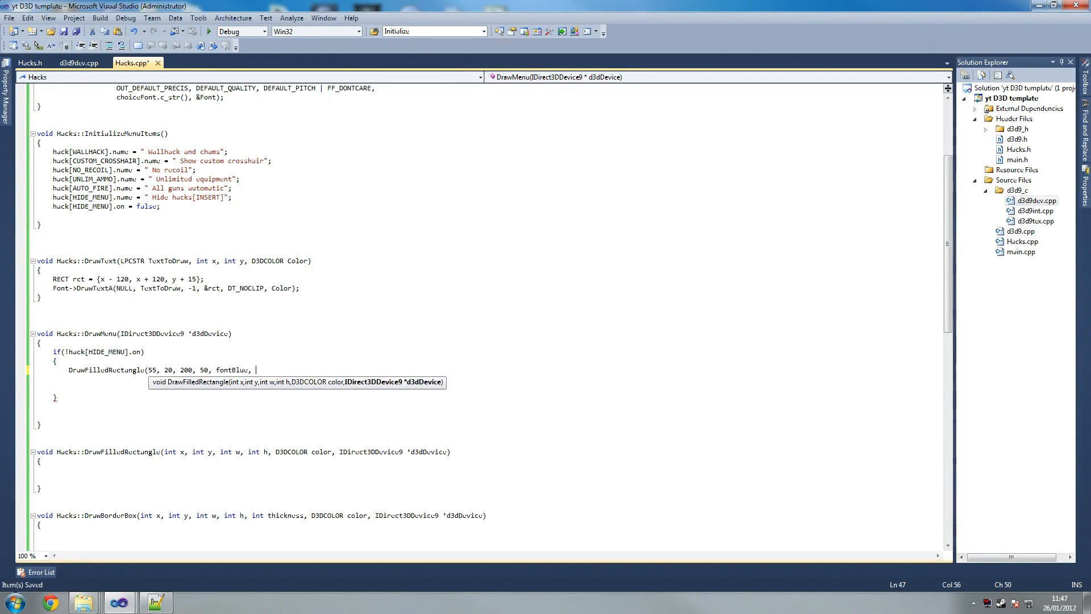
text(d3d)
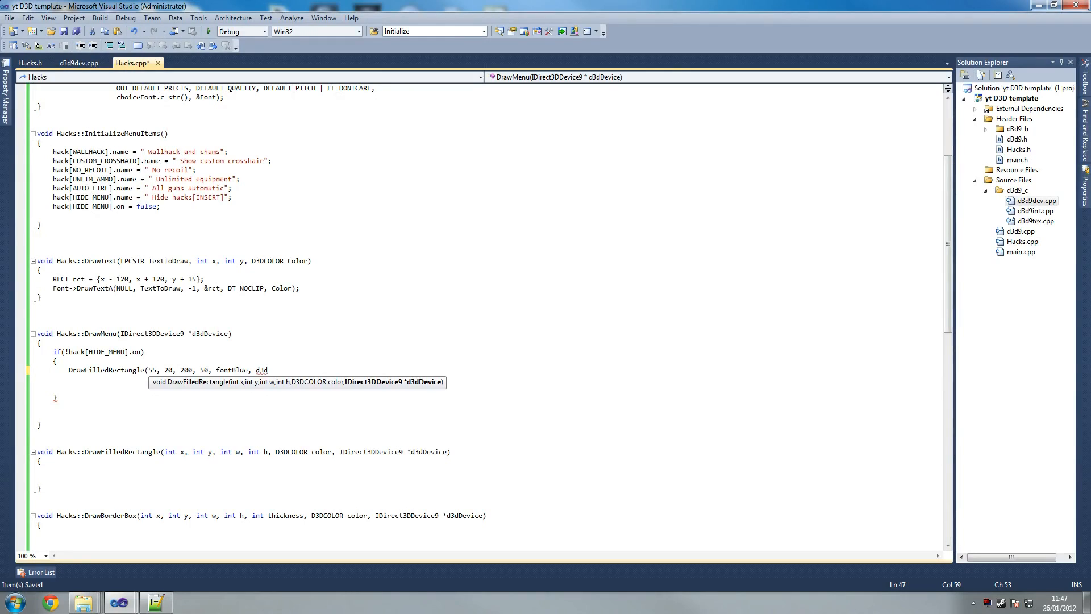
text(dev)
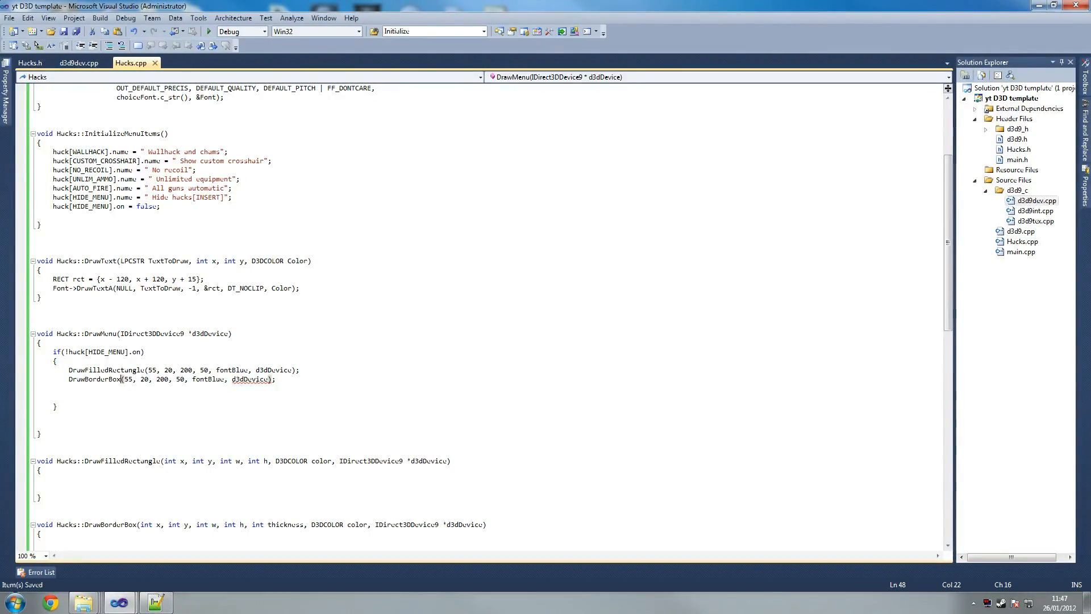
- Give the DrawBorderBox call thickness 4 and fontBlack around the title box
double_click(249, 379)
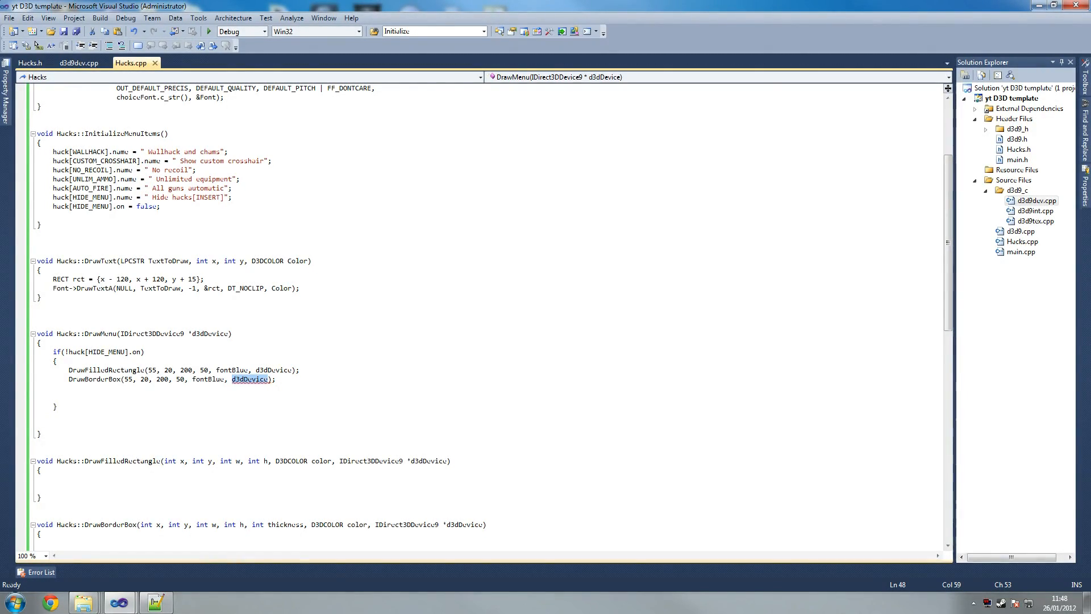
text(4,)
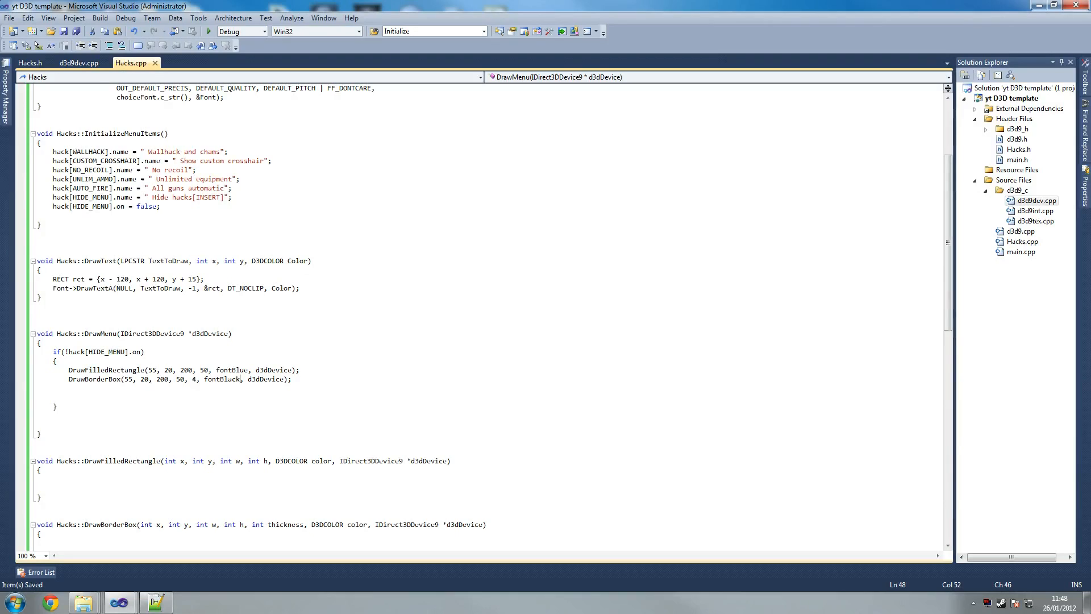
- Start a DrawTextA call with the "GAME NAME HERE" title string
text(D)
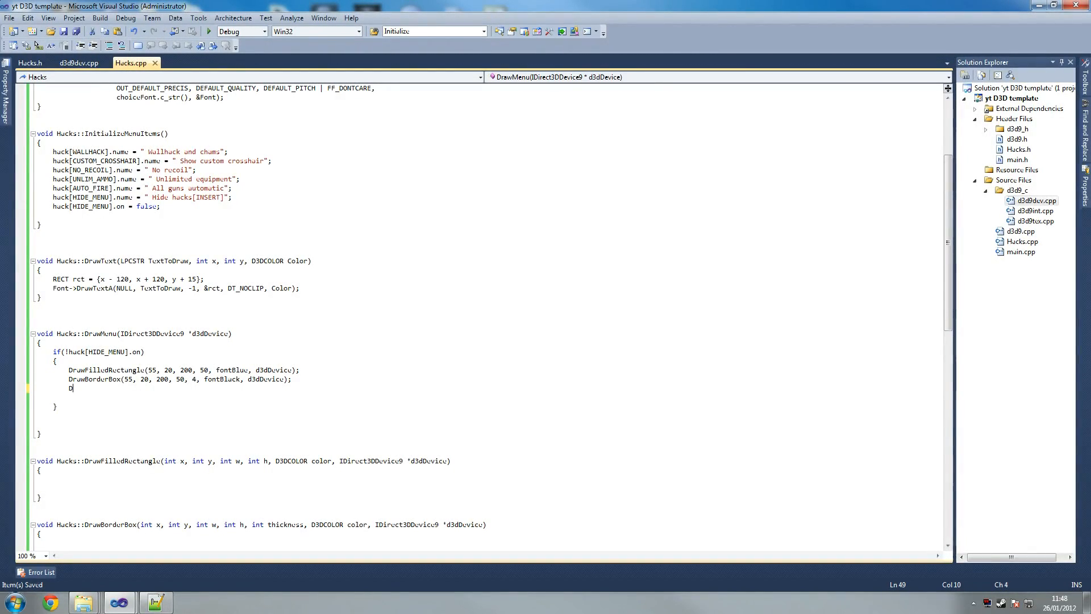
text(raw)
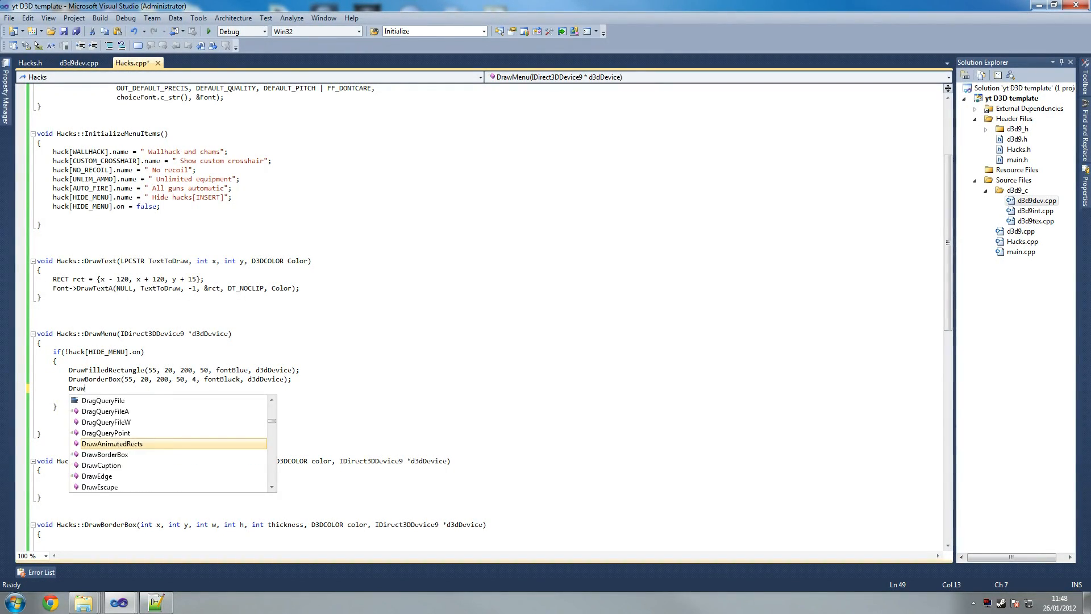
text(TextA)
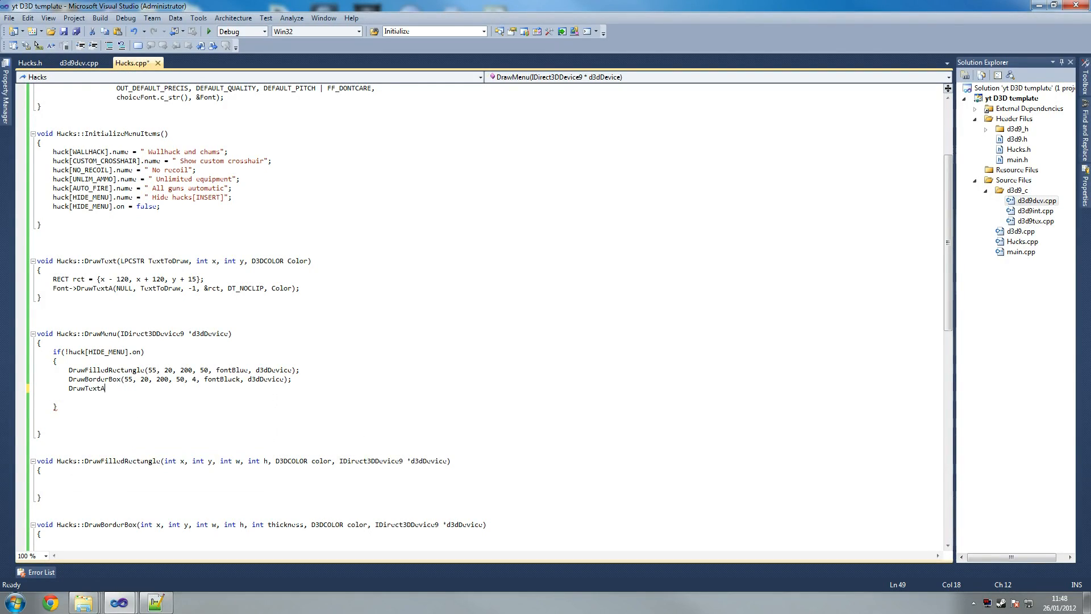
text(()
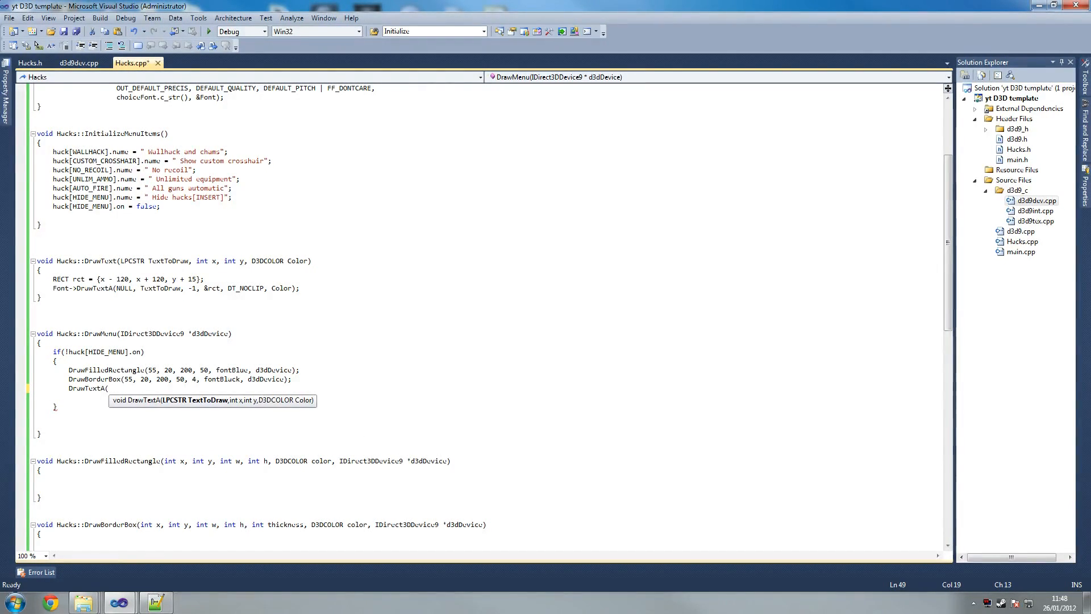
text(")
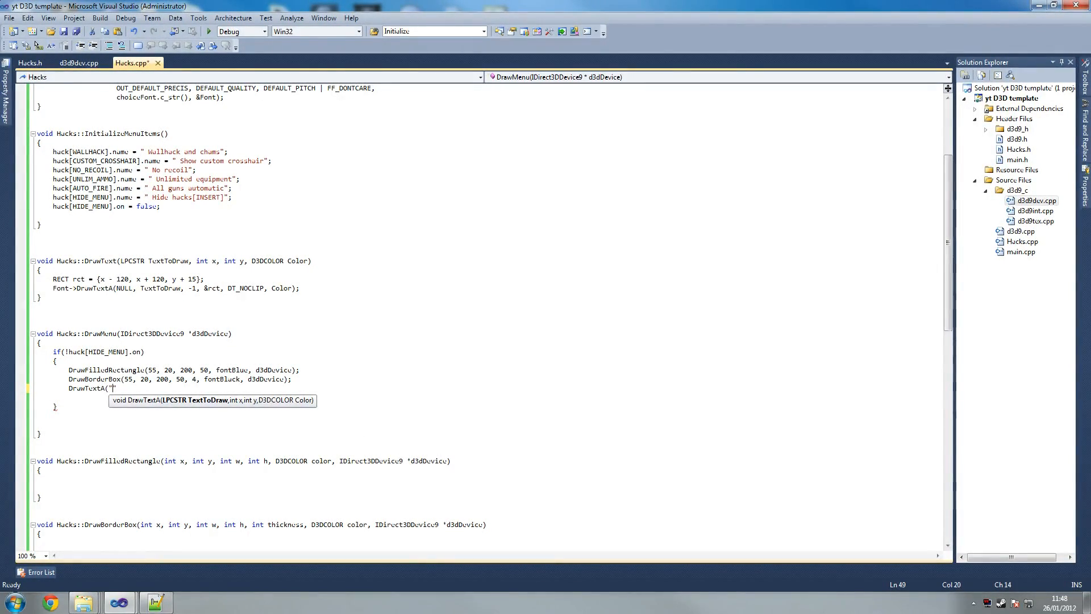
text(")
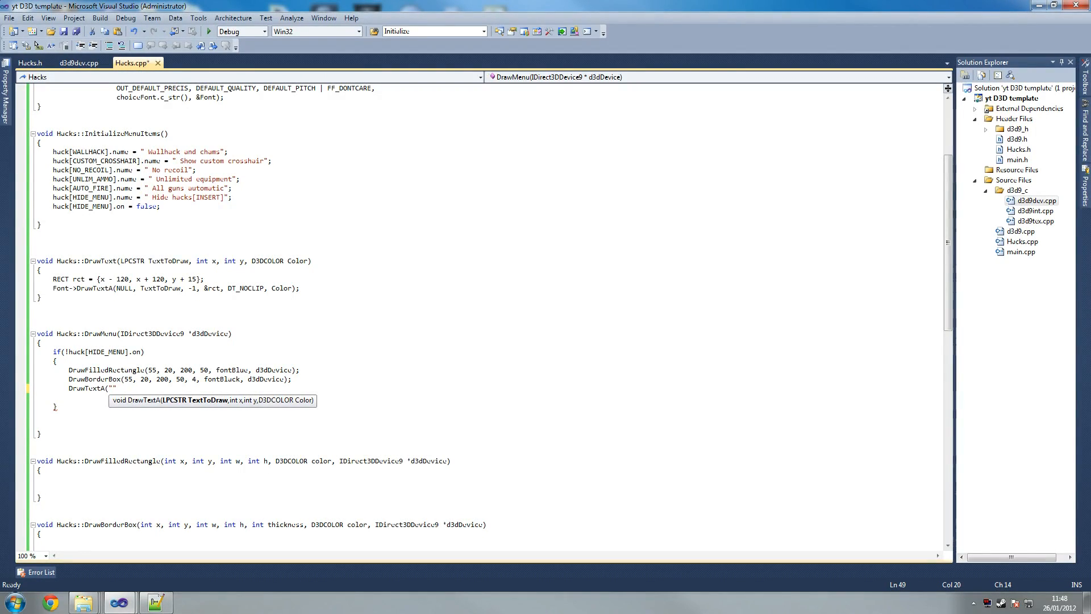
text(d3)
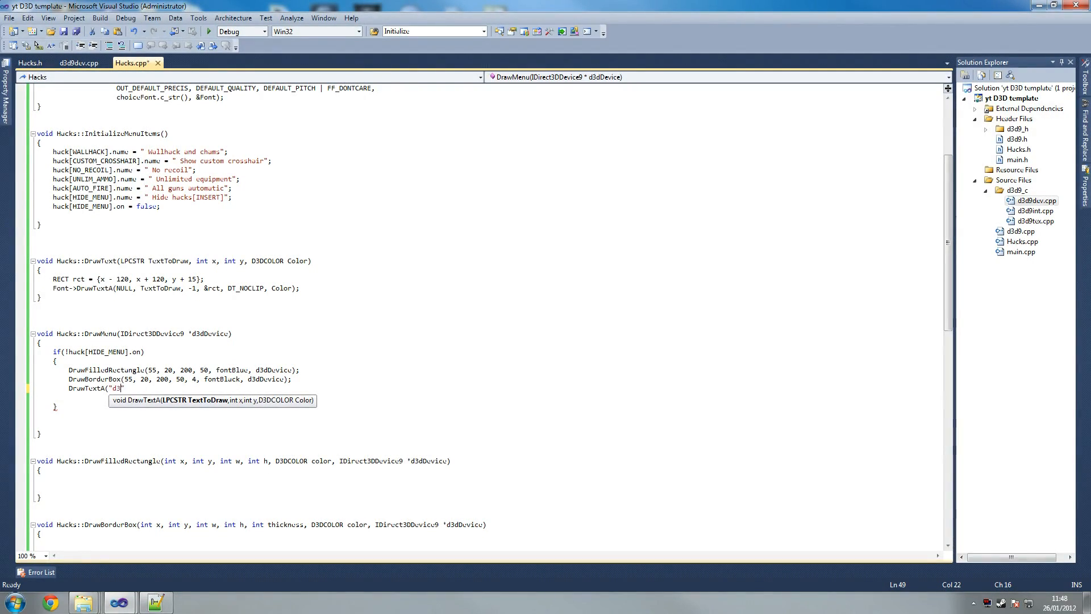
text(INSERT GAME NAME)
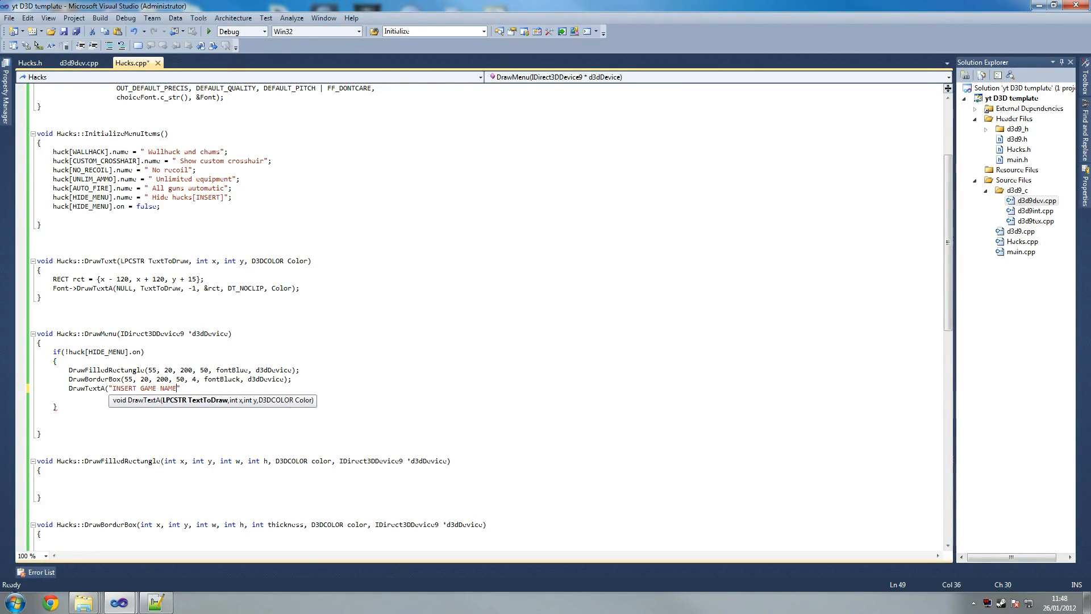
key(ctrl+s)
text( here)
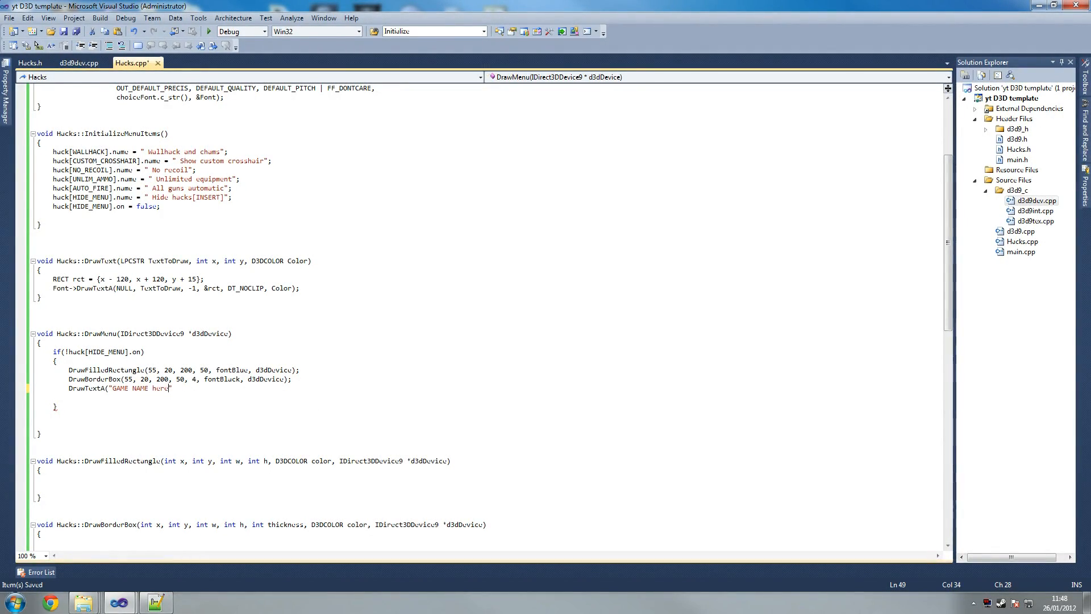
text(HERE)
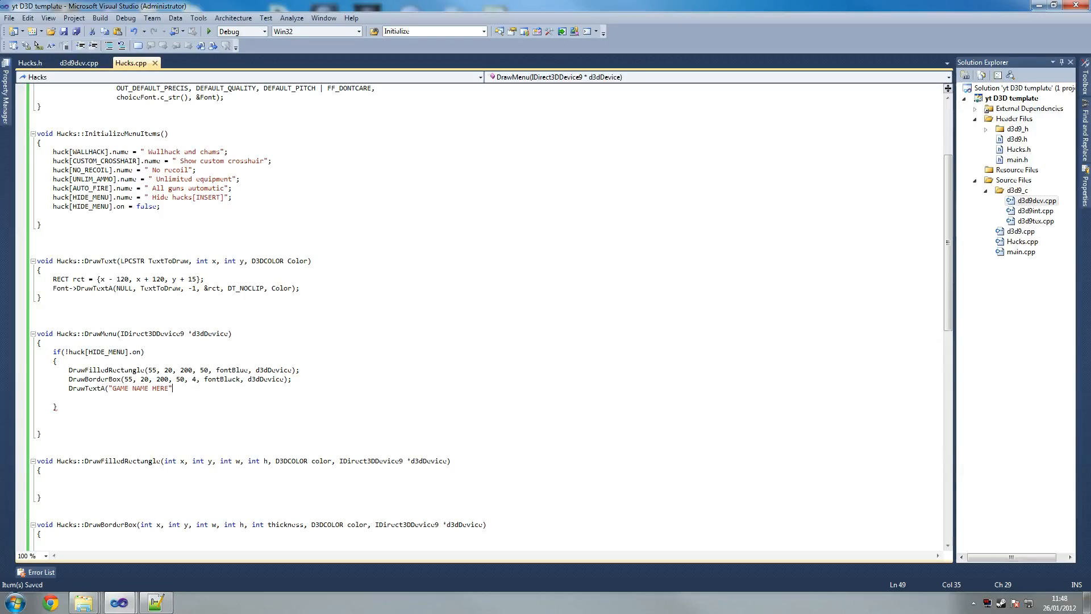
- Pass 190, 30 and fontWhite to position the title text in white
text(, 190)
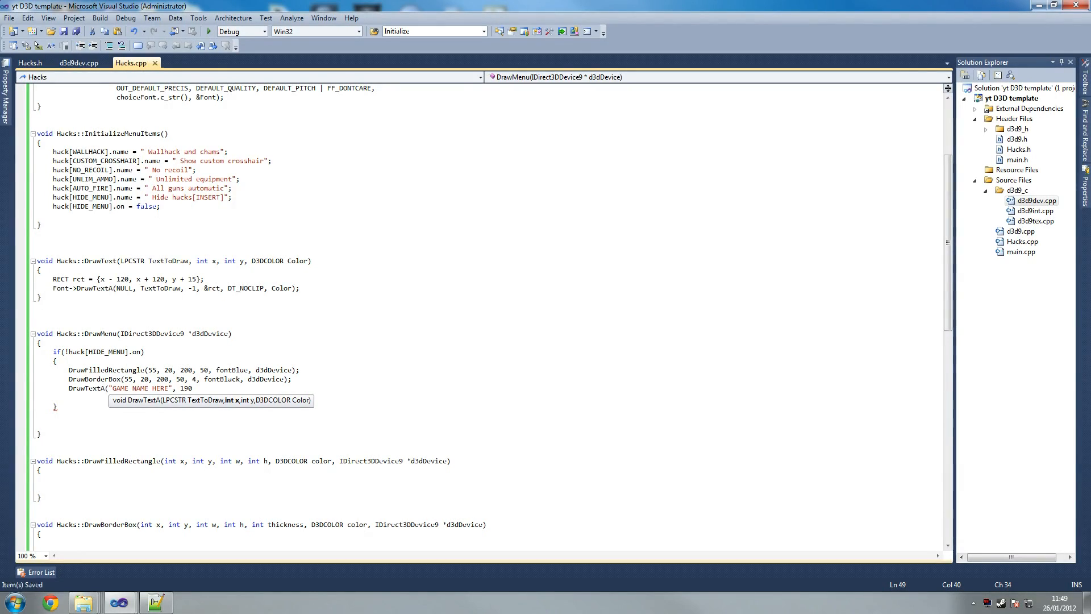
text(, 30)
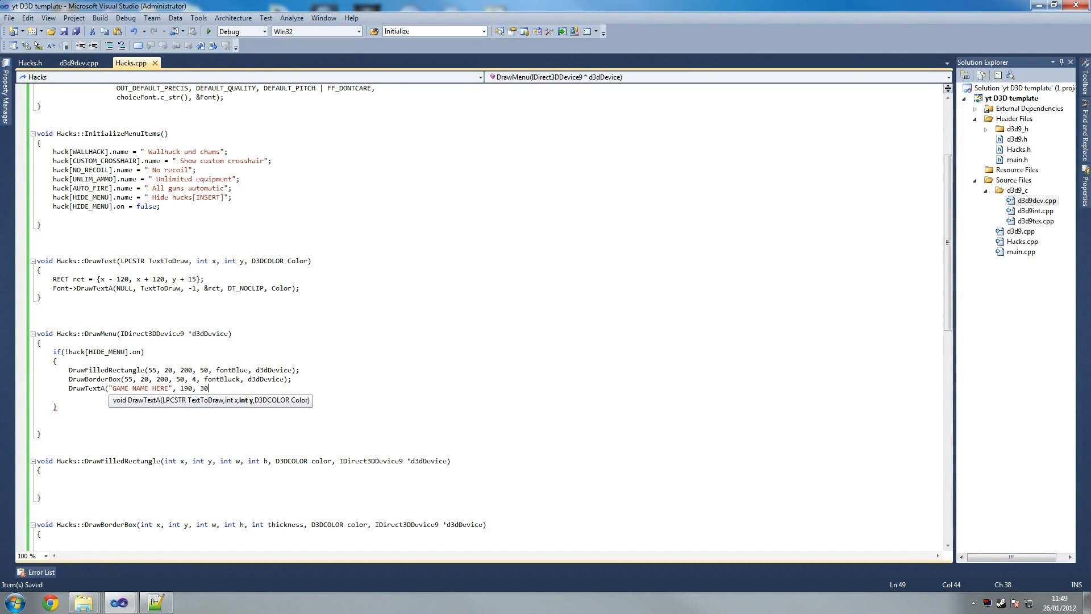
text(,)
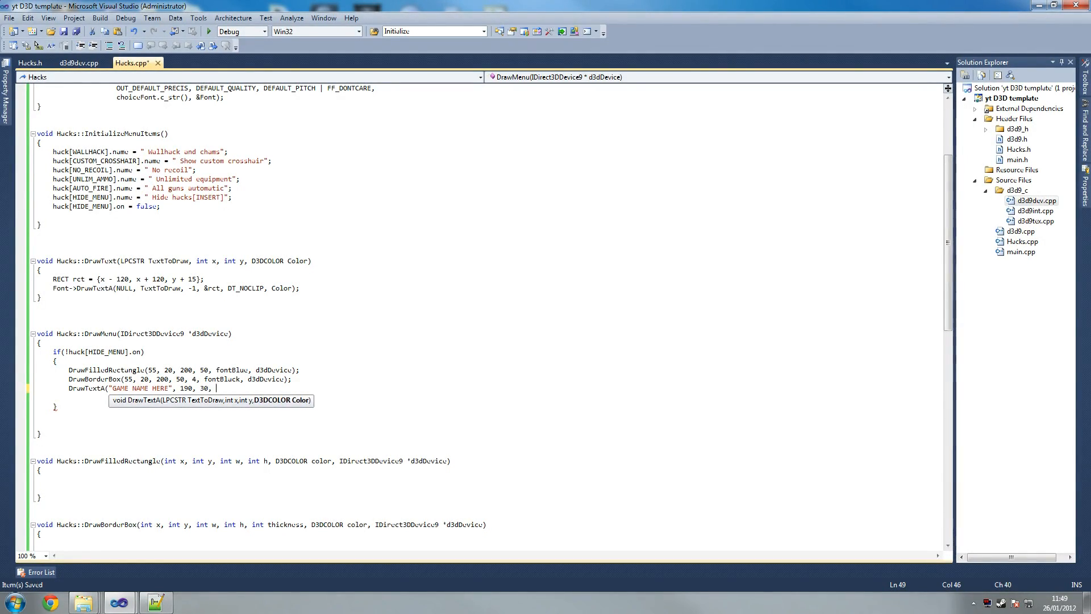
text(FO)
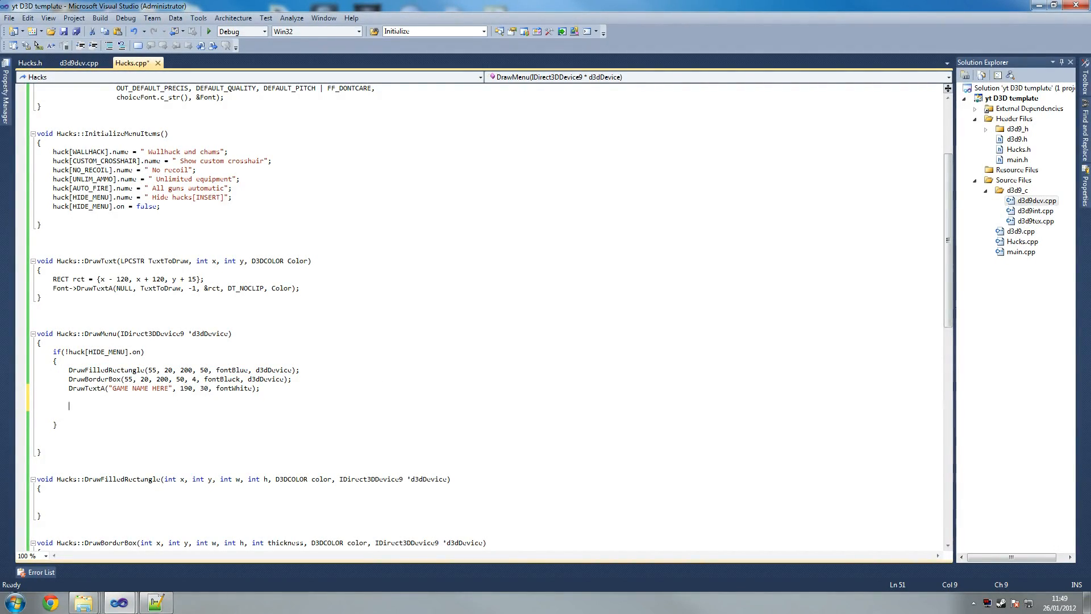
- Paste a DrawFilledRectangle line and change its arguments to 30, 55, 250, (62*MAX_MENU_ITEMS), fontBlue
text(DrawFilledRectangle(55, 20, 200, 50, fontBlue, d3dDevice);)
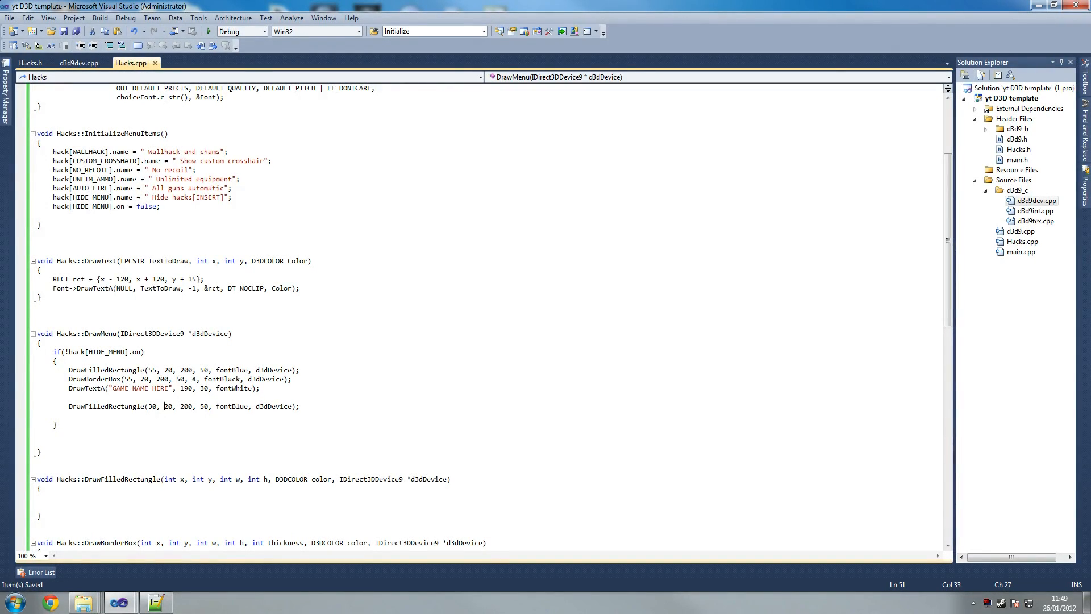
double_click(168, 406)
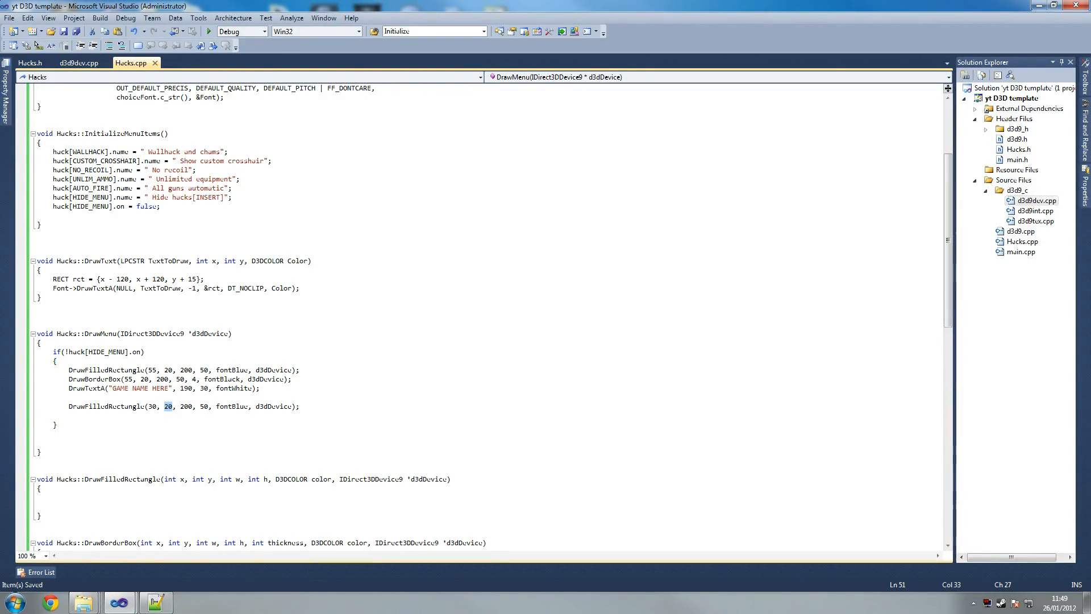
text(55)
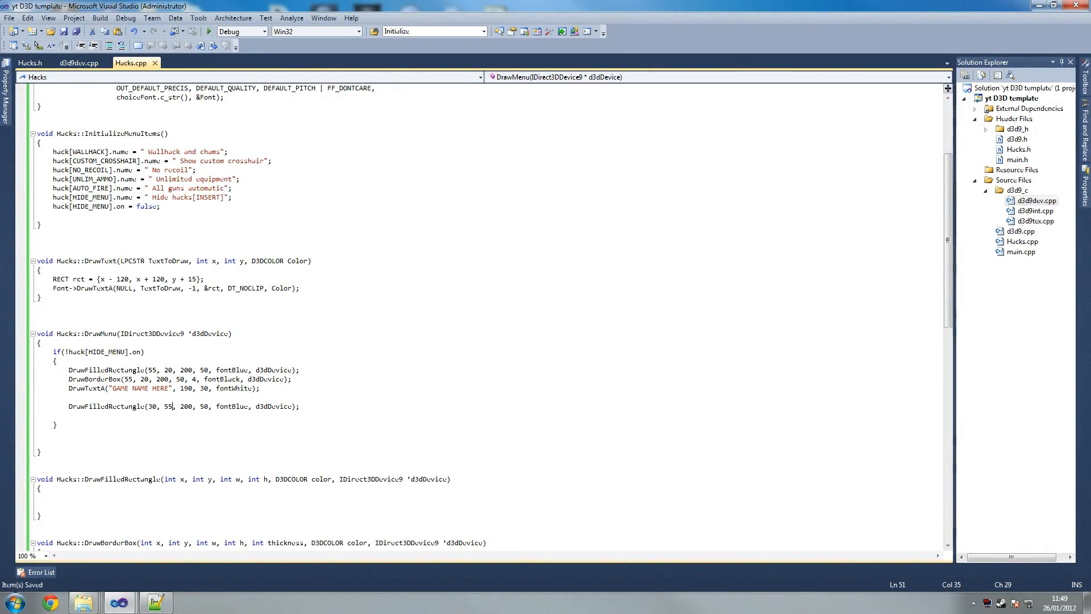
text(25)
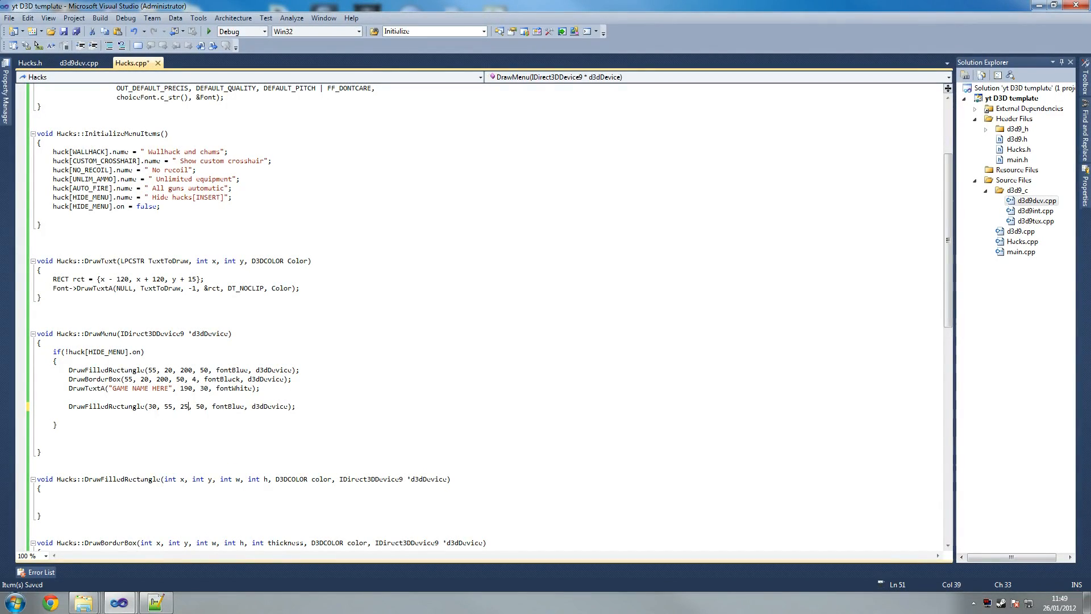
text(0)
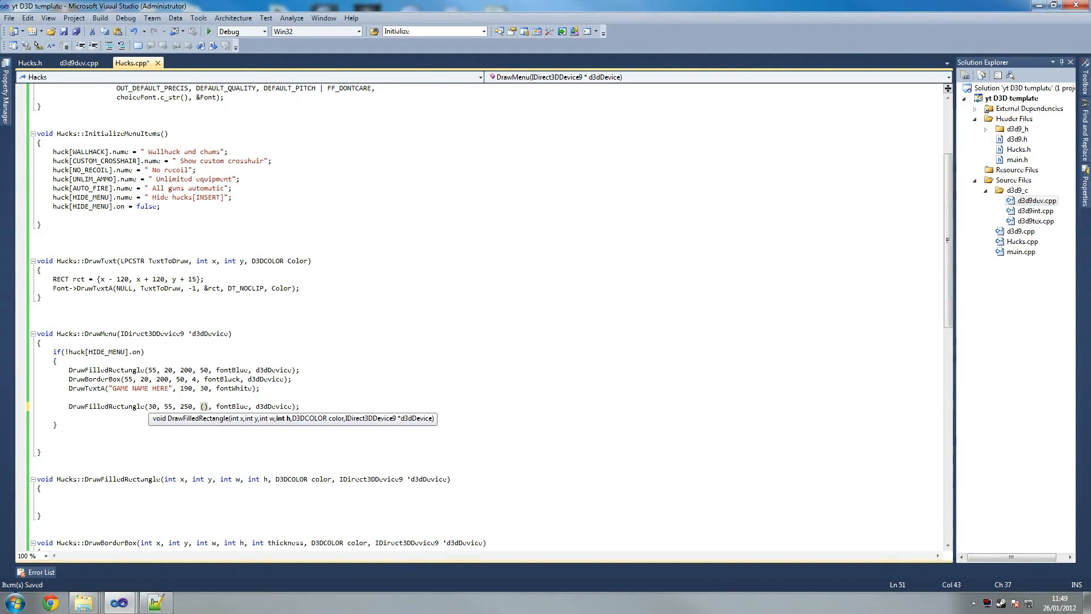
text(62)
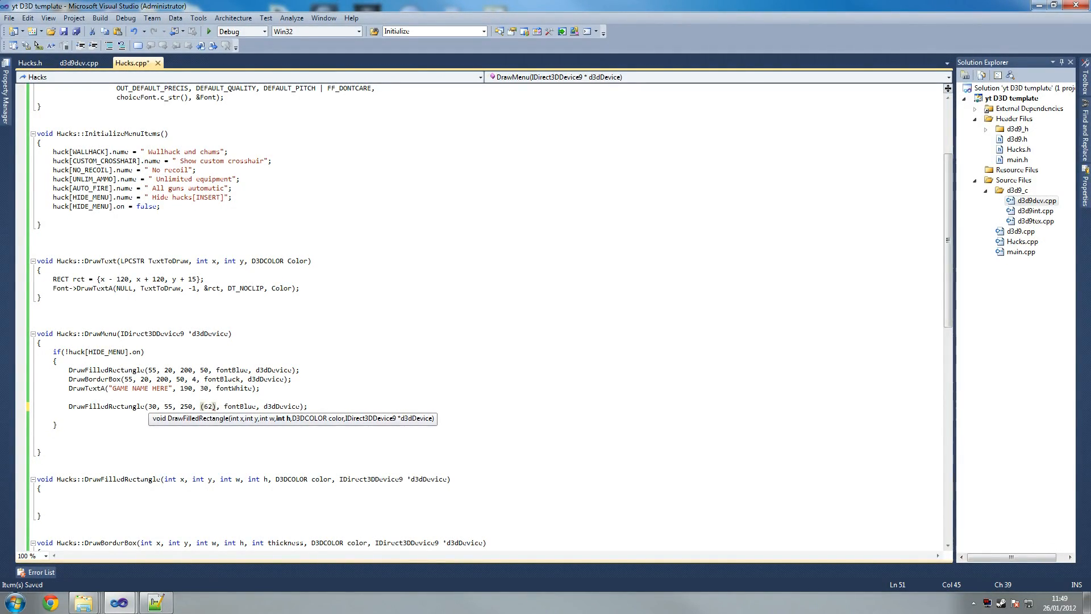
text(')
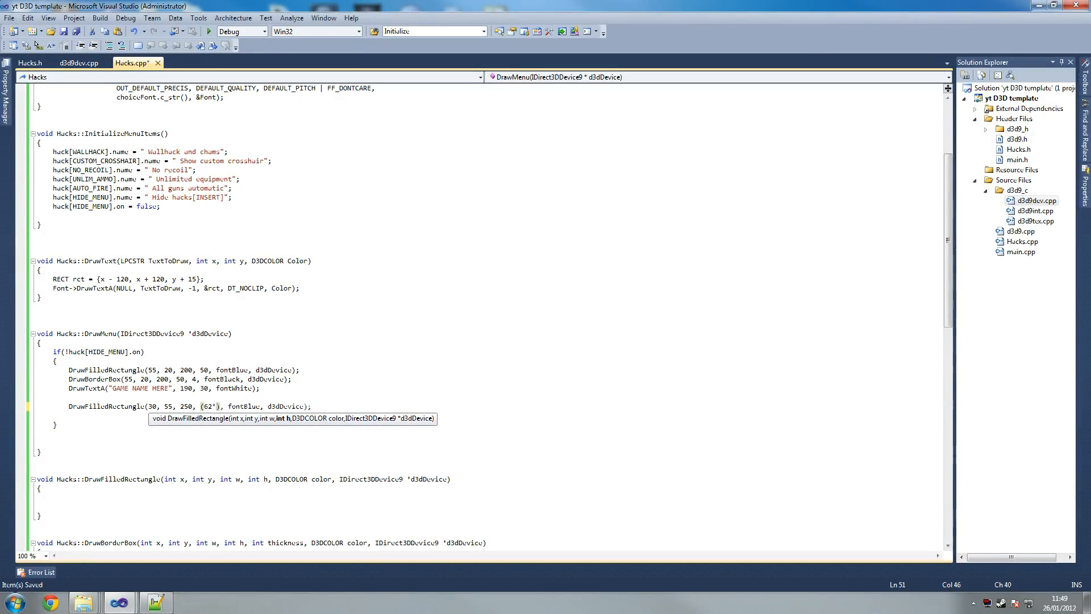
text(*MAX_MEN)
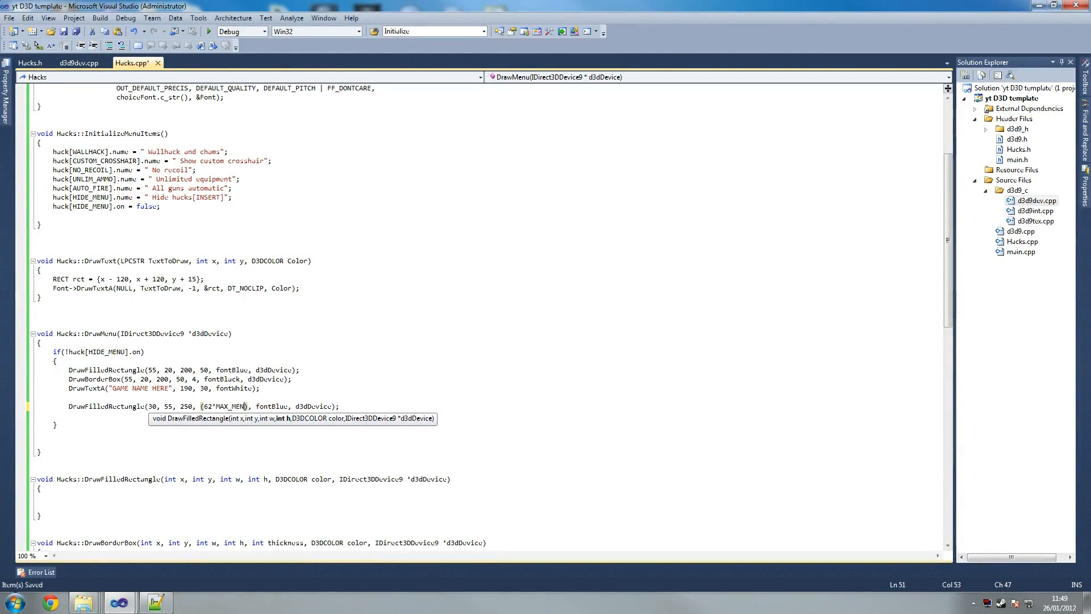
text(U_ITEMS)
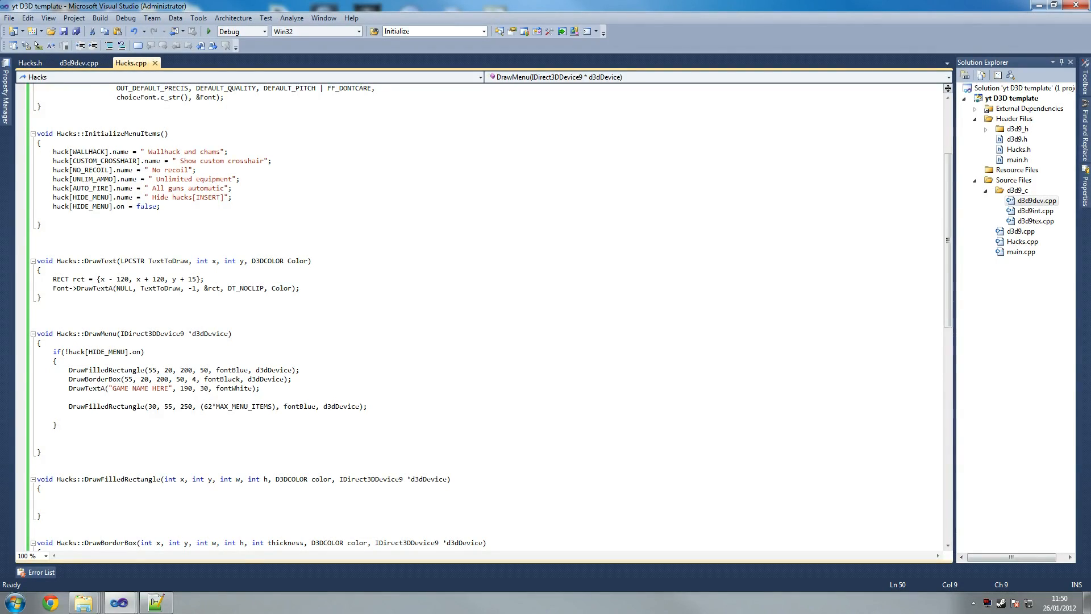
- Add DrawBorderBox(30, 55, 250, (62*MAX_MENU_ITEMS), 6, fontBlack, d3dDevice) below the item-area rectangle
click(68, 378)
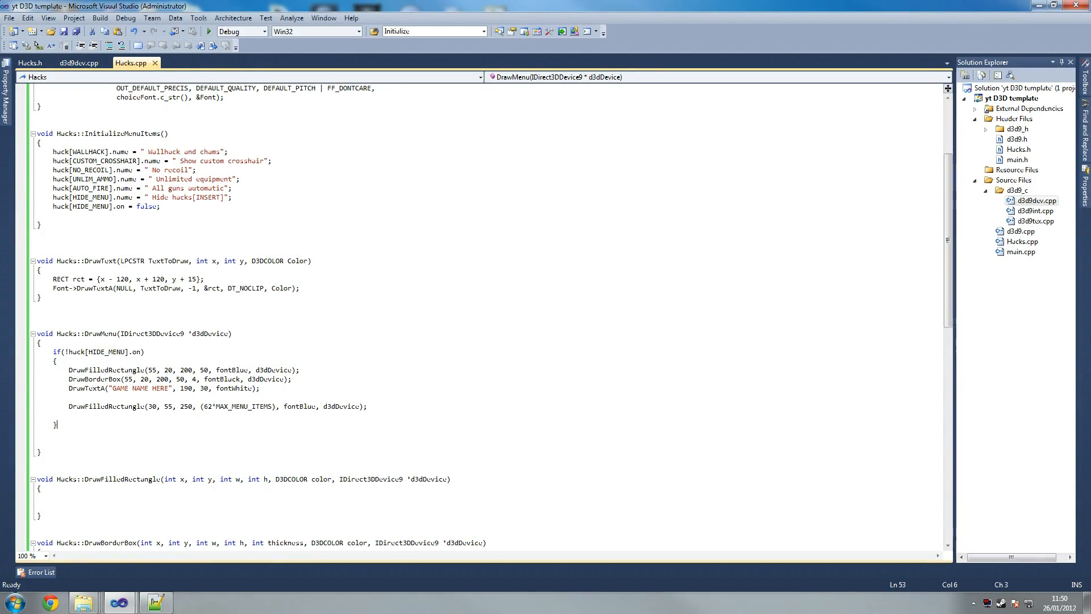
text(DrawBorderBox)
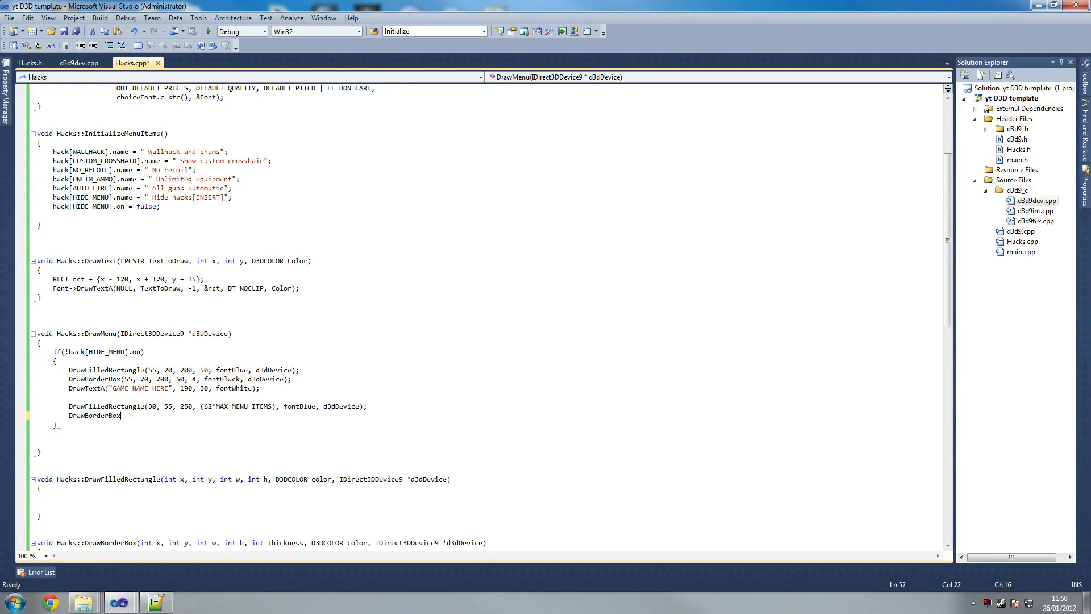
text(()
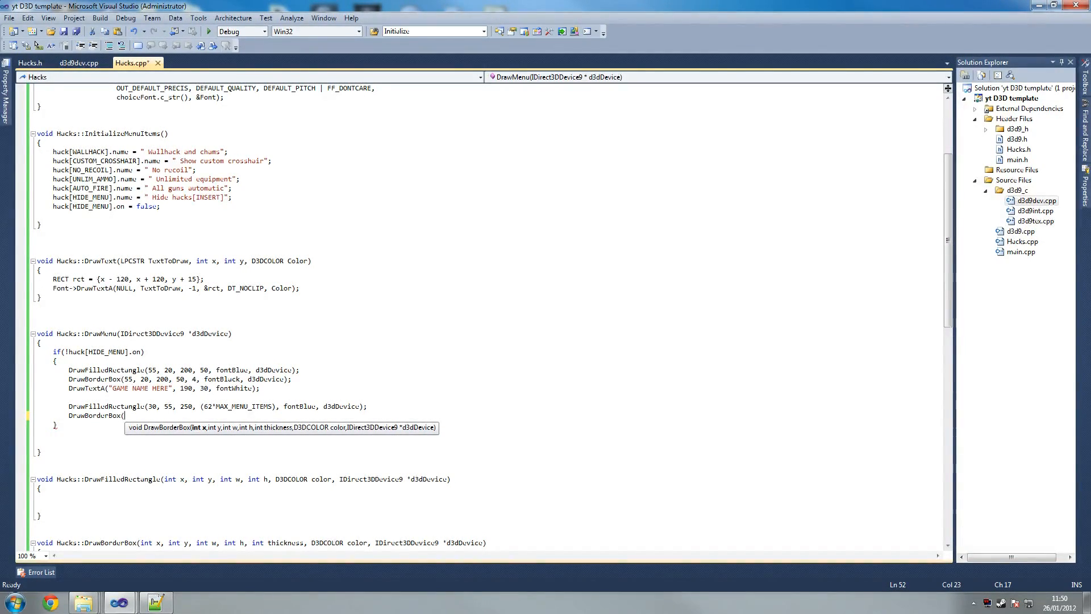
text(30,)
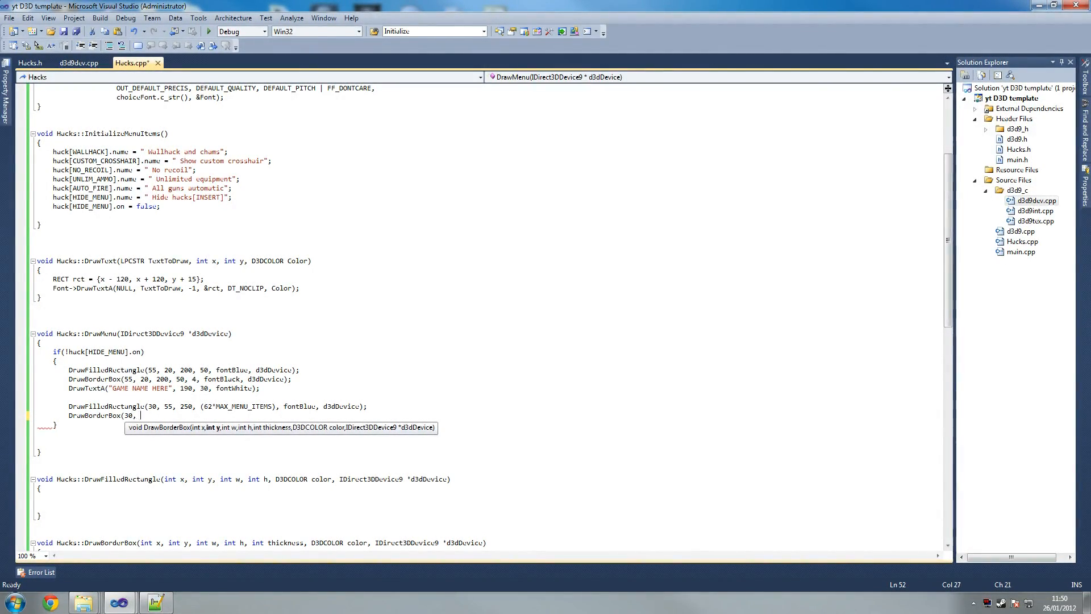
text(55)
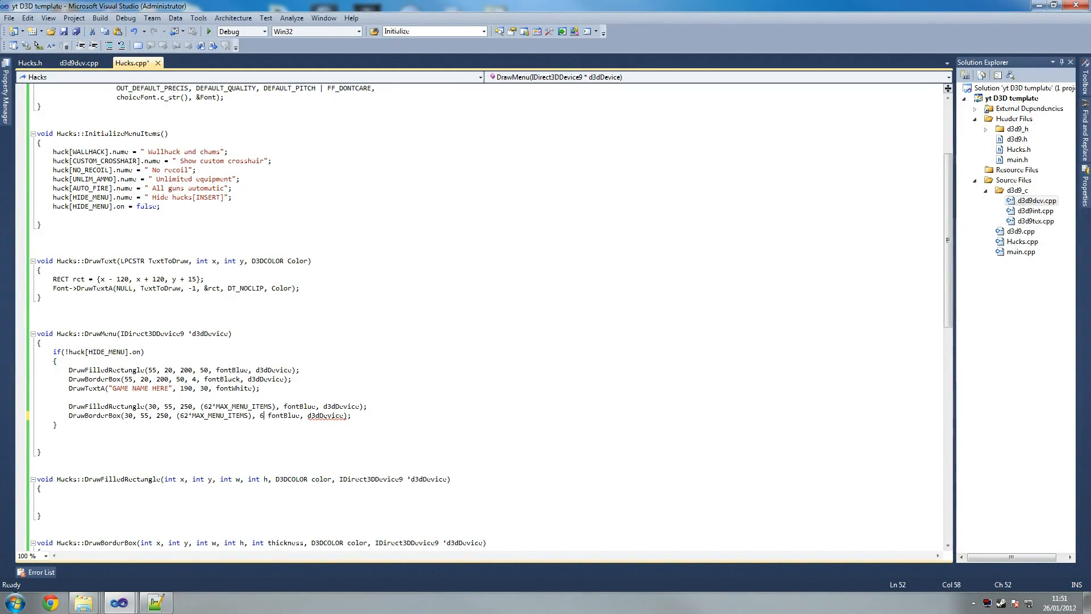
text(,)
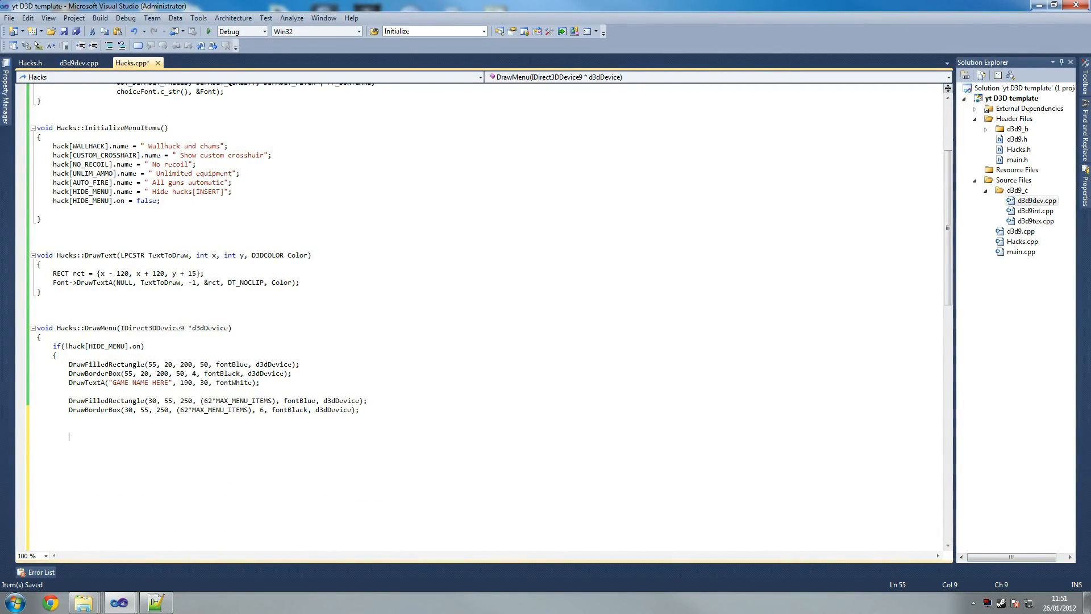
- Declare int y = 40 in DrawMenu
text(i)
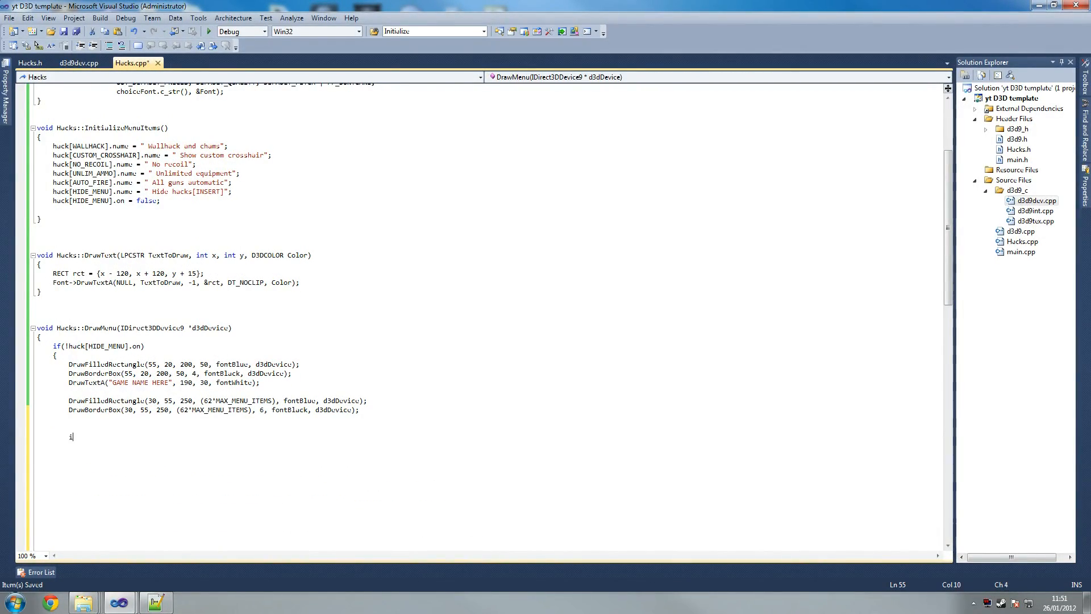
text(nt y =)
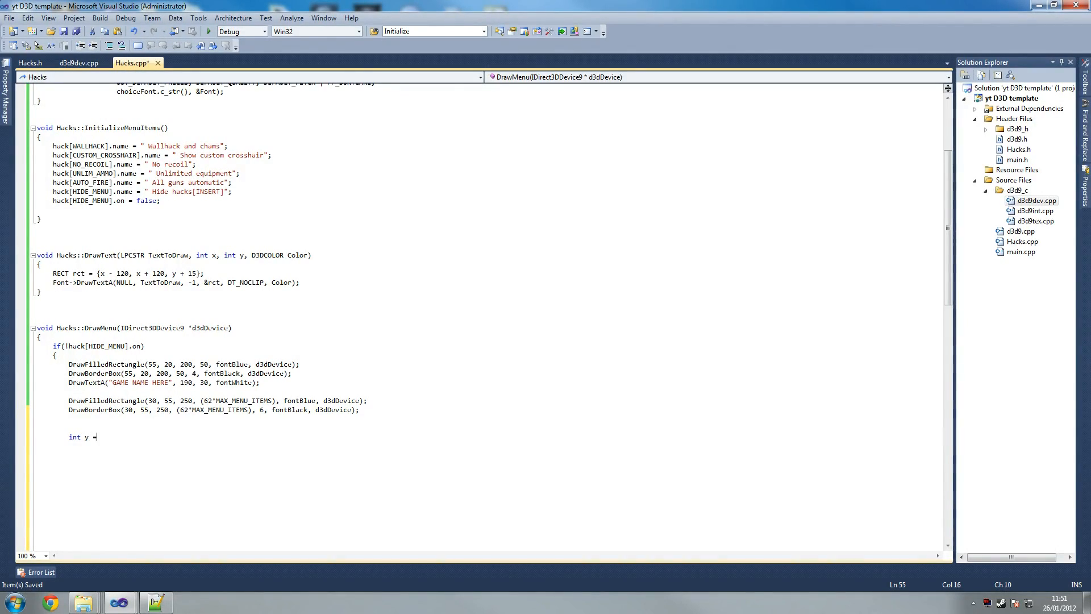
text(40;)
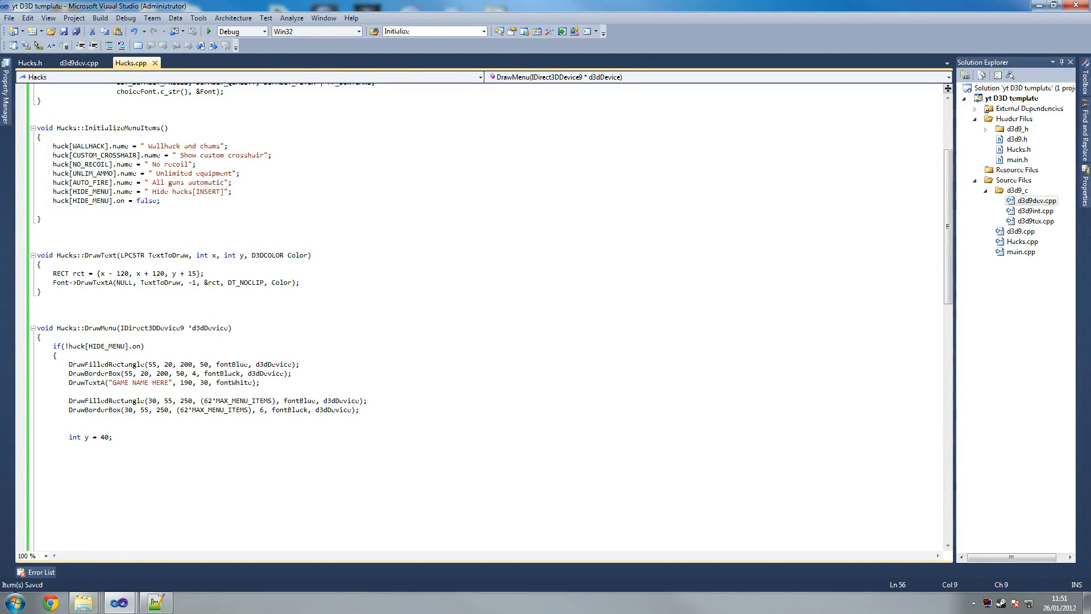
- Write for(int i = 0; i < MAX_MENU_ITEMS; i++) with an empty brace block
text(for()
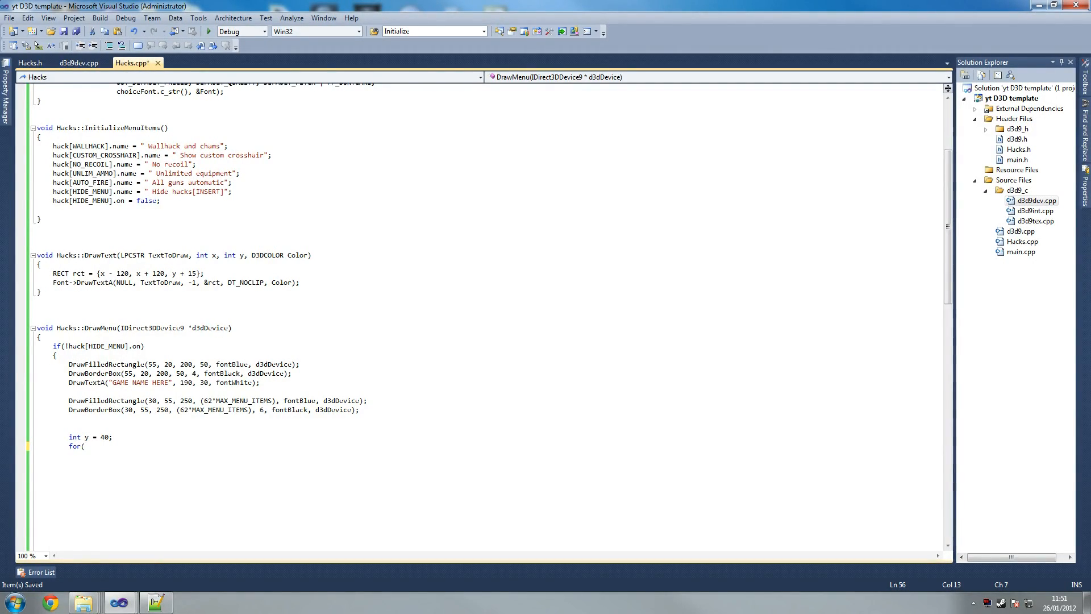
text(int i = 0; i <)
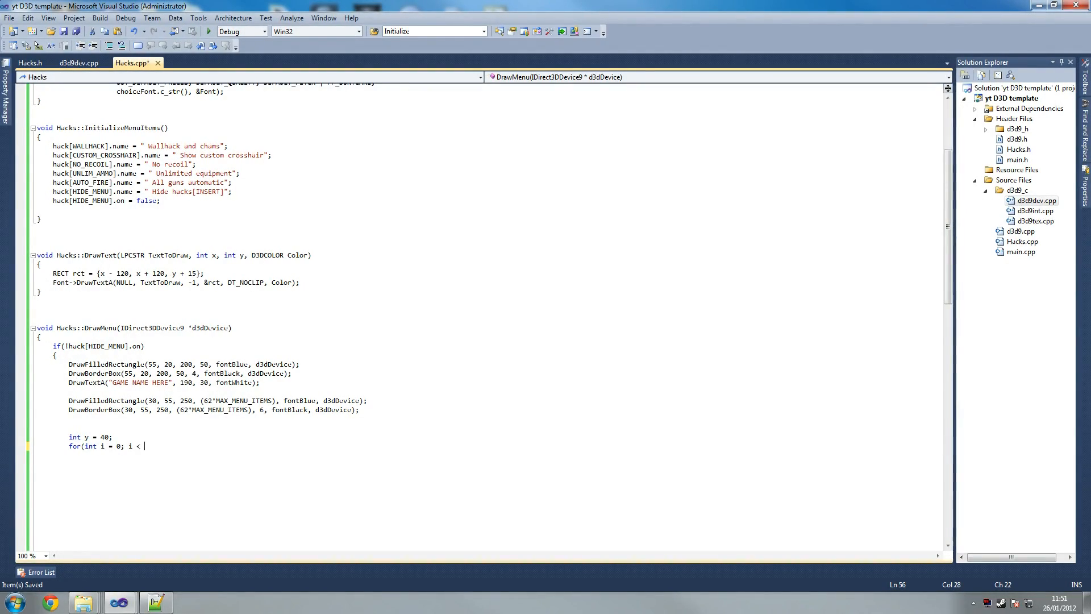
text(MAX)
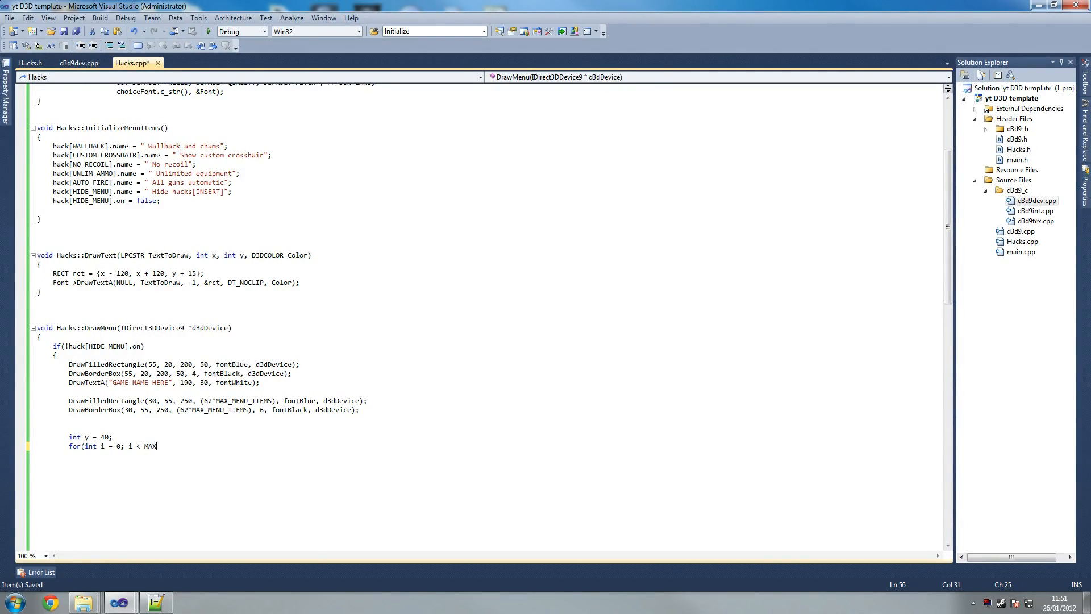
text(_MENU)
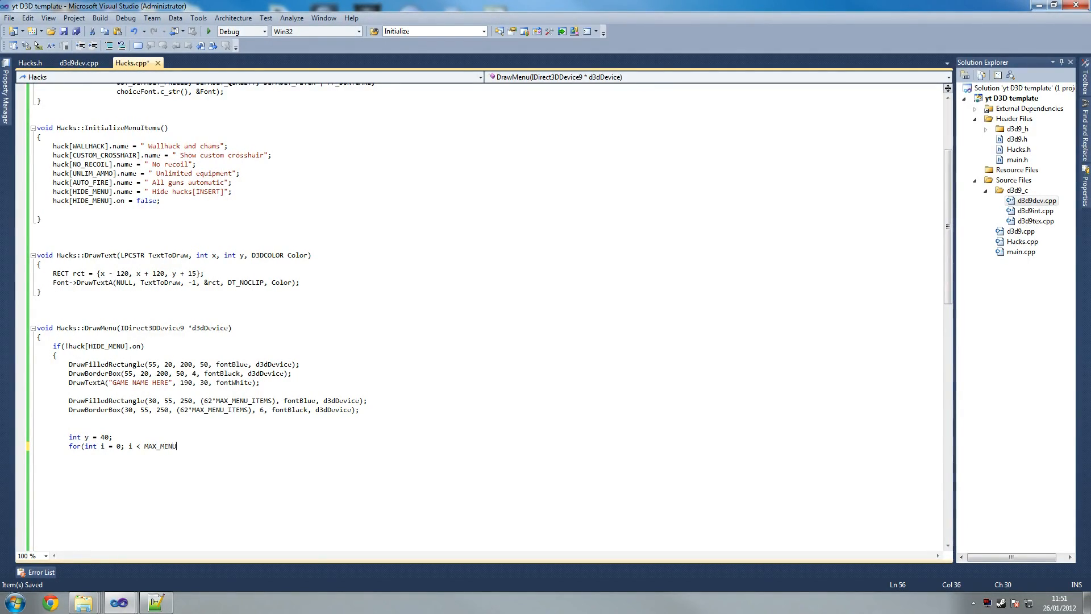
text(_I)
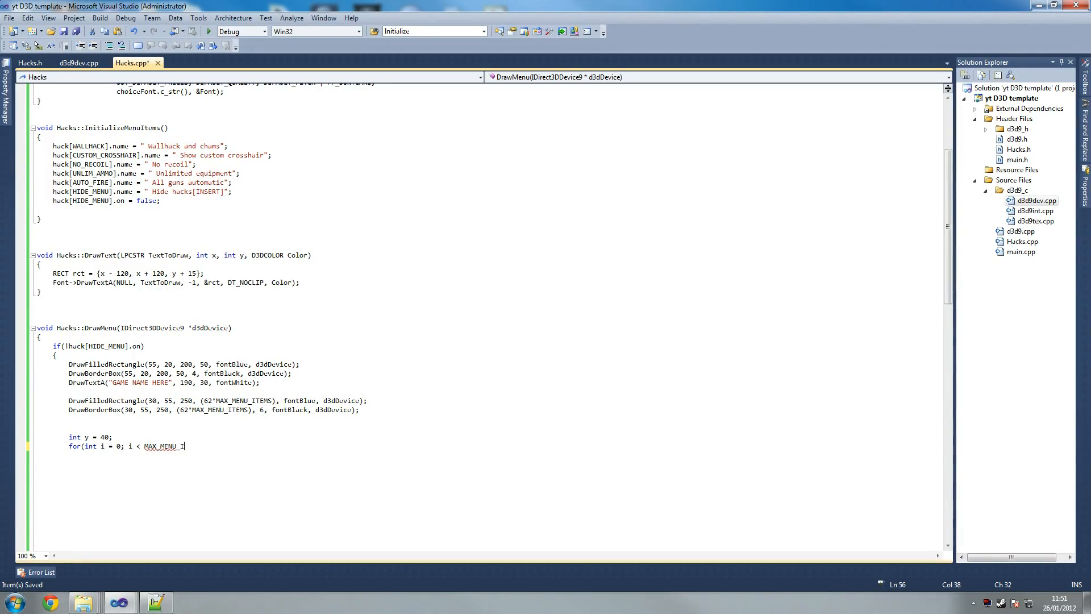
text(TEMS)
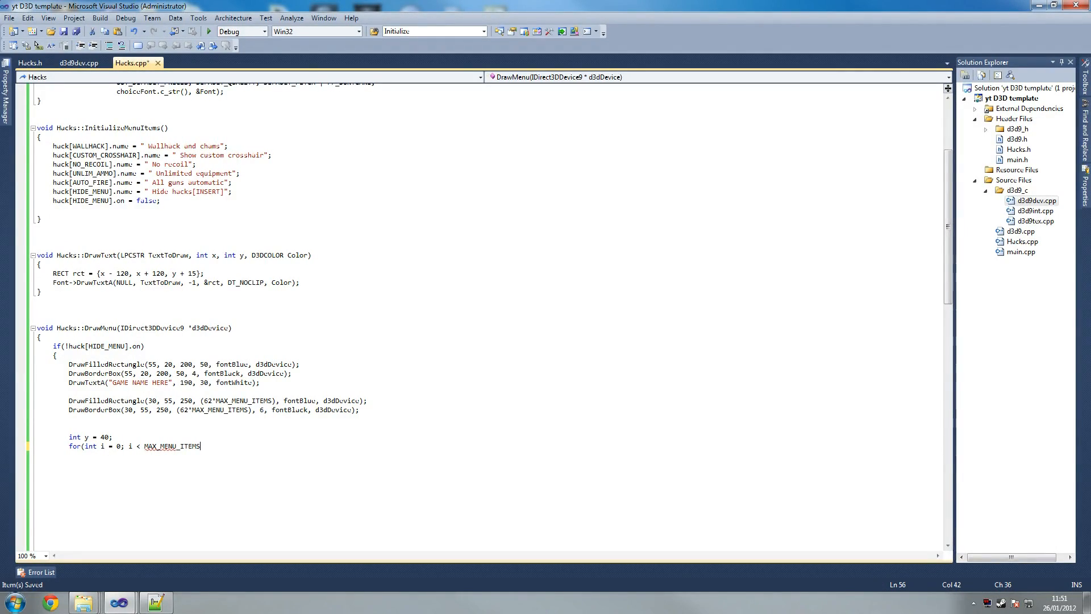
text(;B)
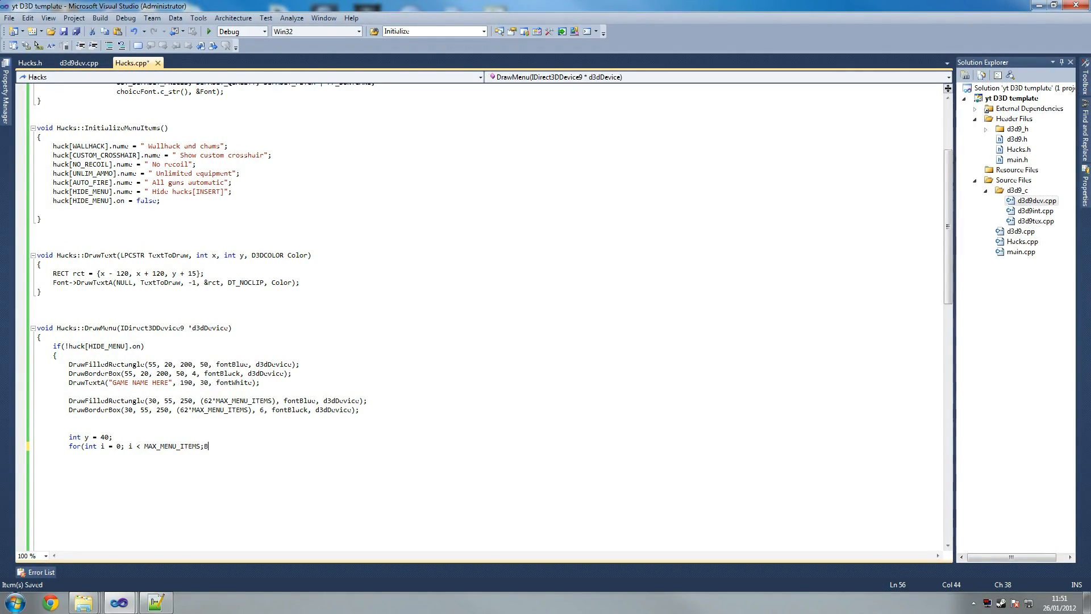
key(Backspace)
text( i ++)
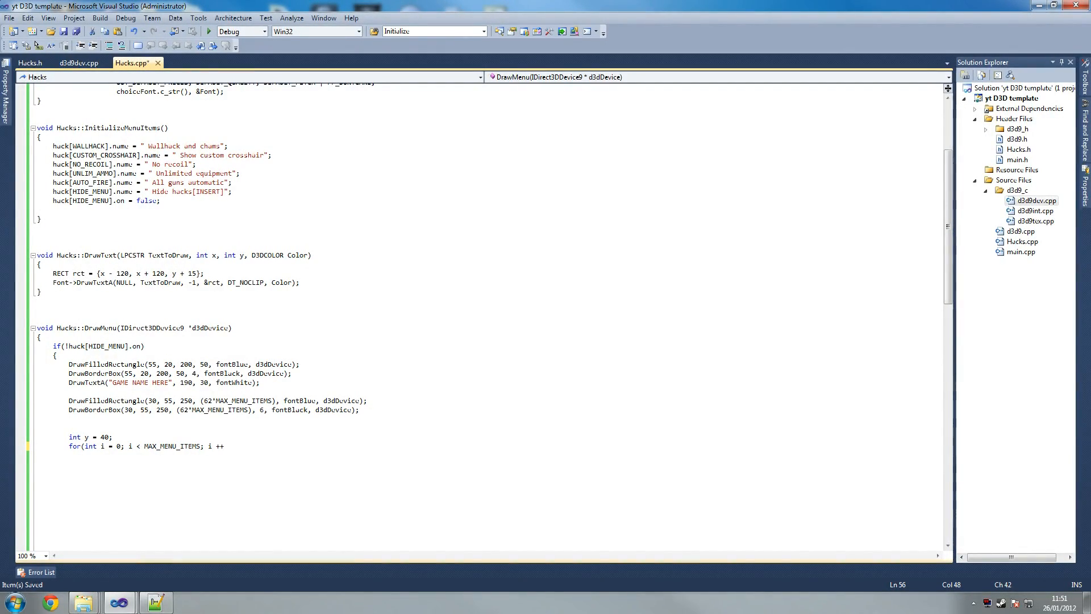
text({)
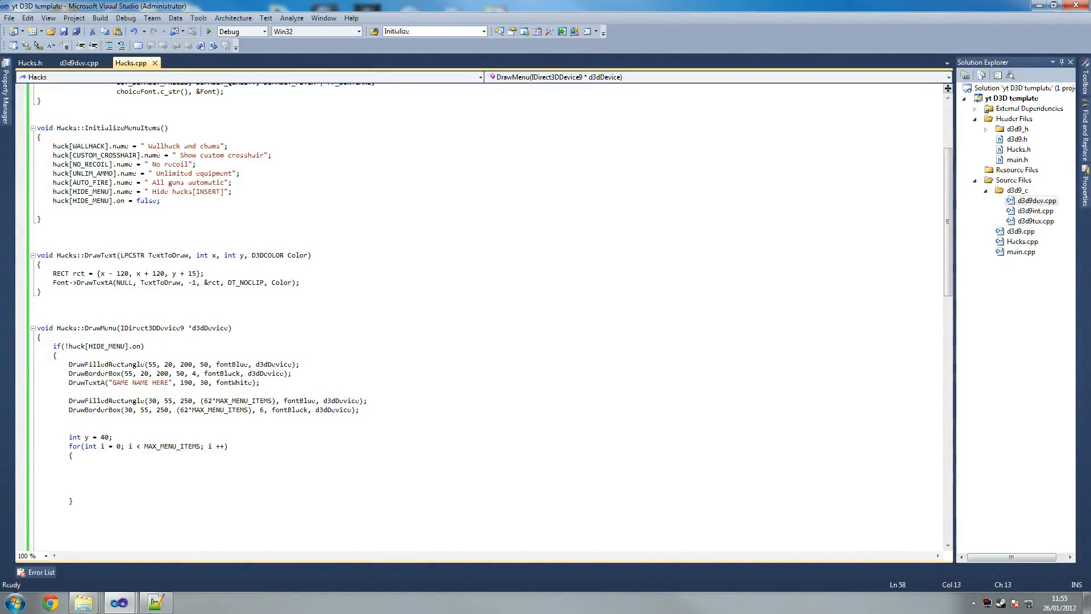
- Start a DrawFilledRectangle call in the loop at 45, 30+y sized 220 by 40
double_click(107, 400)
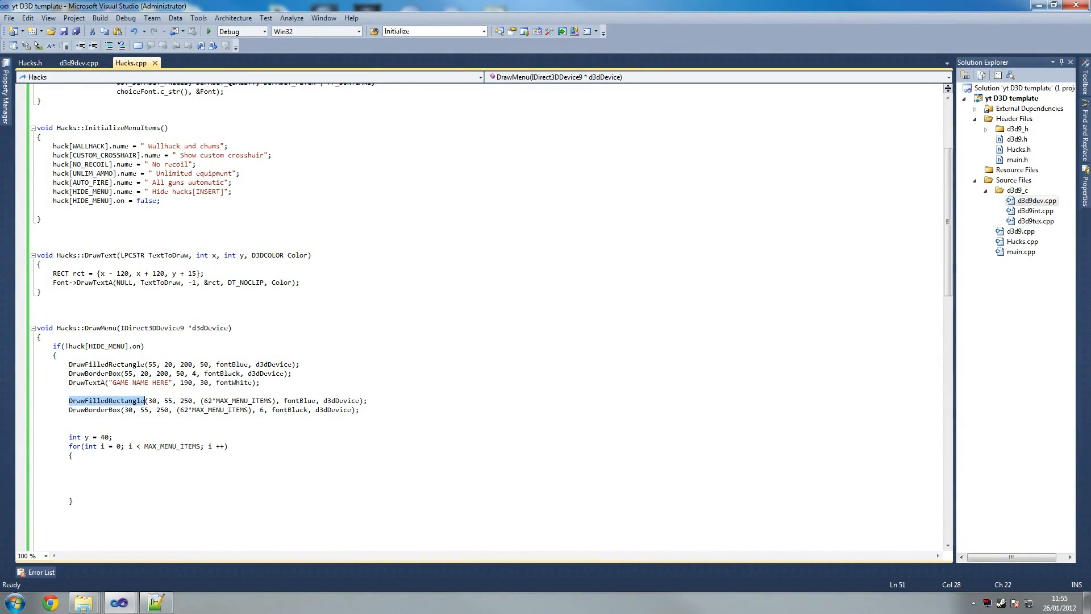
text(DrawFilledRectangle)
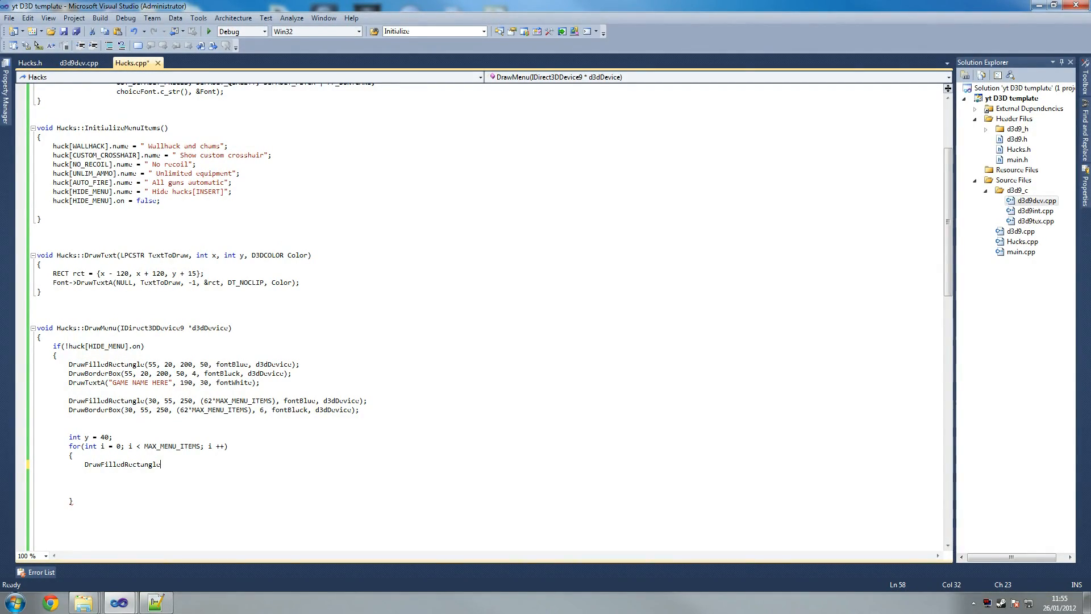
text((4)
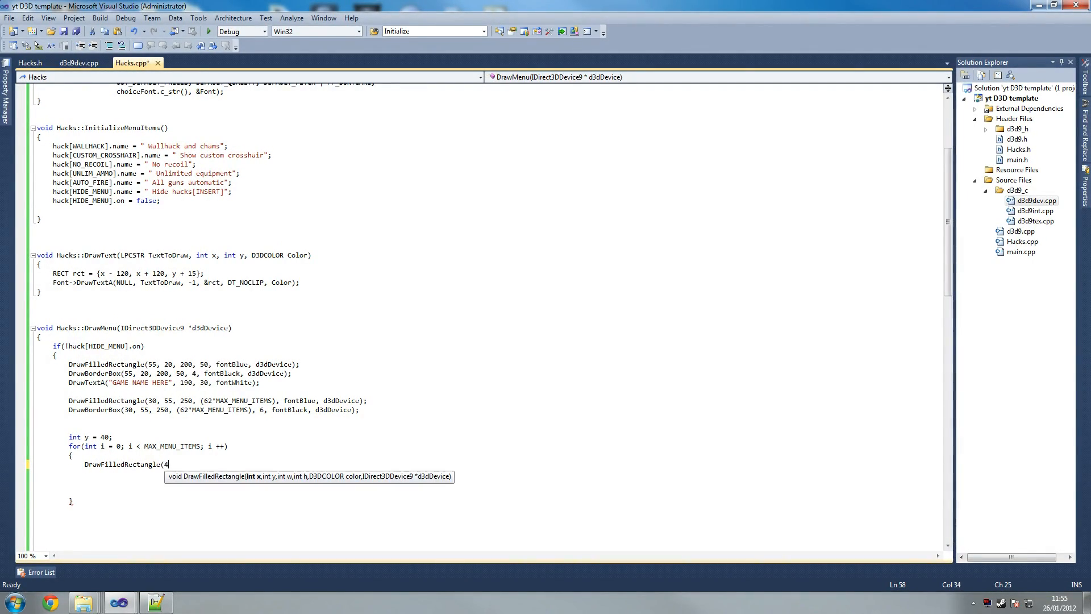
text(5, 30)
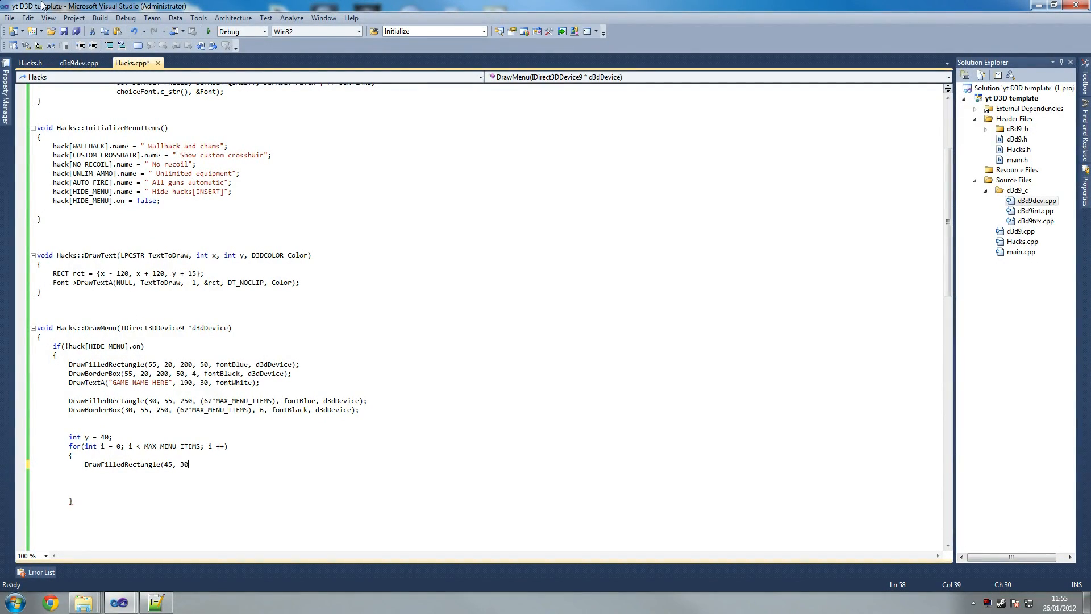
text(+y)
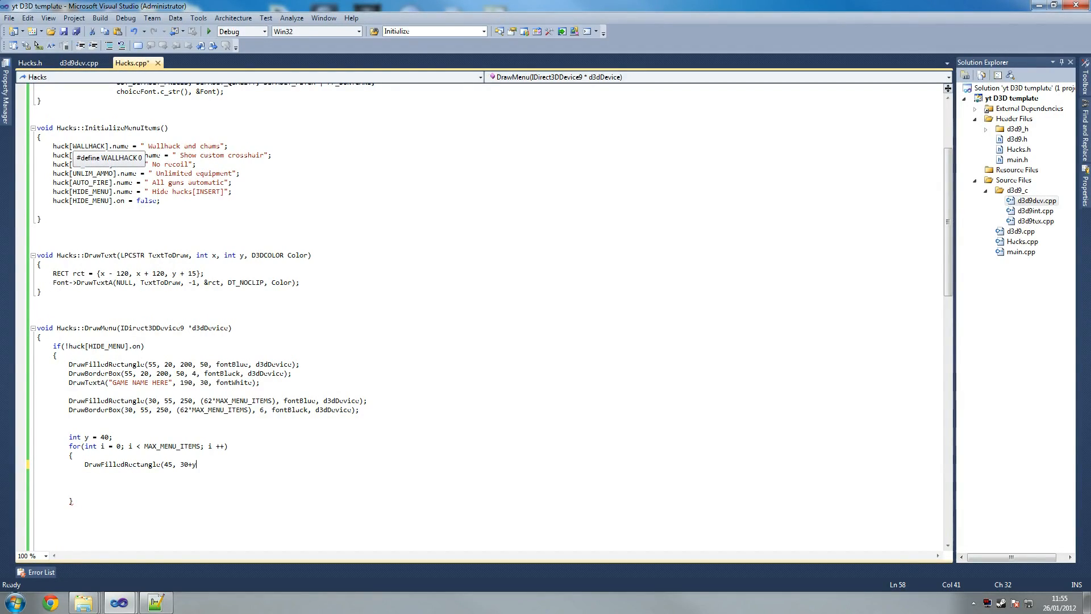
text(,)
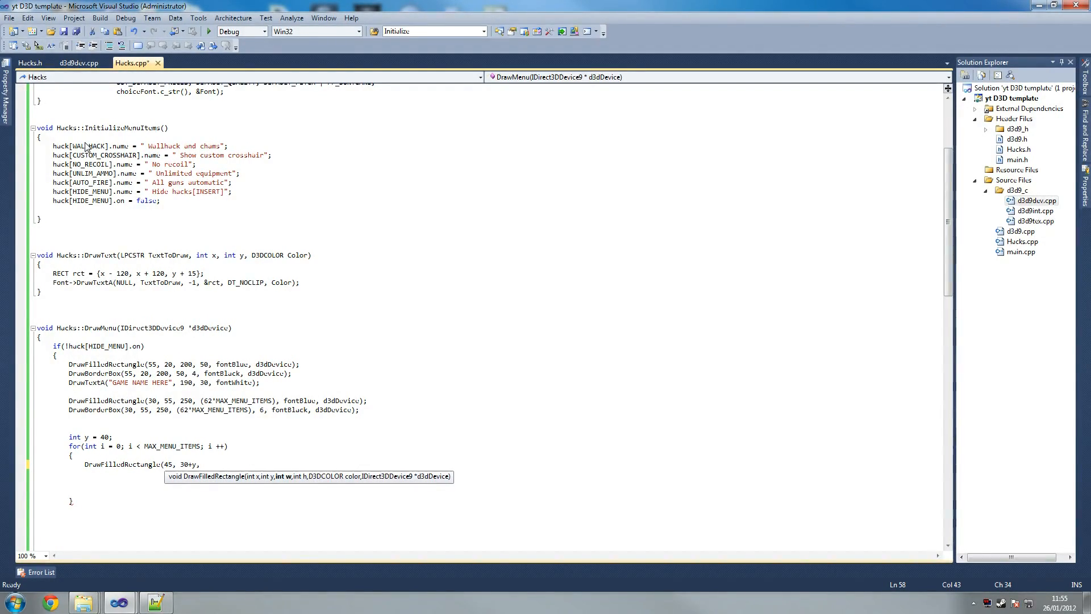
text(220,)
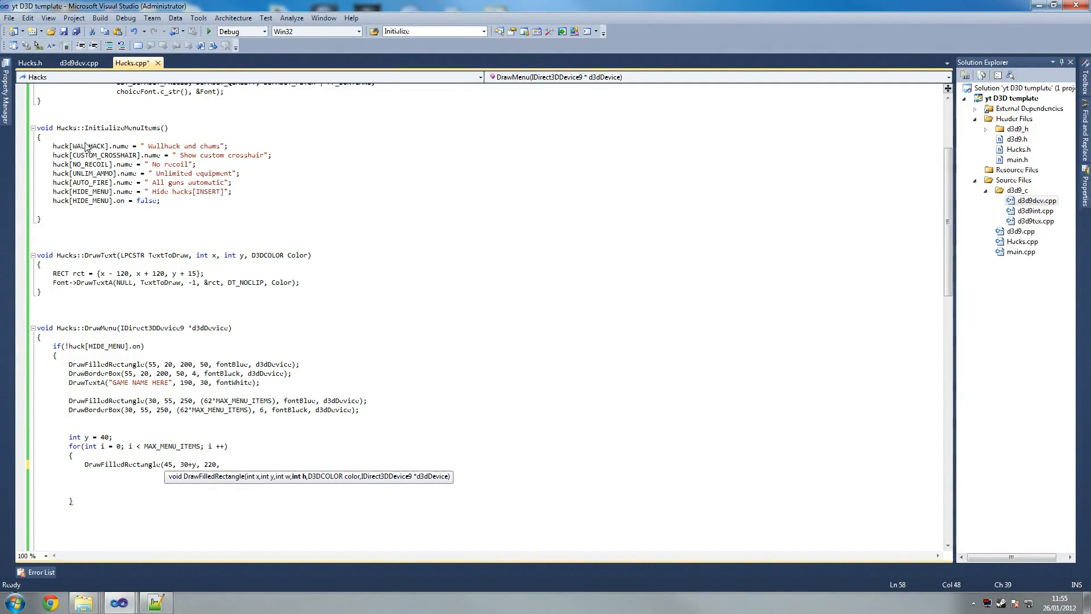
text(40)
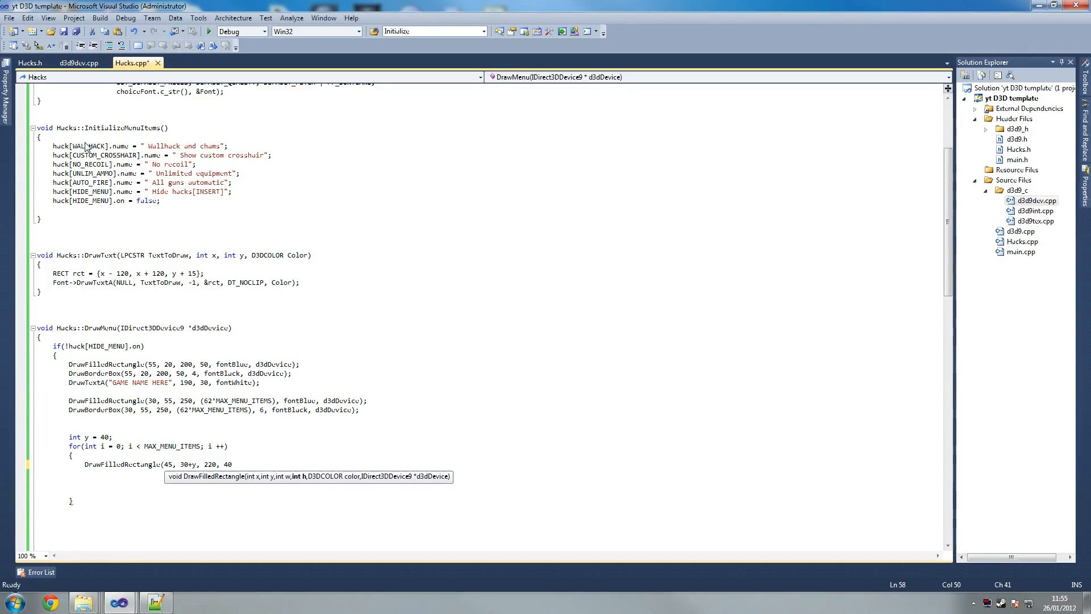
text(,)
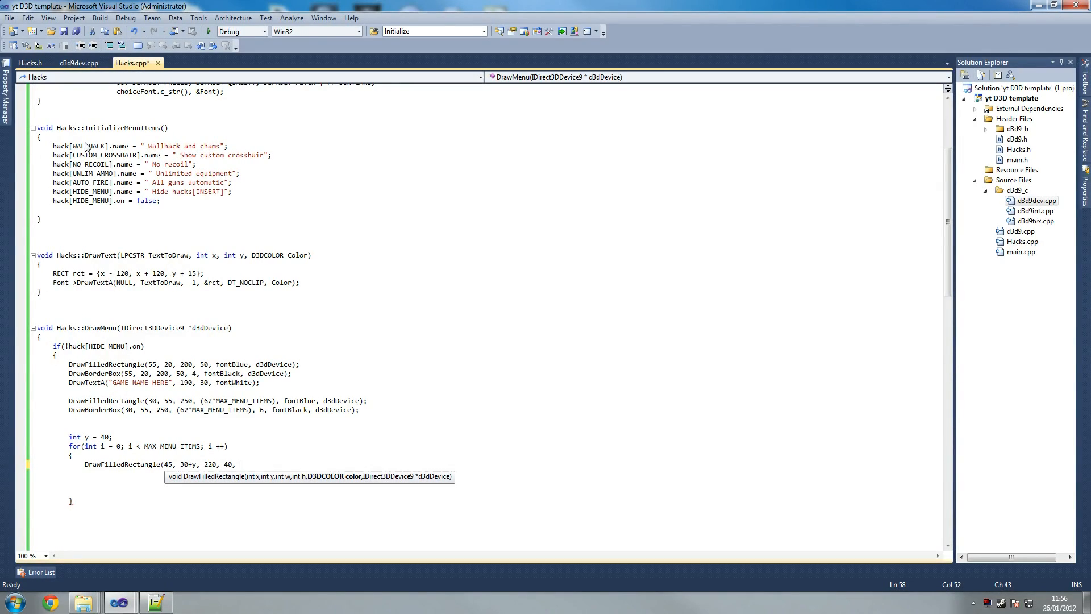
- Colour it hack[i].on ? fontGreen : fontRed with d3dDevice, then duplicate the line below
text(huc)
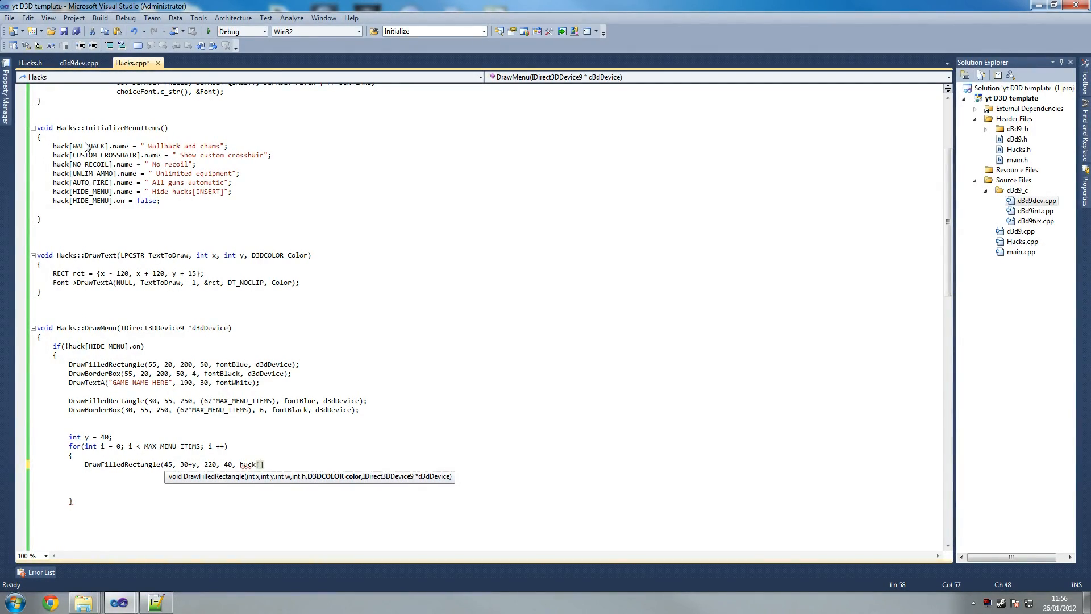
text(i].on)
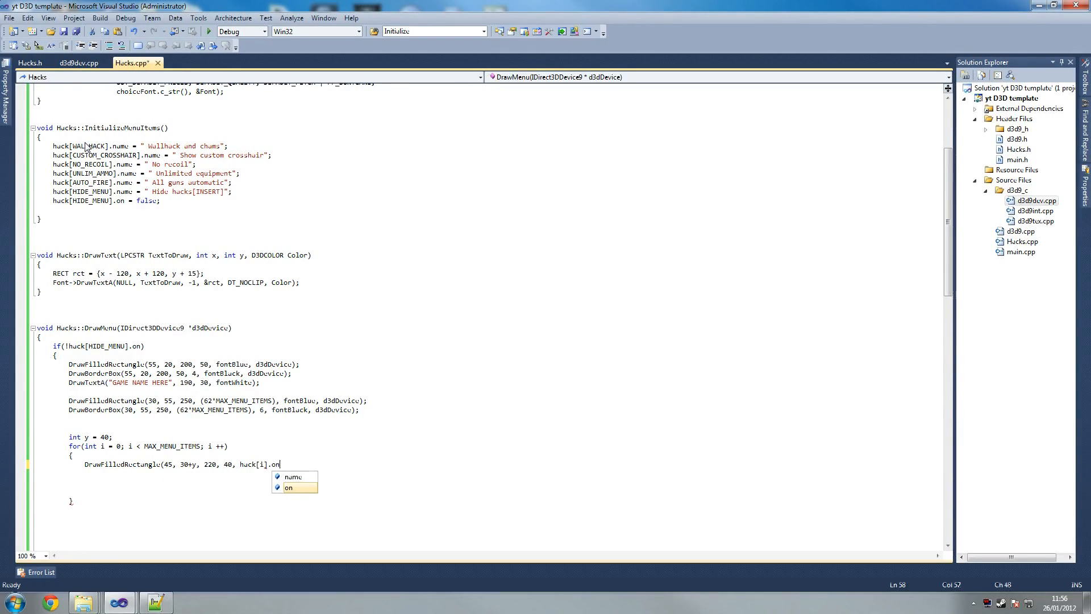
text(? fontGreen :)
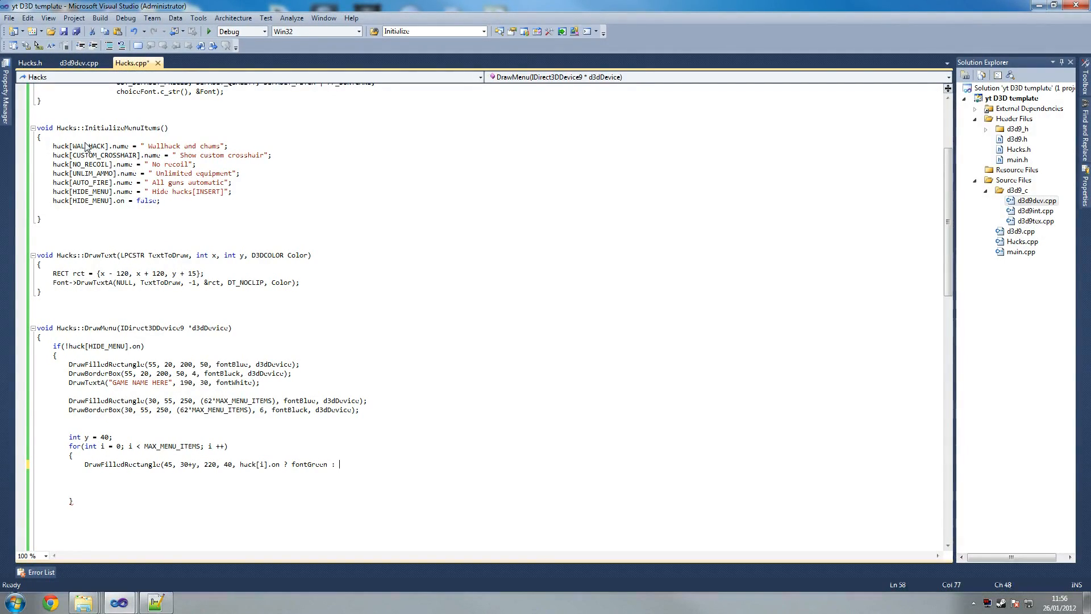
text(fontRe)
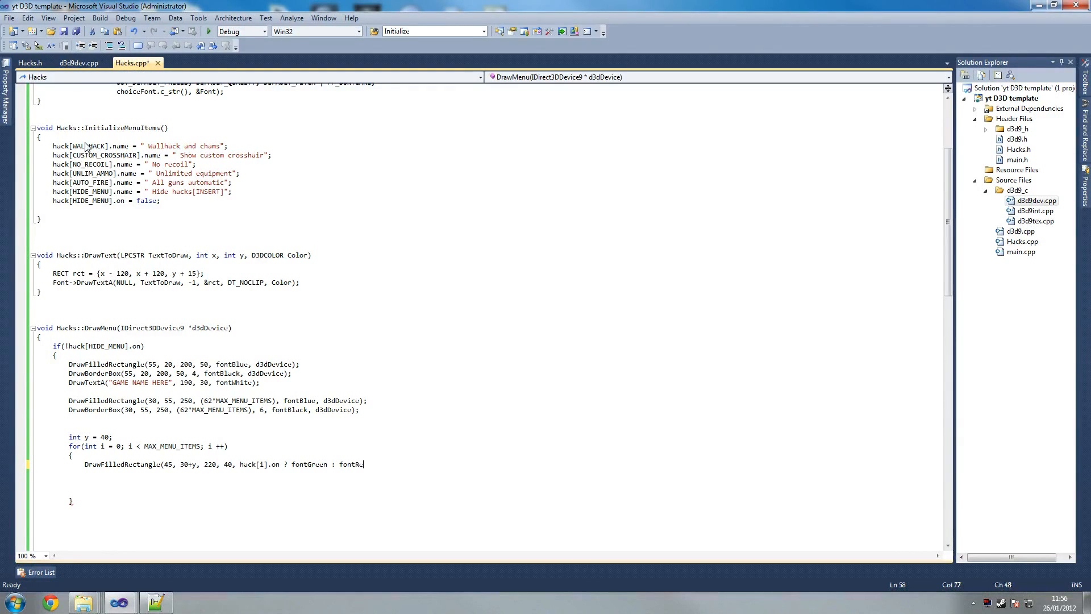
text(, d3dDevic)
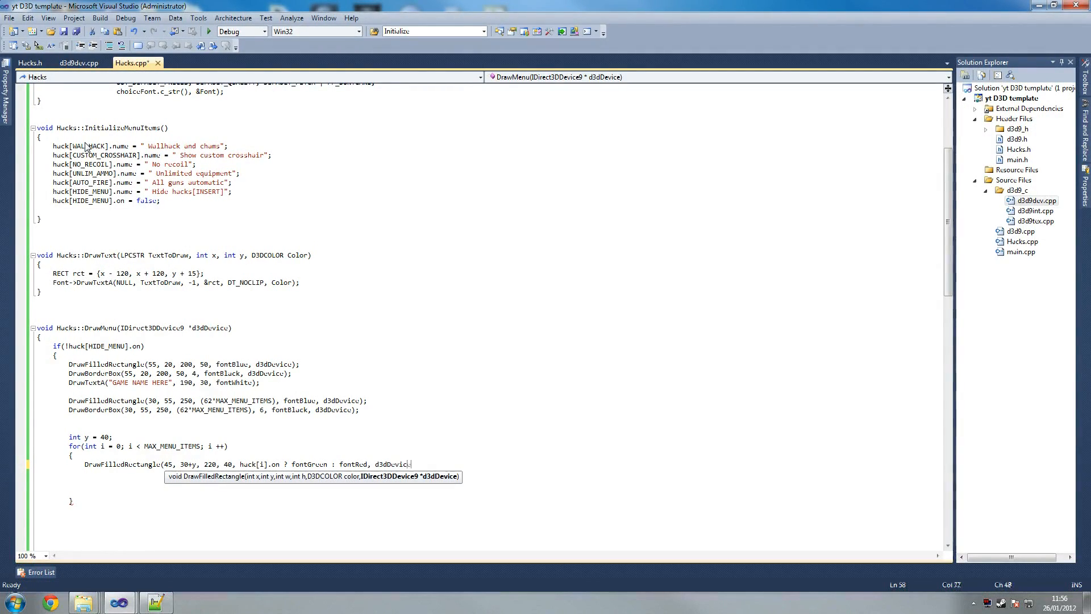
text();)
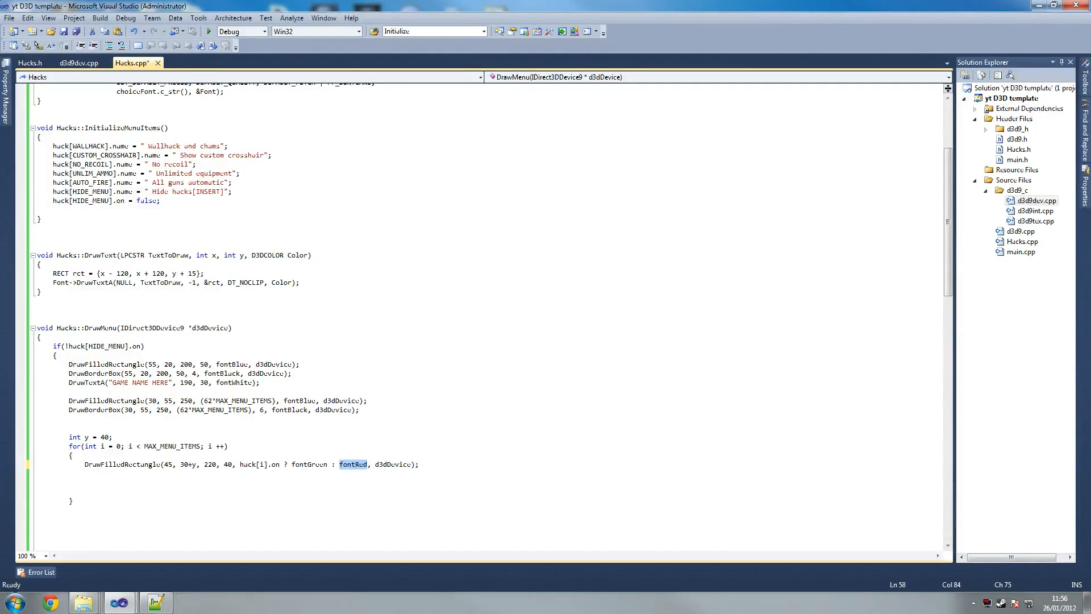
key(enter)
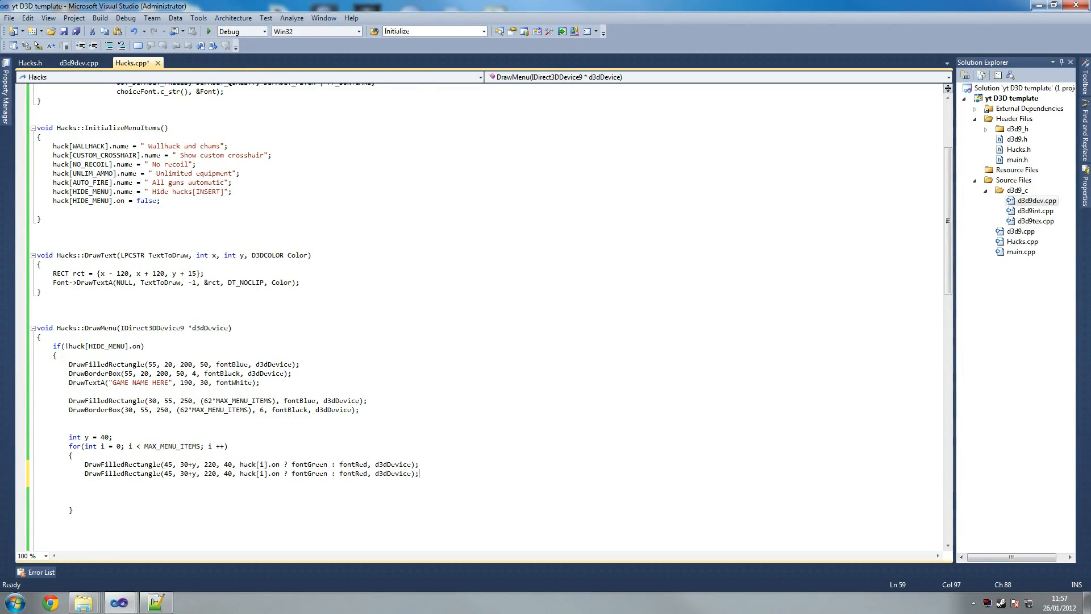
- Turn the duplicate into DrawBorderBox with border width 4 after the 40 argument
double_click(121, 472)
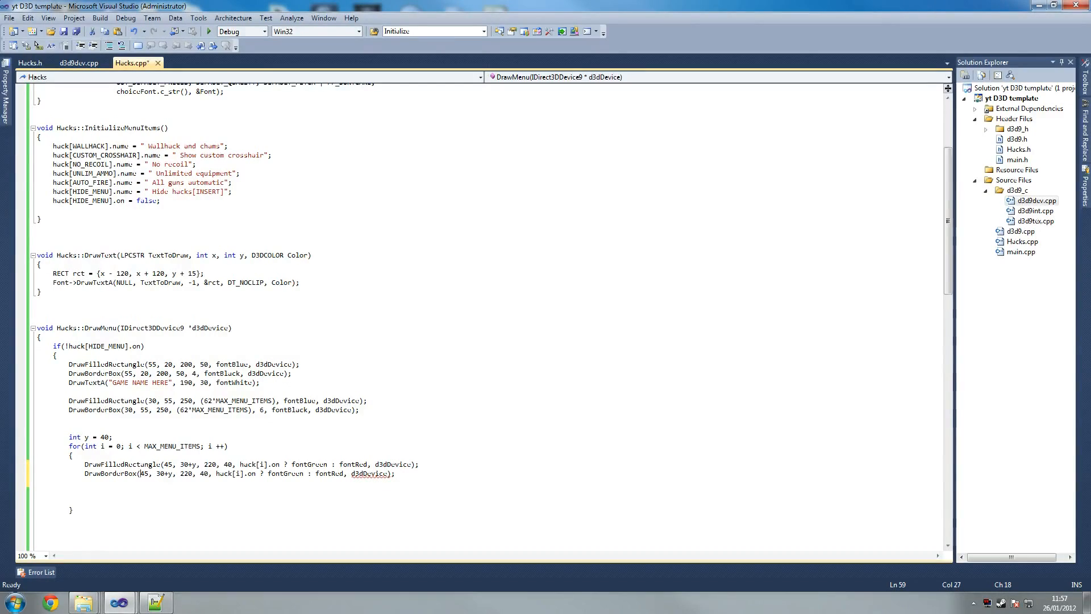
text(4)
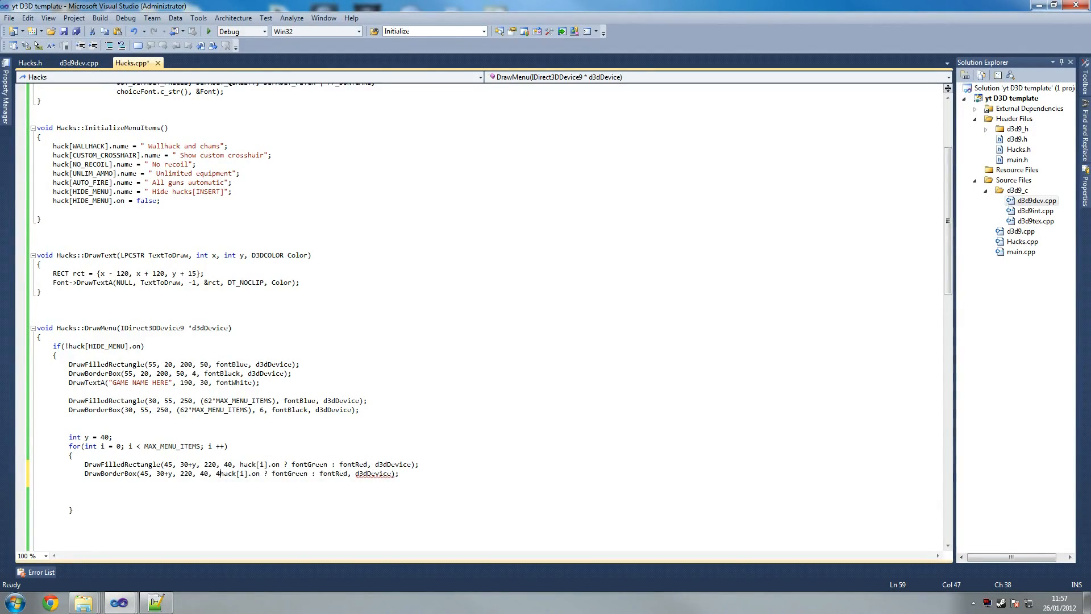
drag(227, 472, 356, 473)
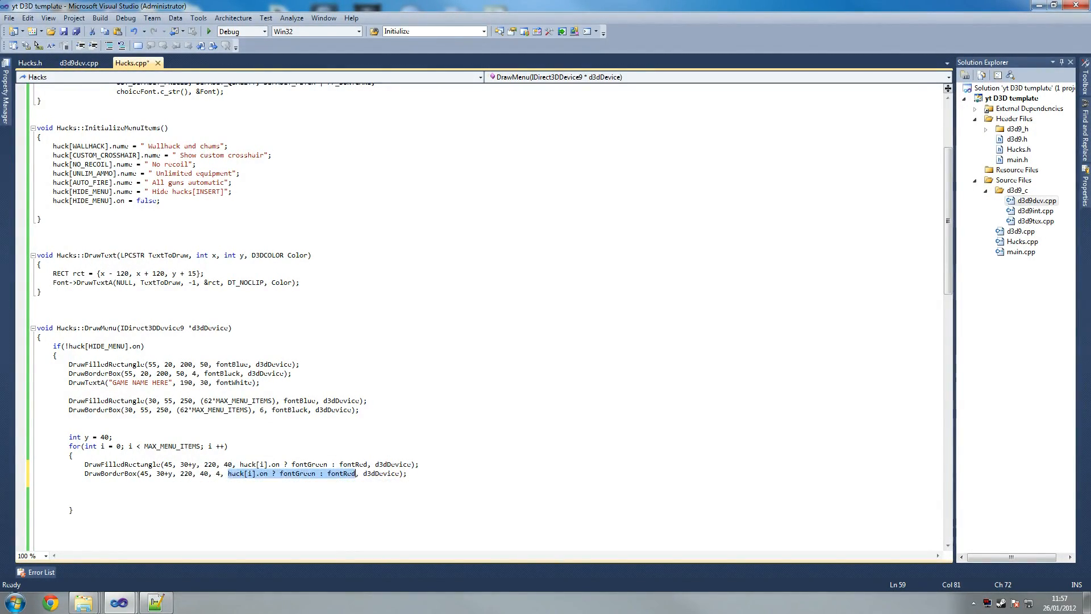